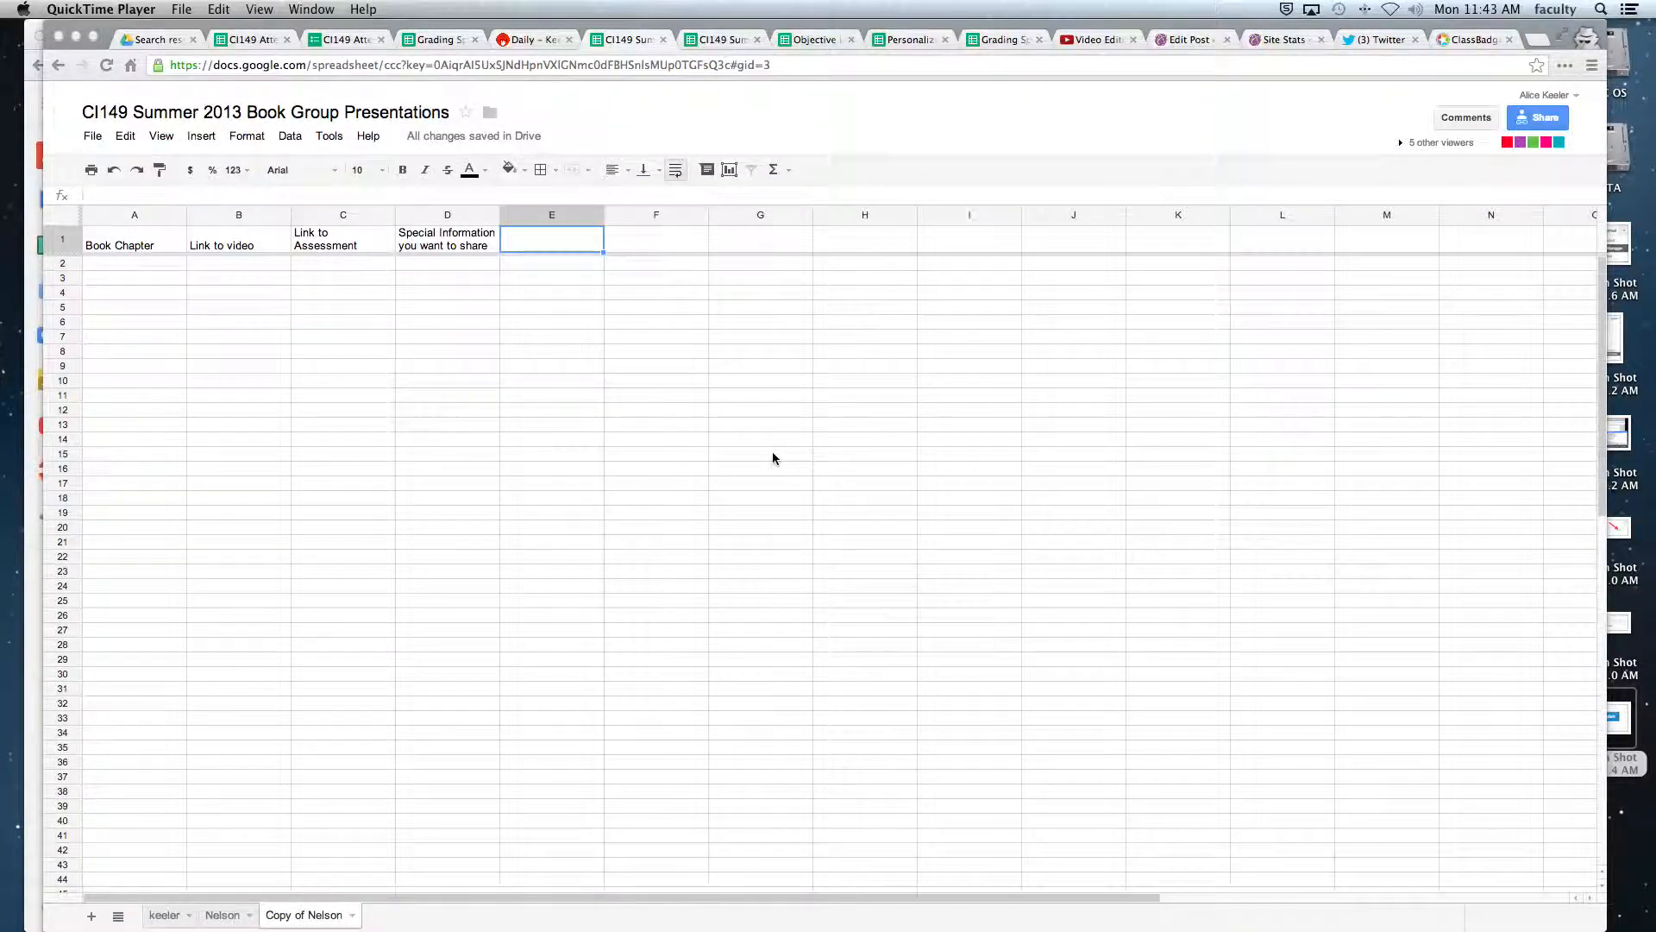
Enter headers Group Member 1 Name, Group Member 1 Email, Group Member 2 Name, and Group Member 2 Email in E1:H1.
left_click(759, 455)
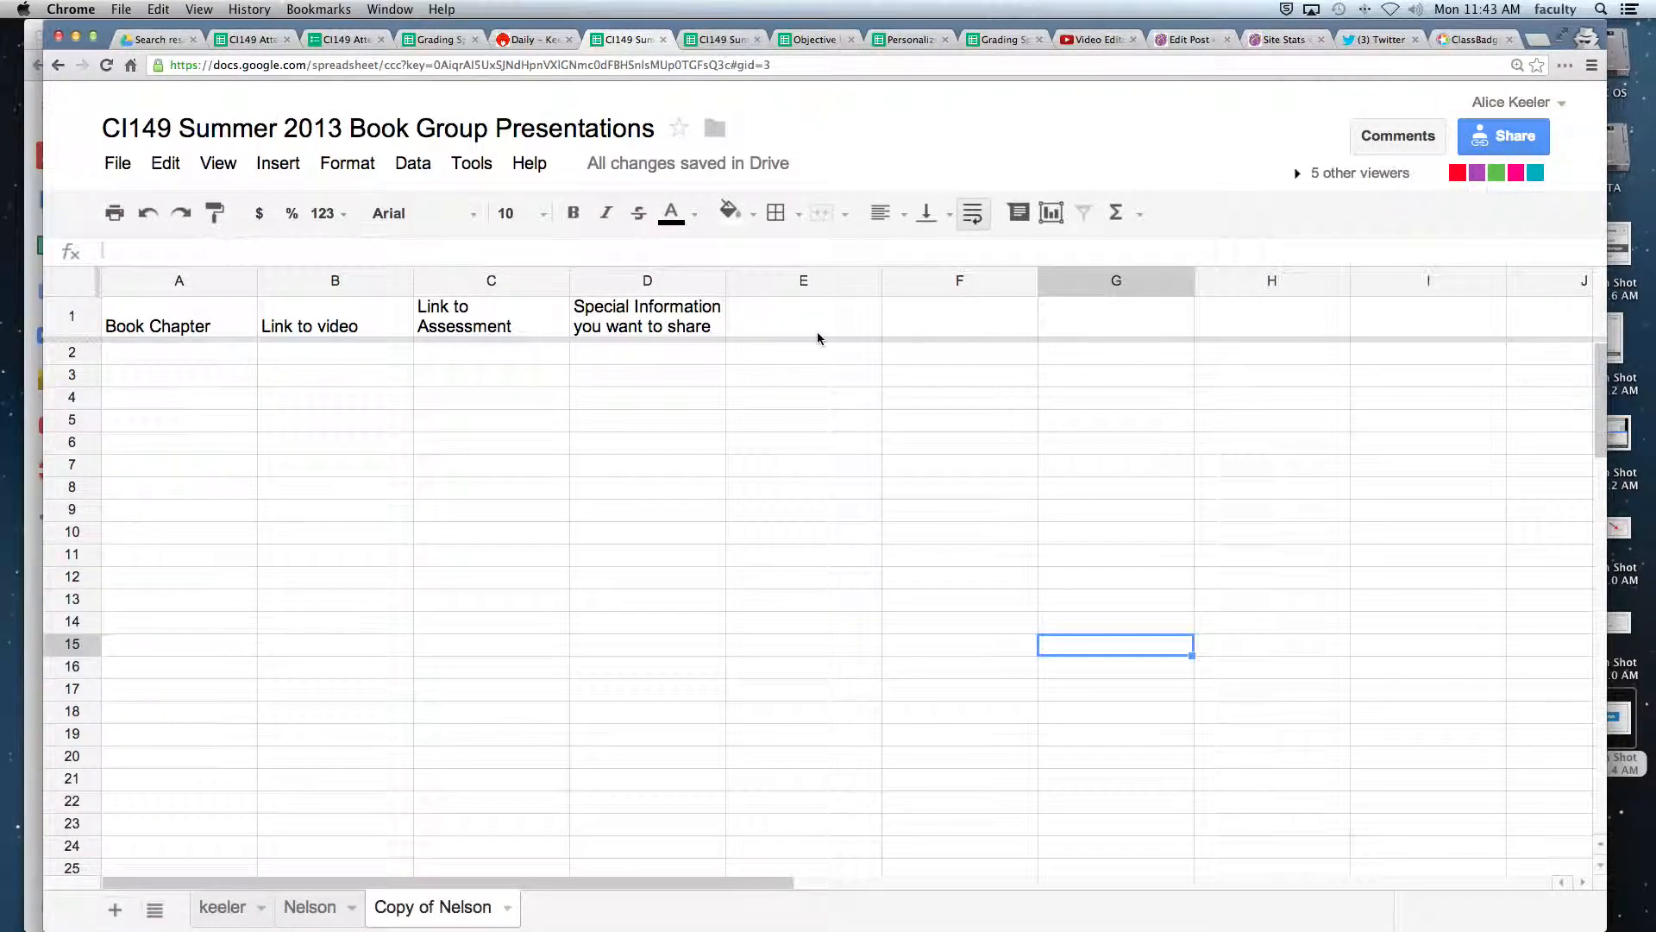
left_click(803, 315)
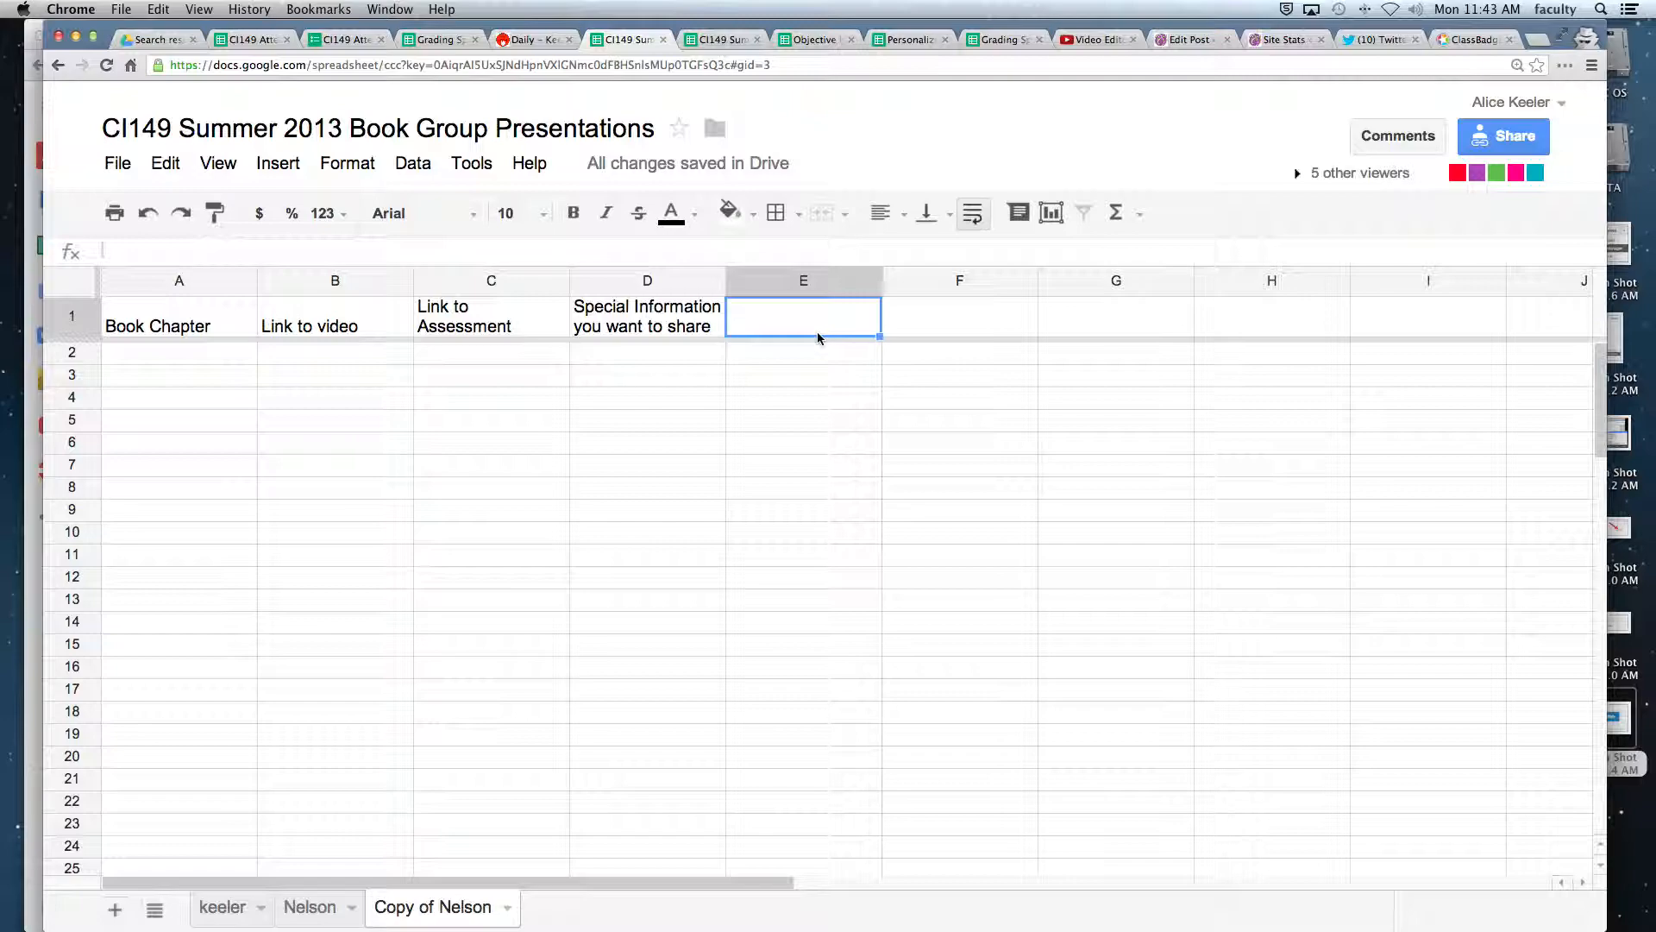
type("Group Member")
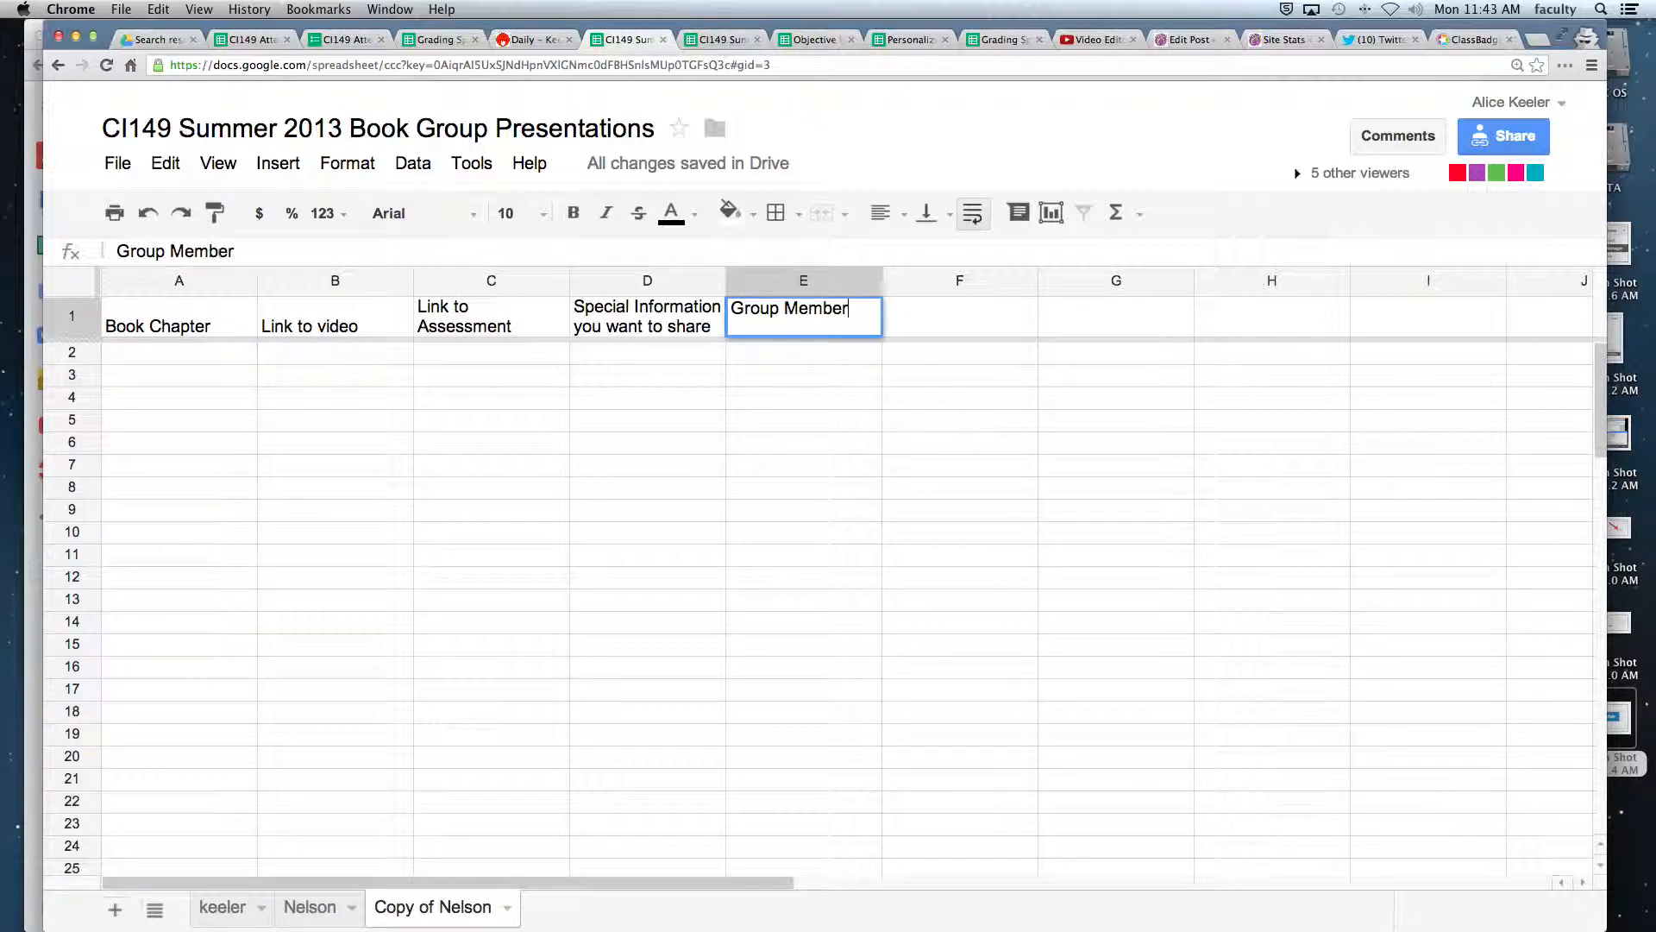
type("1 Nam")
left_click(960, 317)
type("Group M")
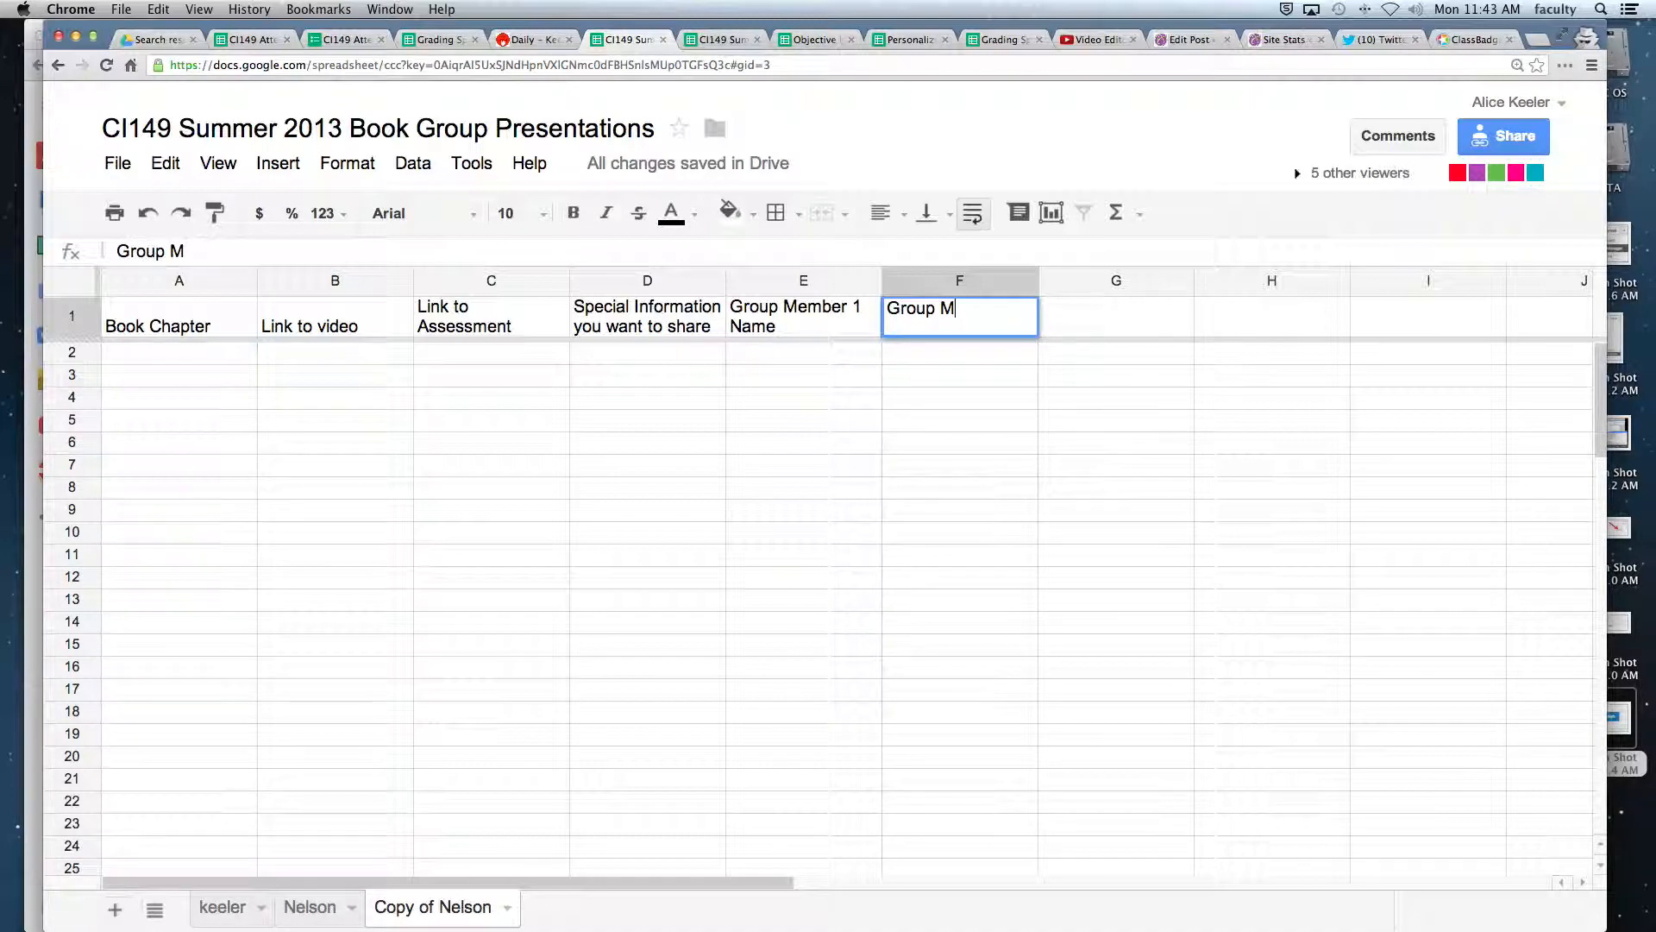
type("ember 1 Email")
left_click(1271, 318)
type("G")
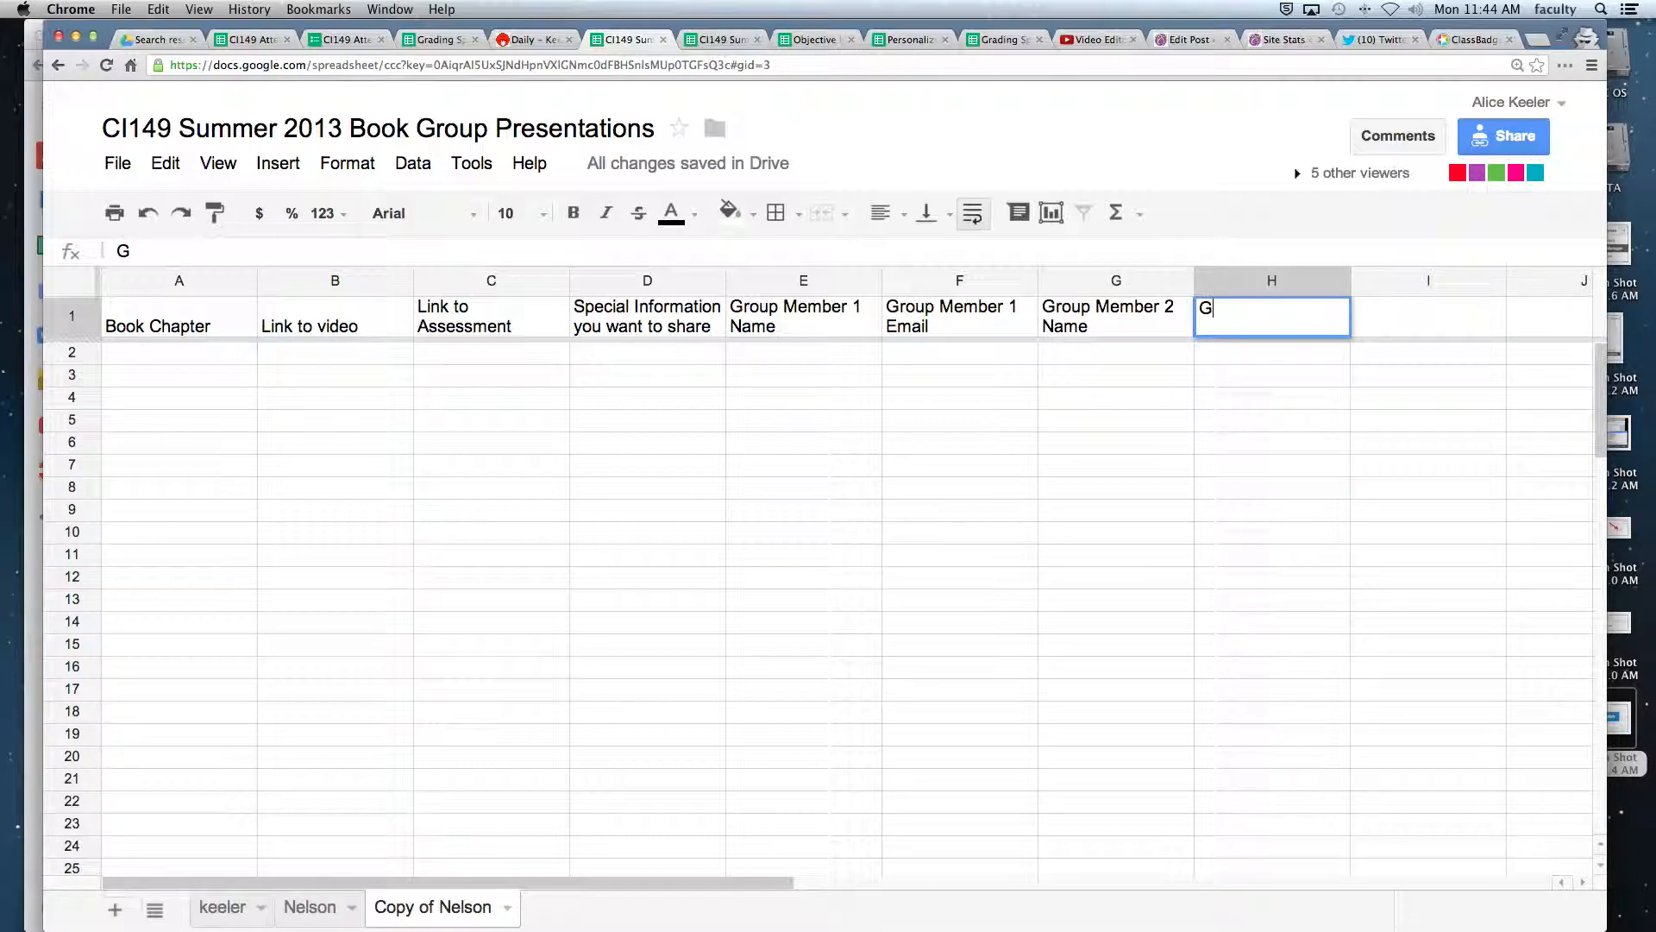
type("roup Member 2 E")
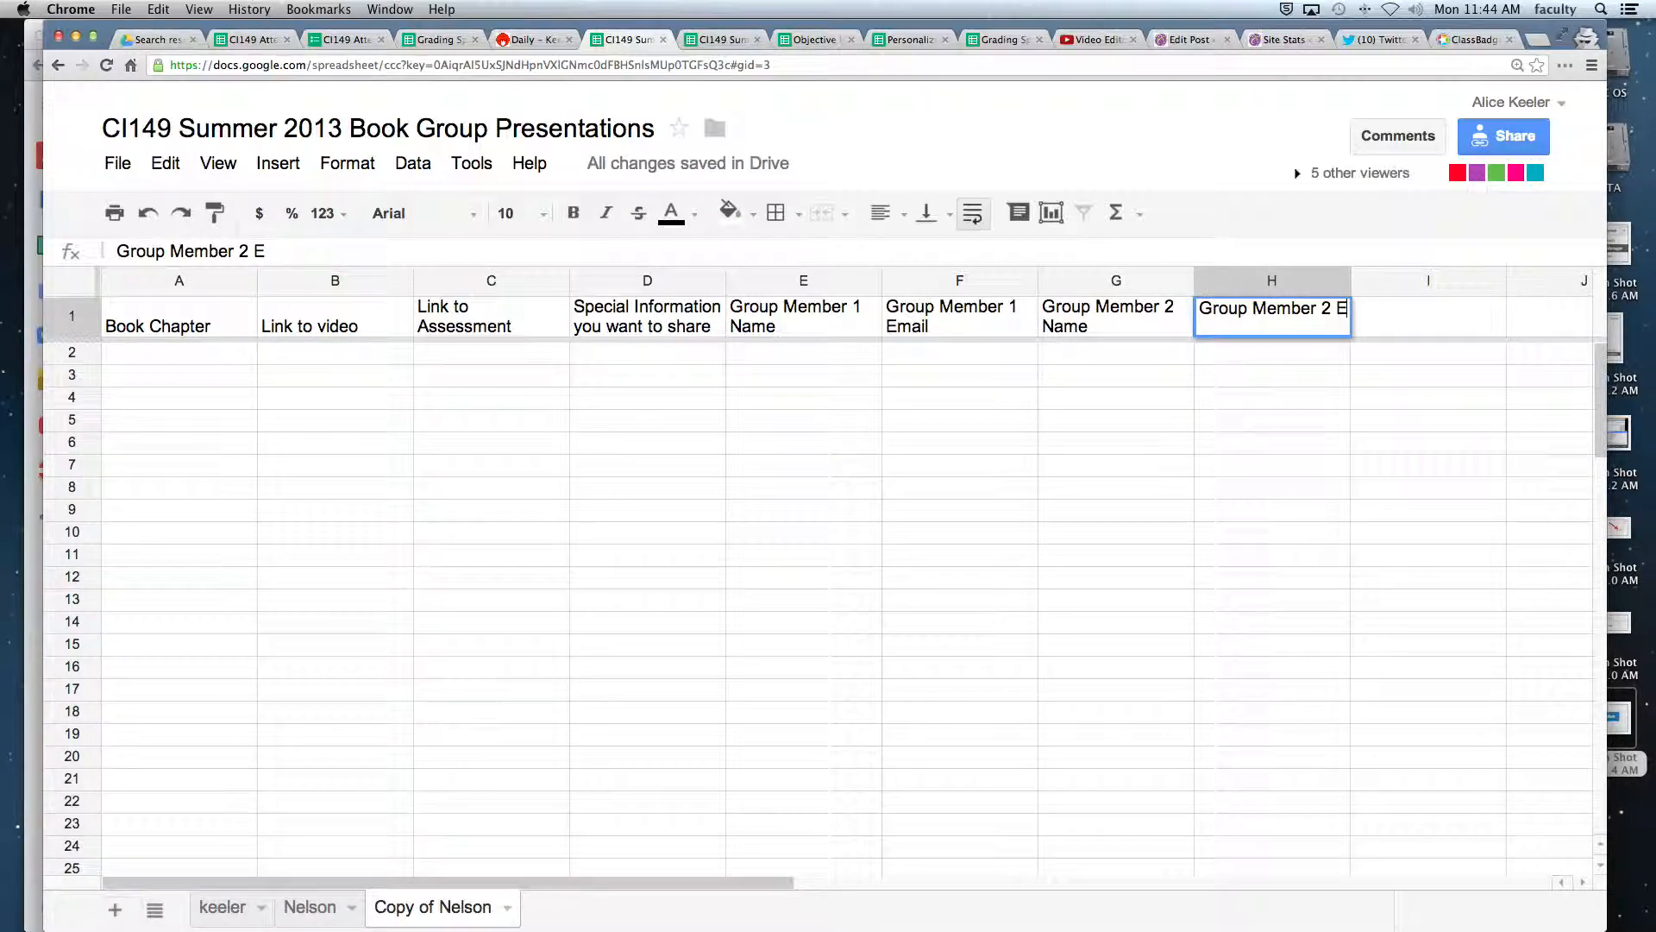
key("Return")
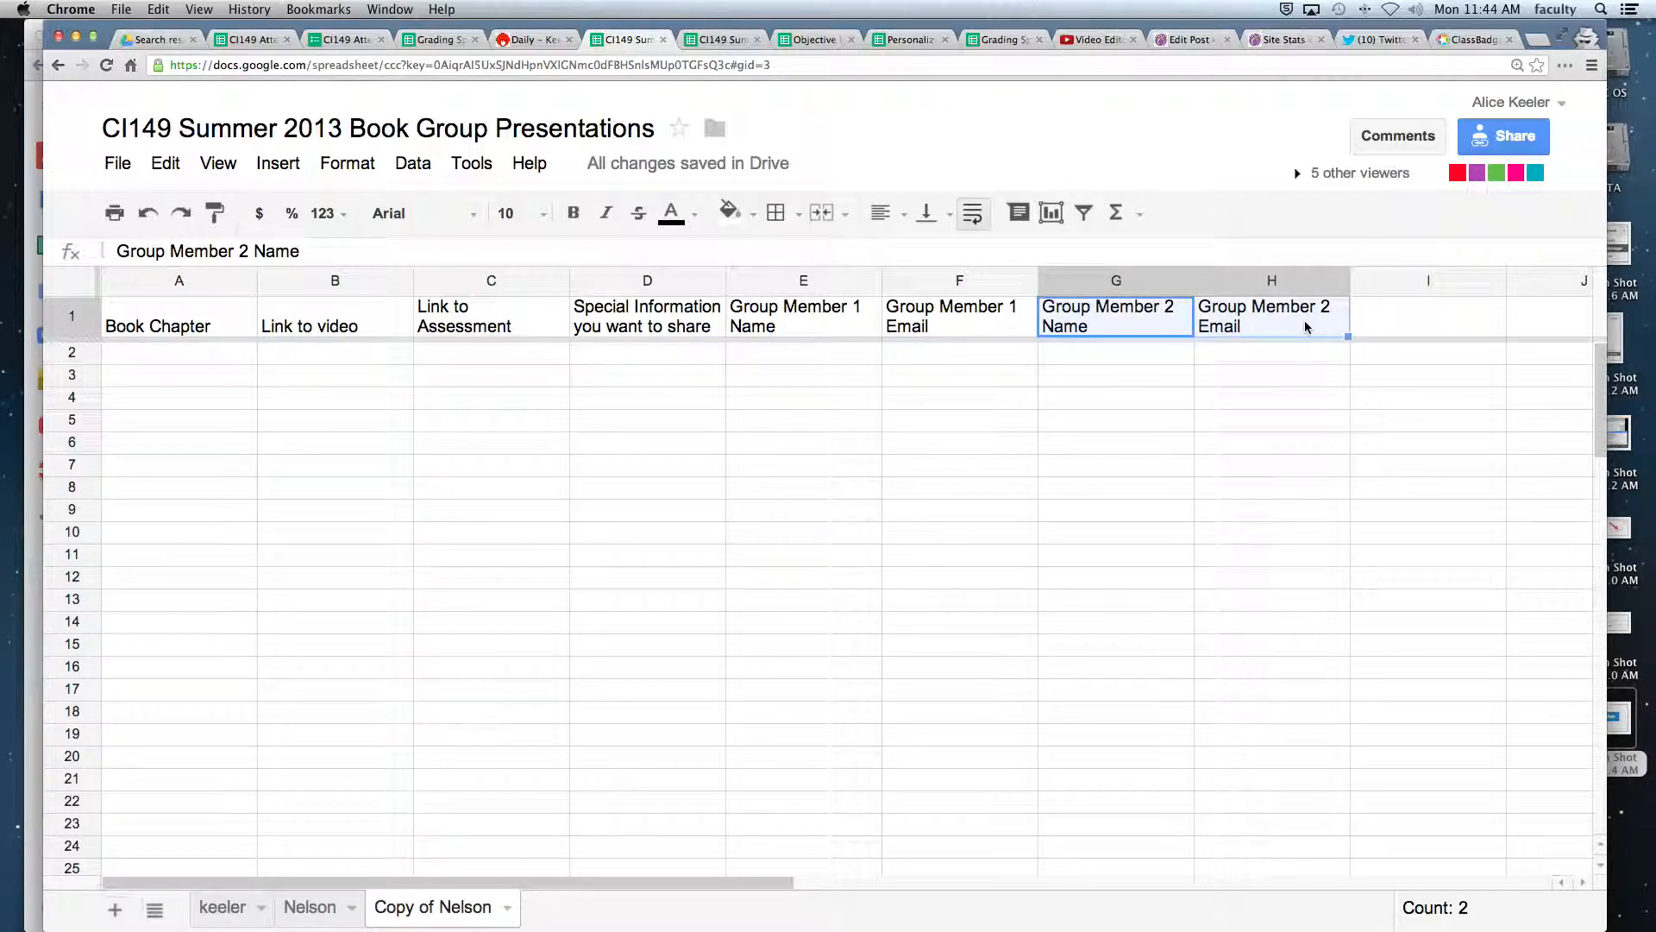
Enter the helper number 1 in both E2 and F2.
left_click(803, 353)
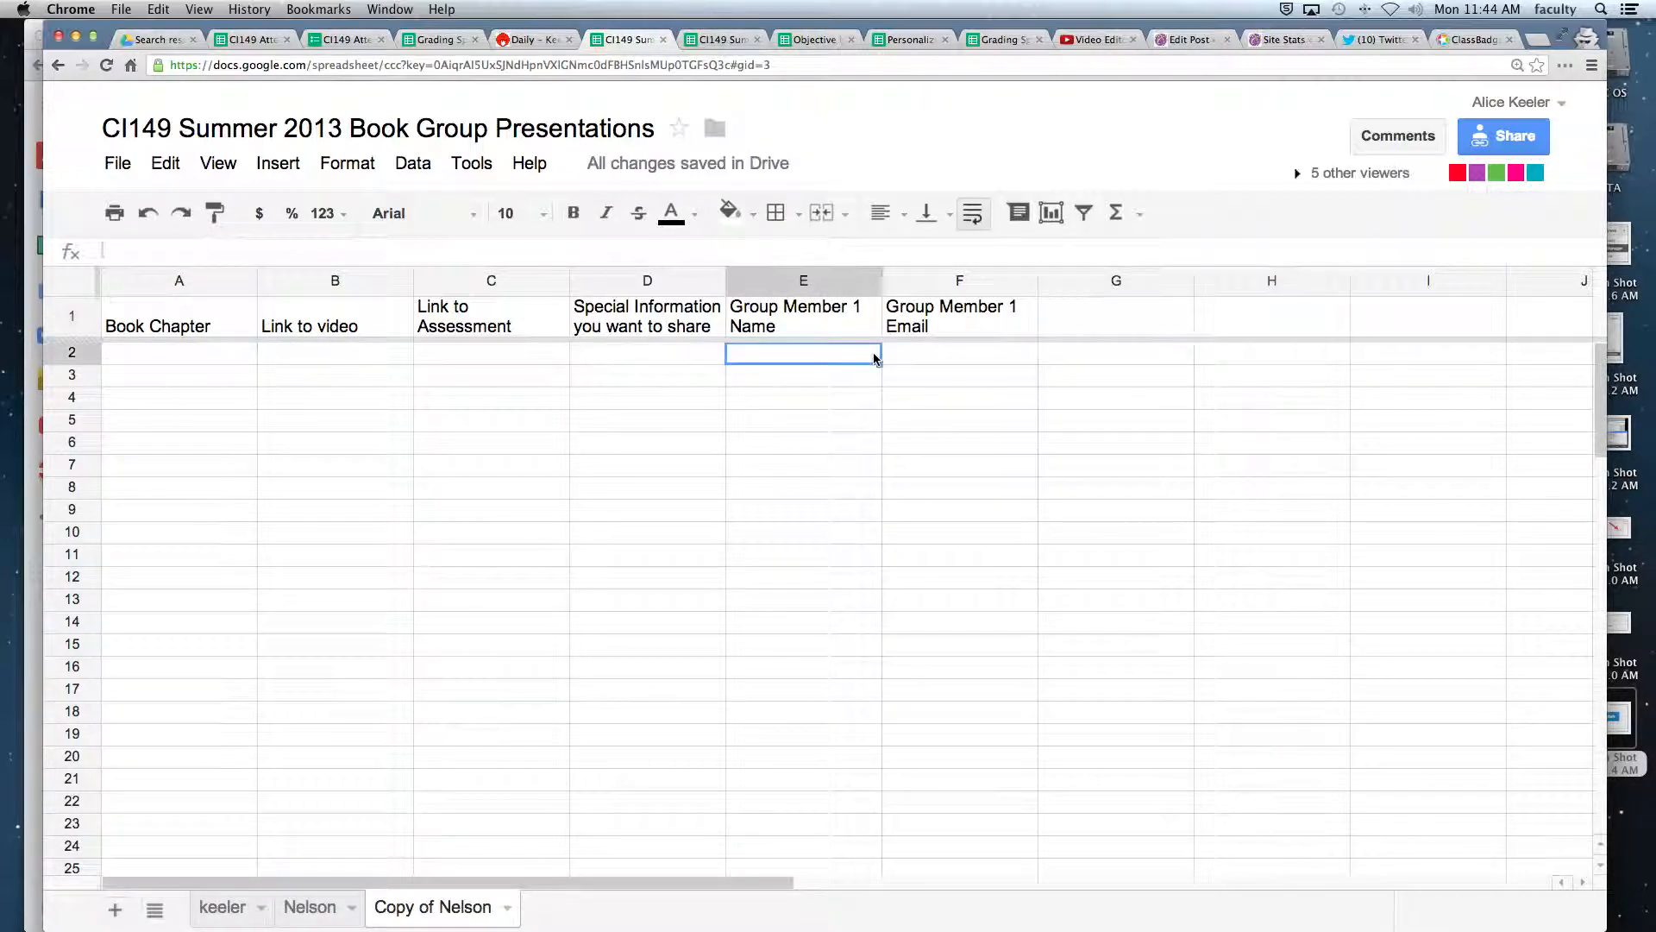
type("1")
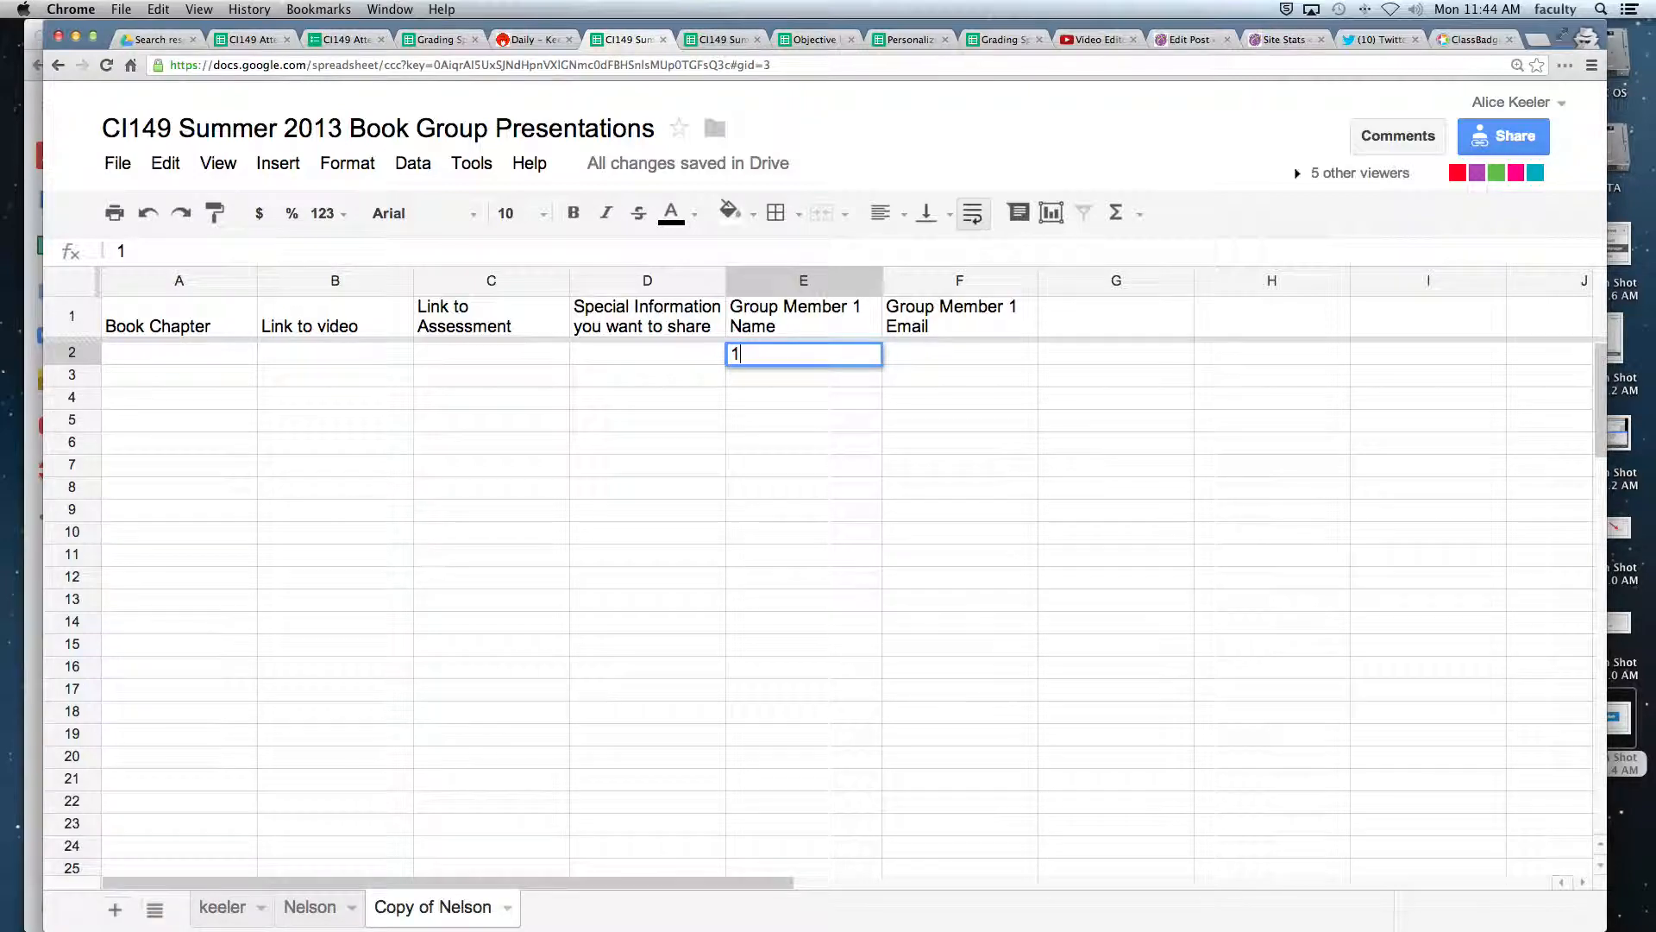
key("Tab")
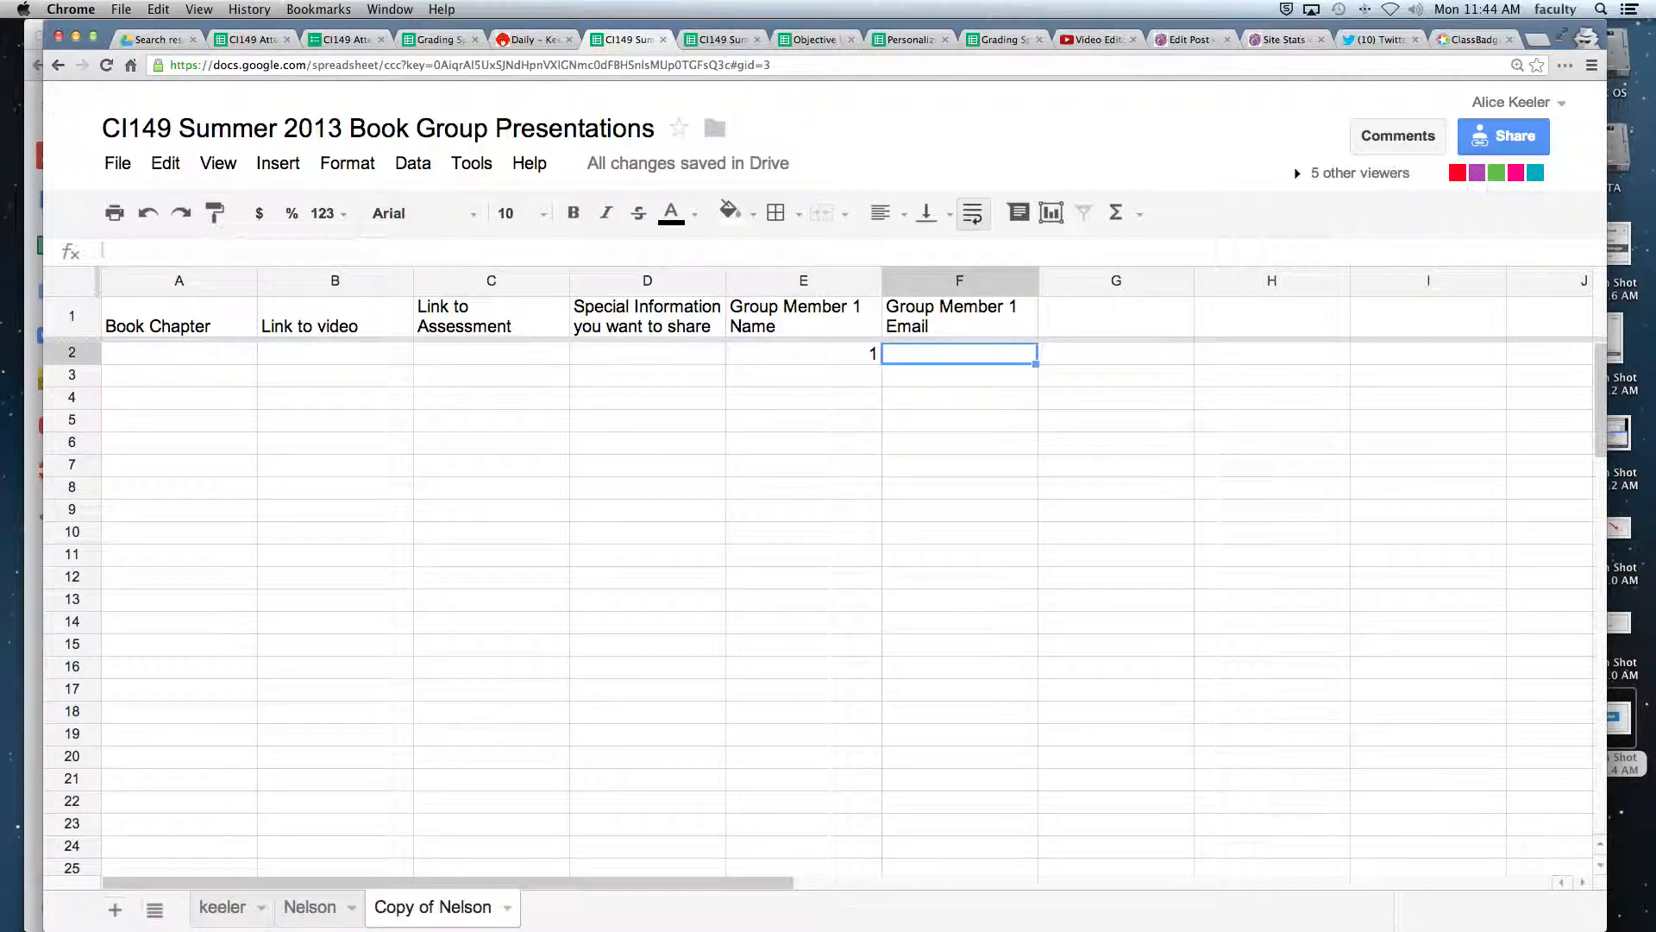
type("1")
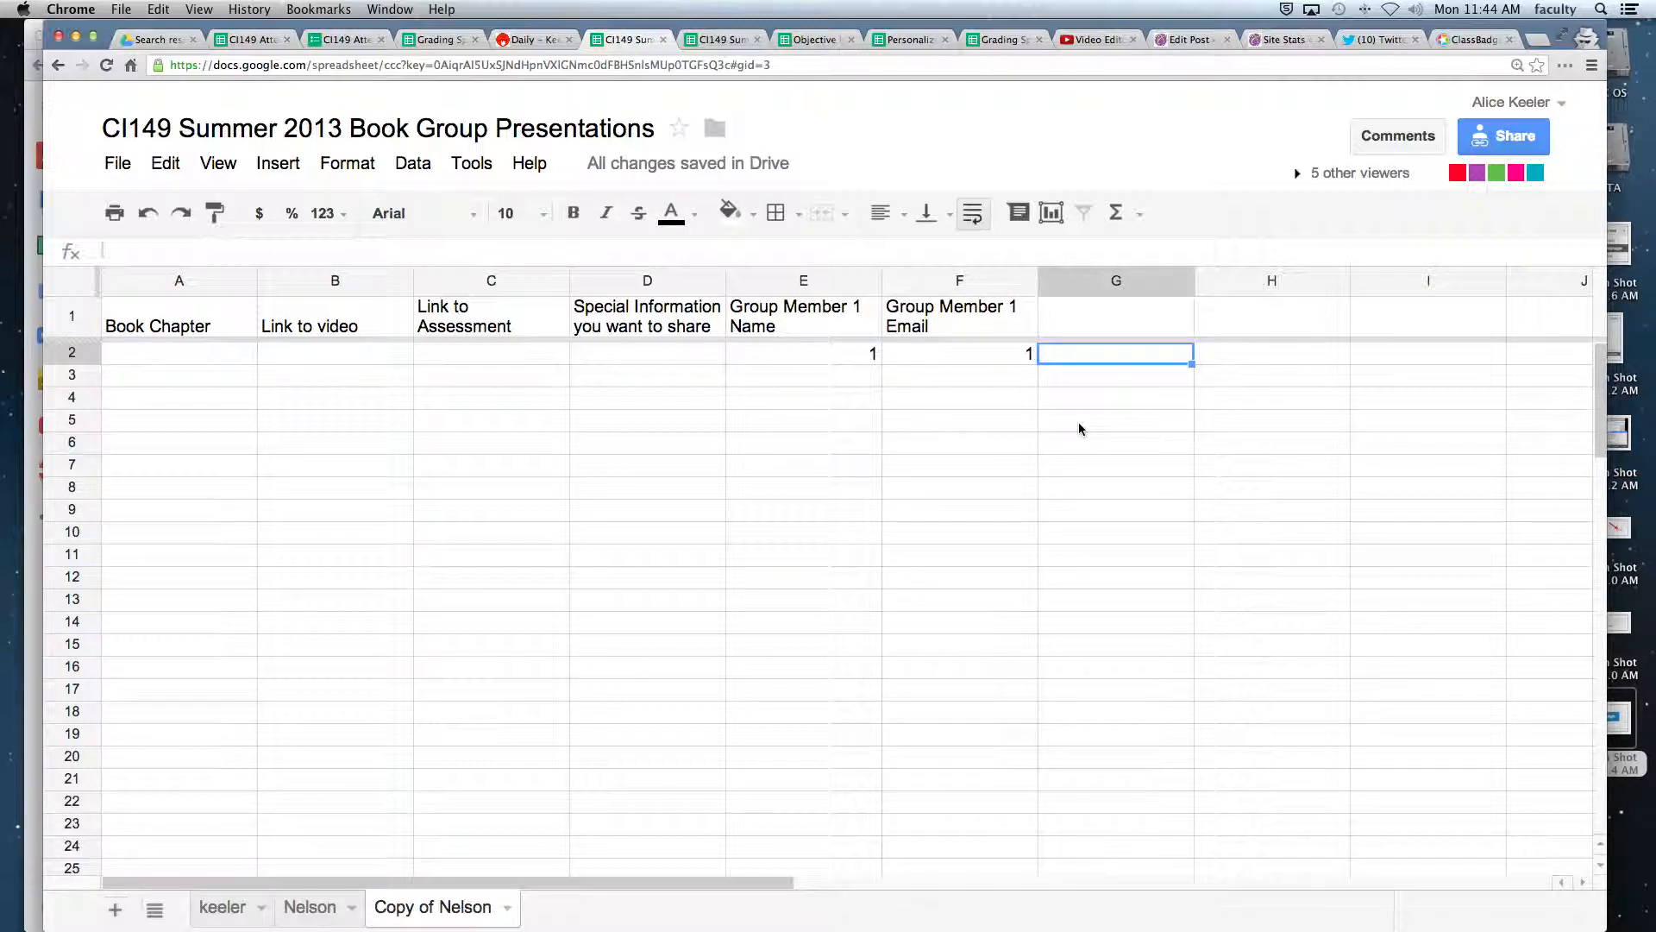
Add formulas =E2+1 in G2 and =G2 in H2 so both show 2.
type("=")
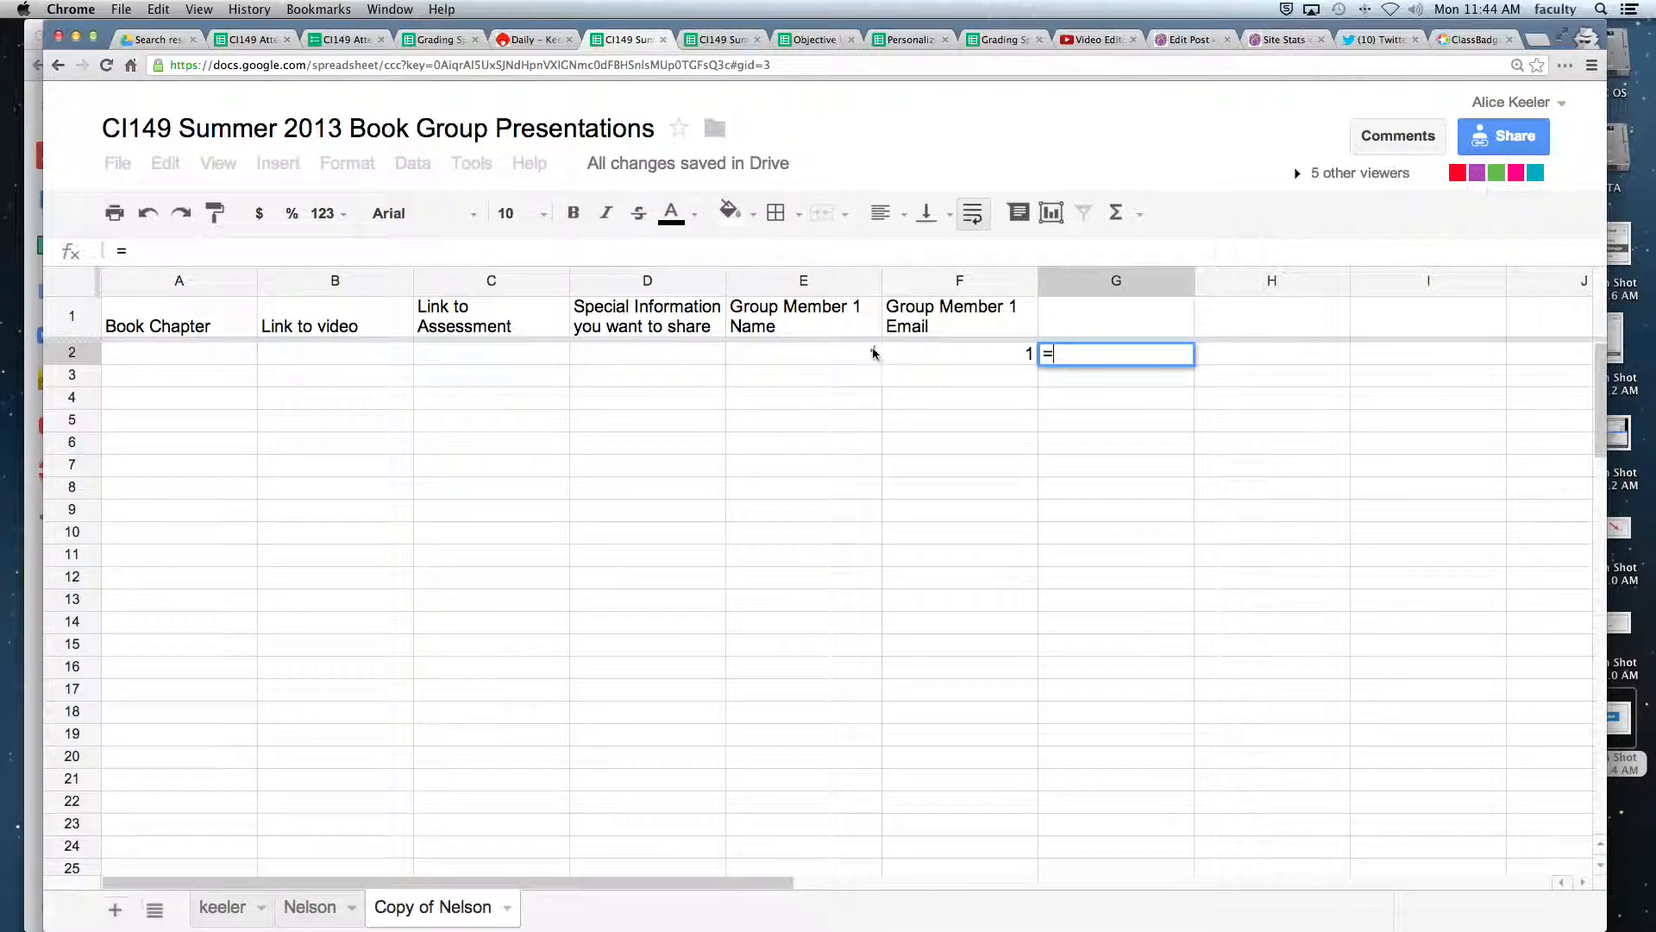
left_click(803, 353)
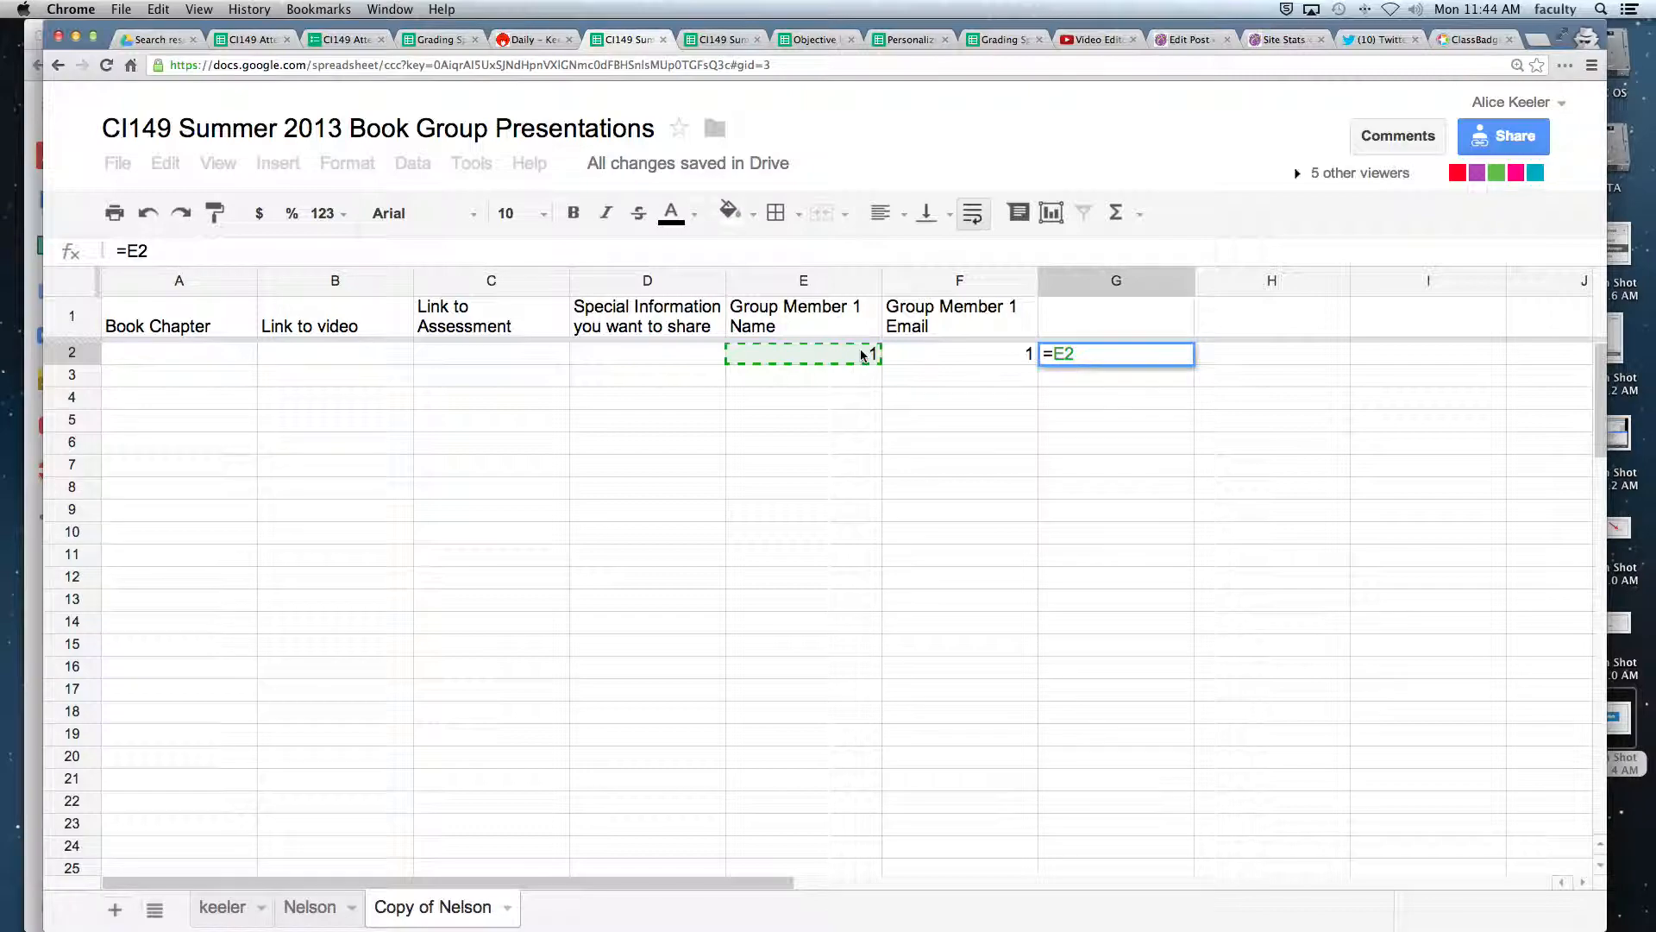
type("+1")
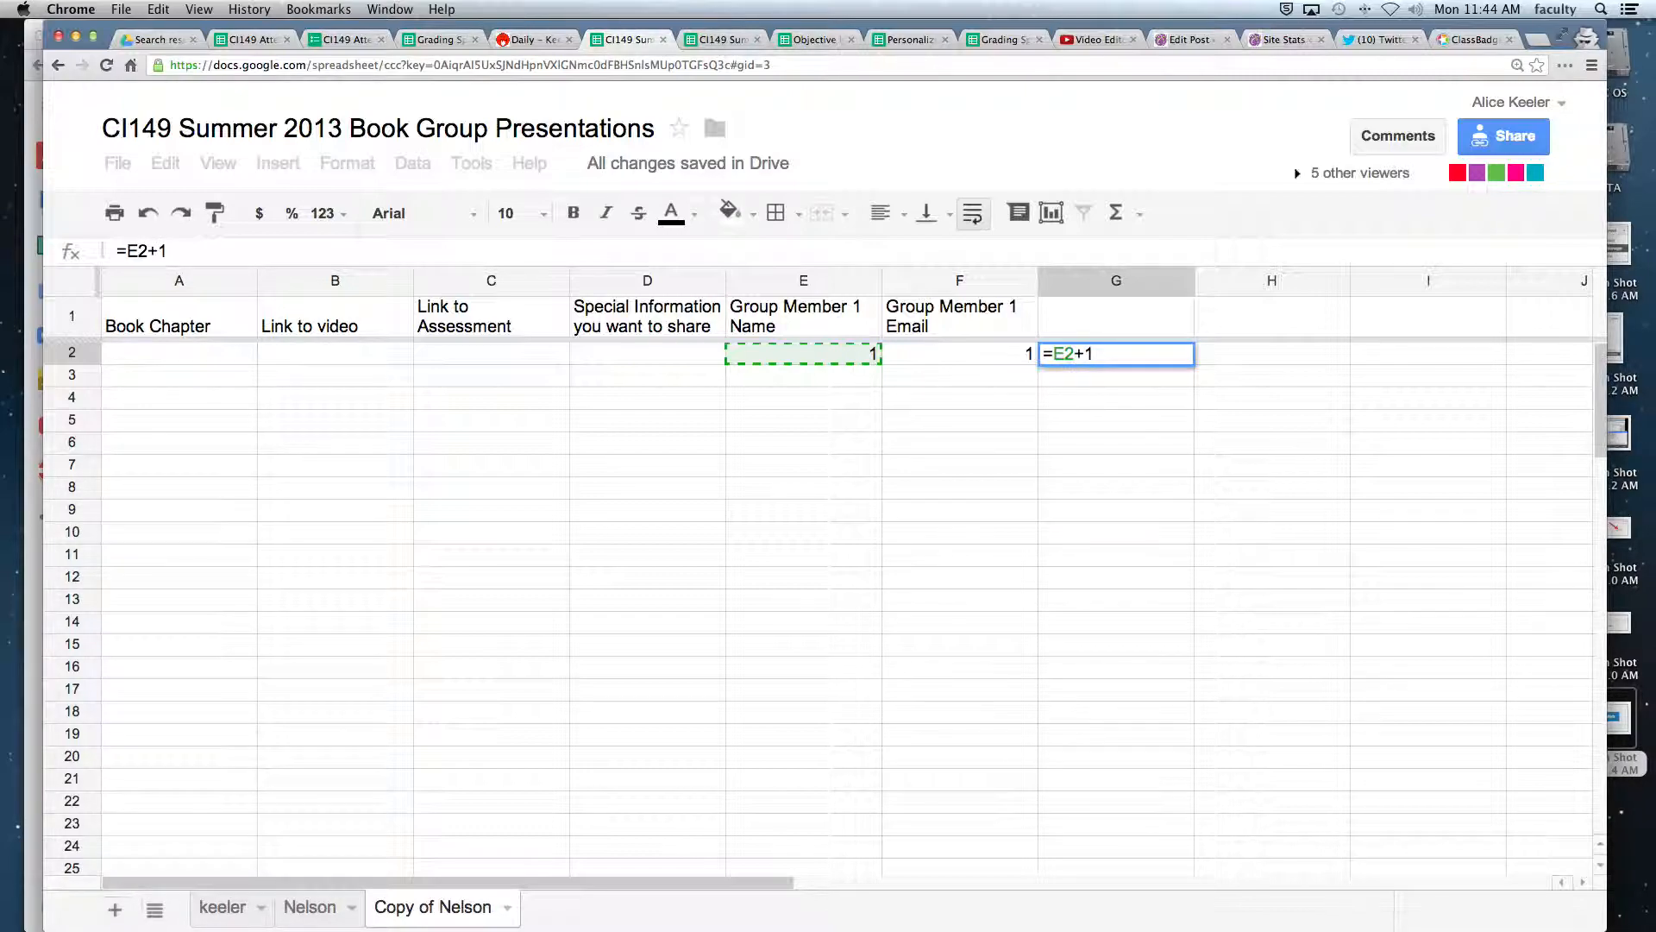
key("Return")
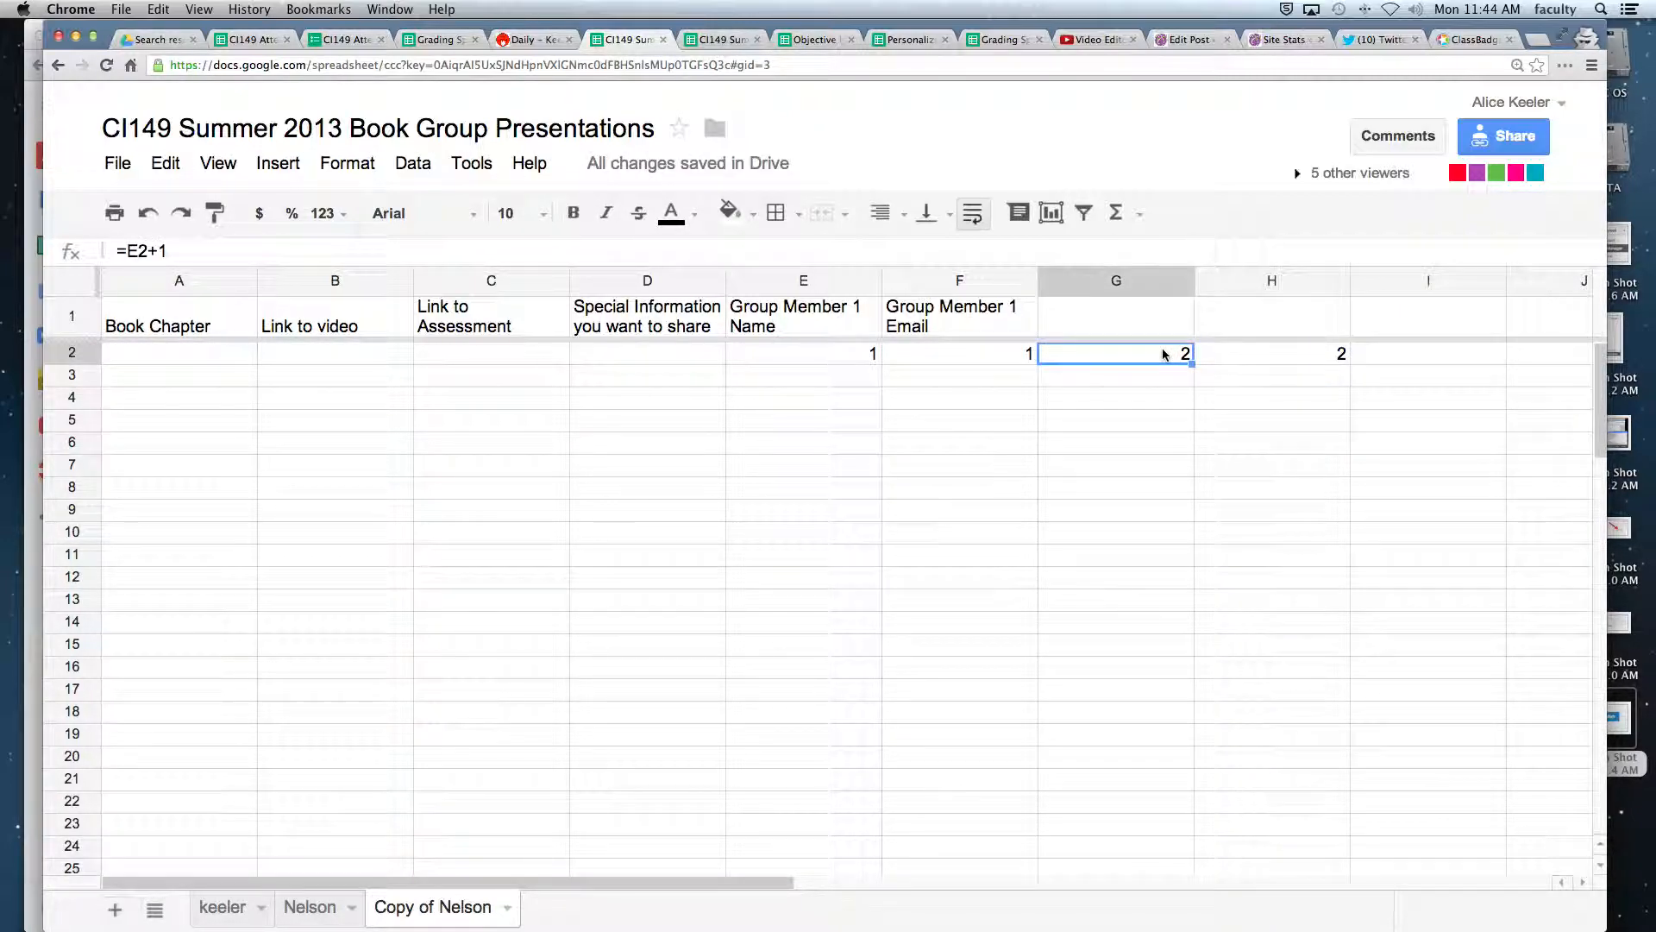
double_click(1115, 353)
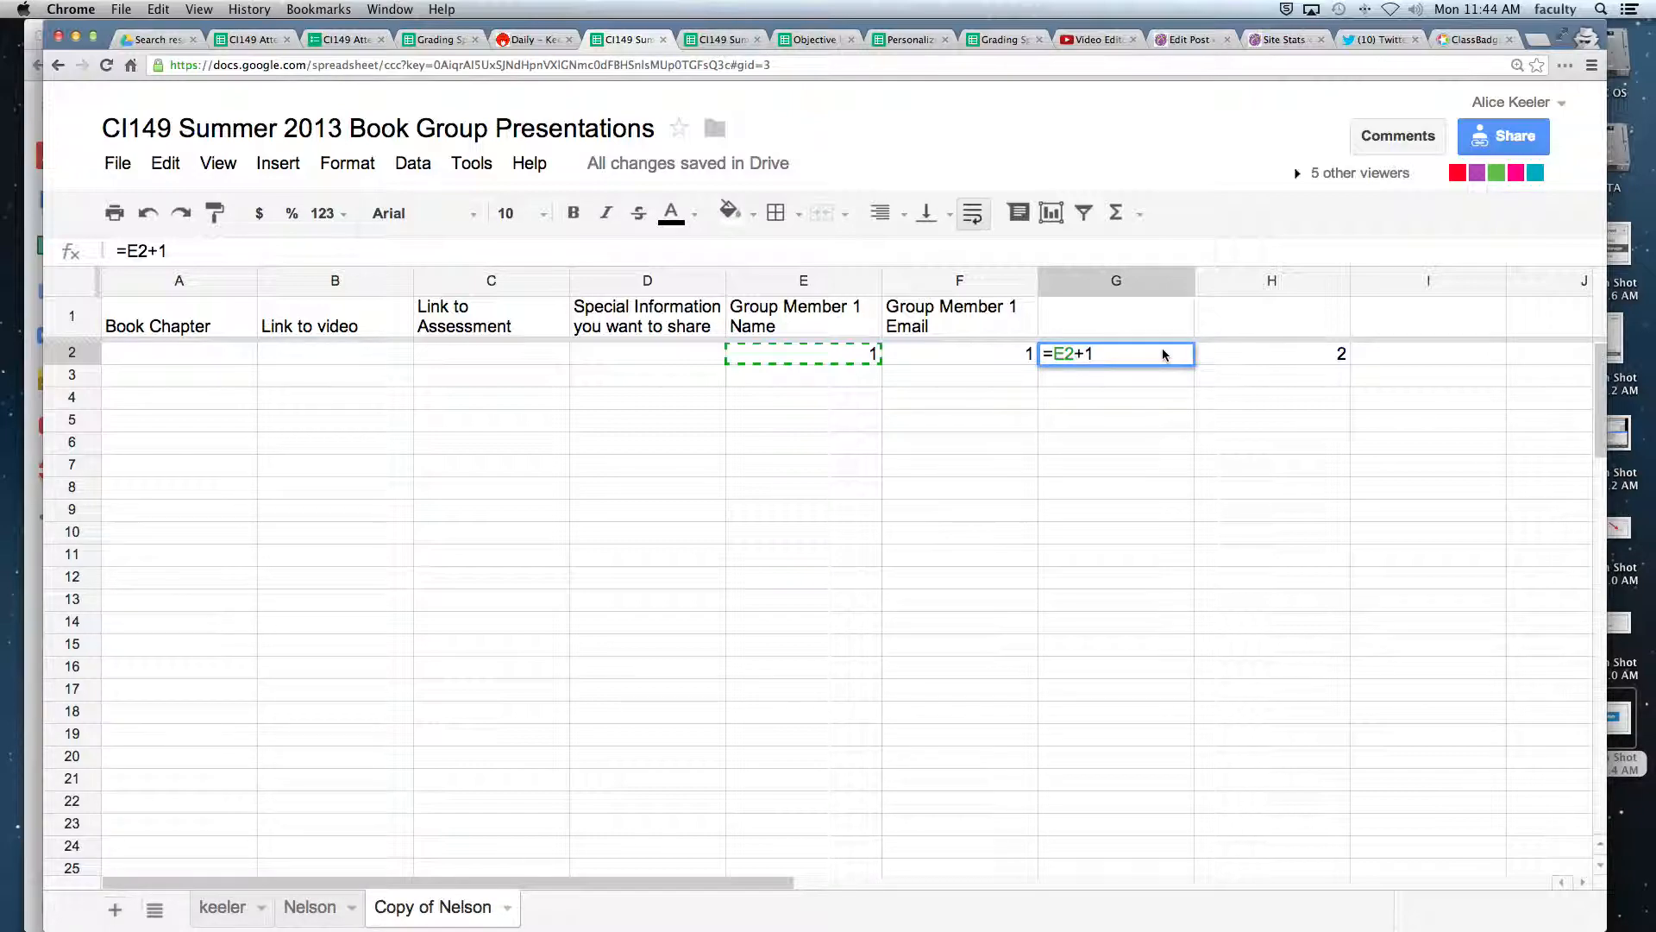
key("Return")
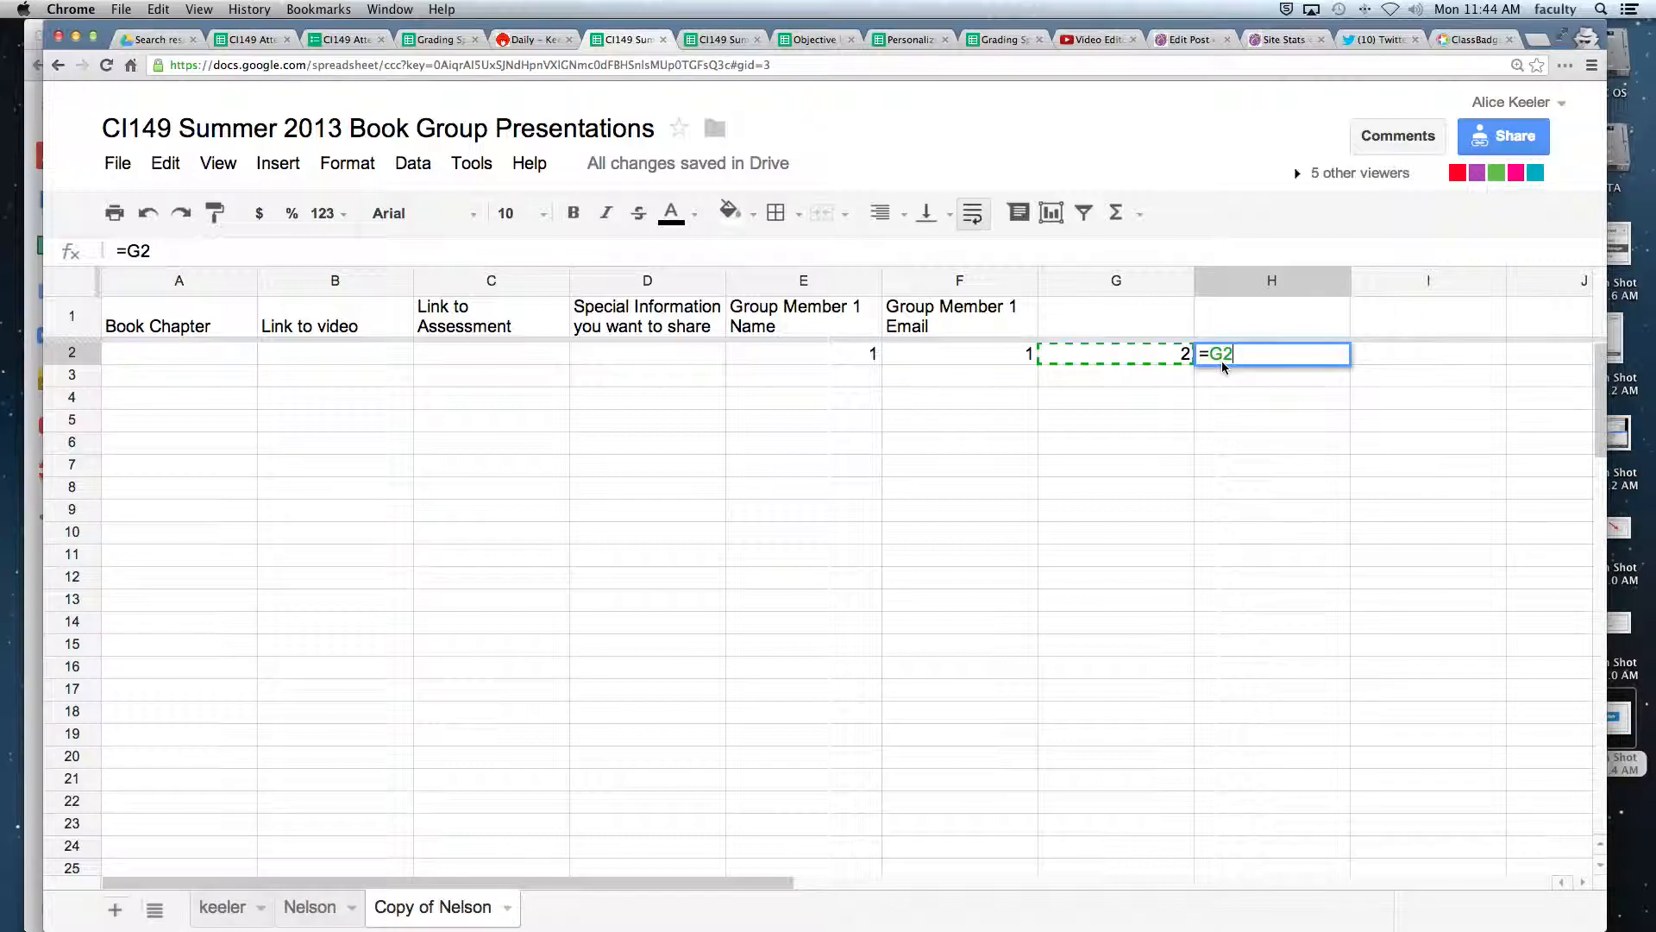
key("Return")
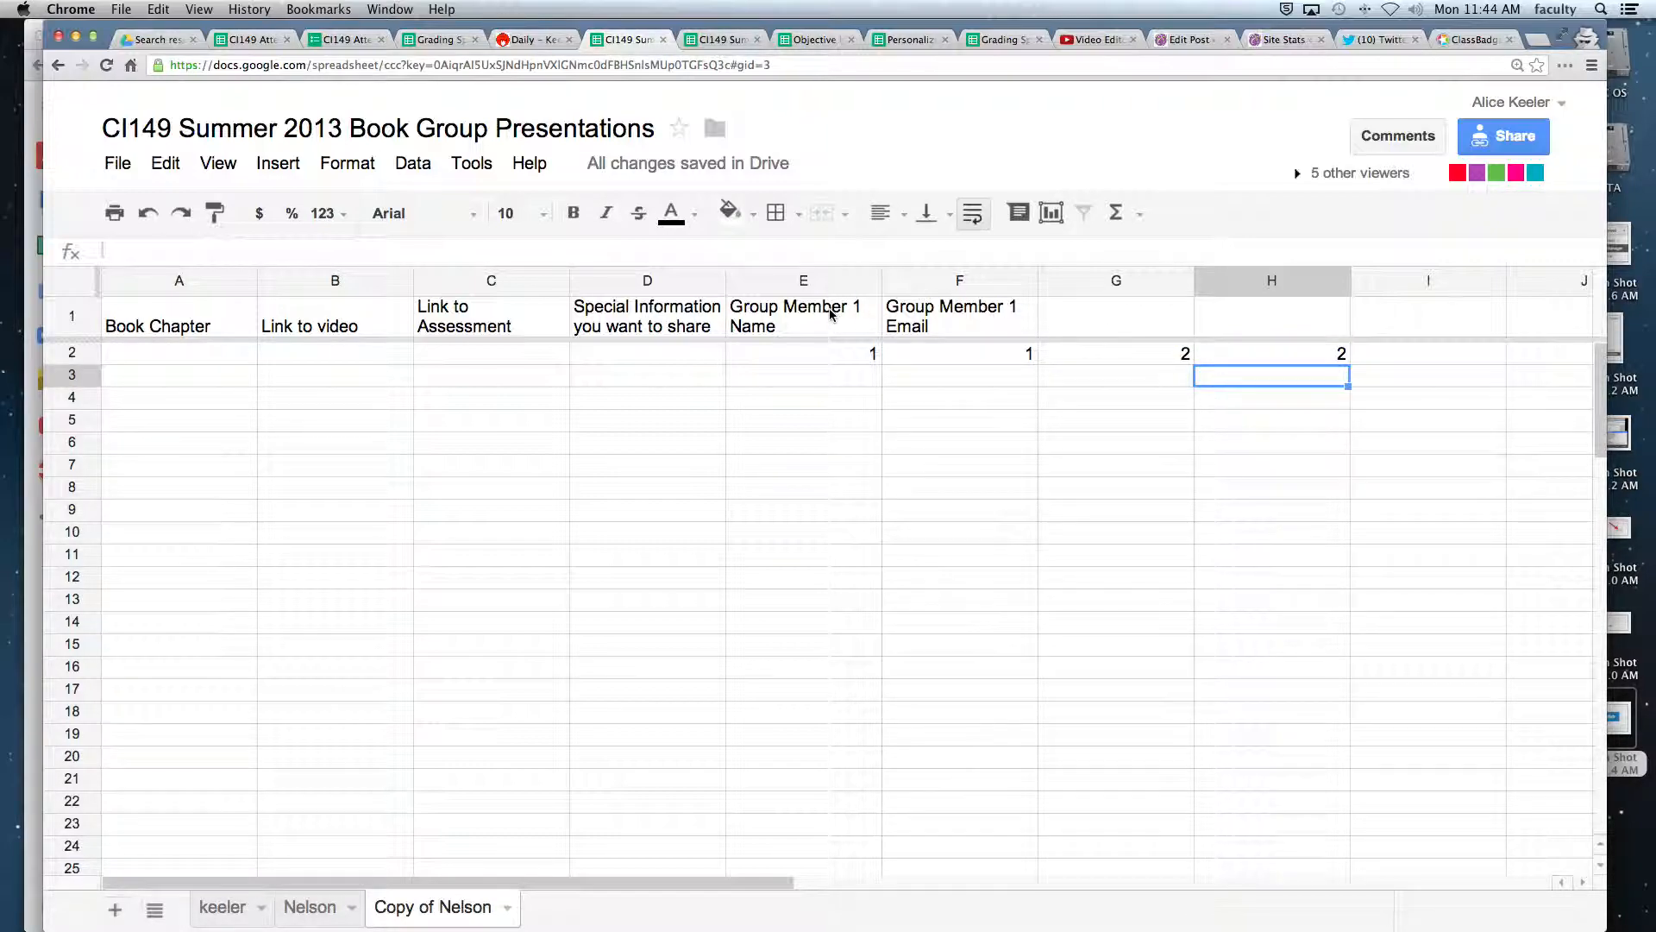
Make E1 a formula joining 'Group Member ', the number in E2, and ' Name'.
left_click(803, 315)
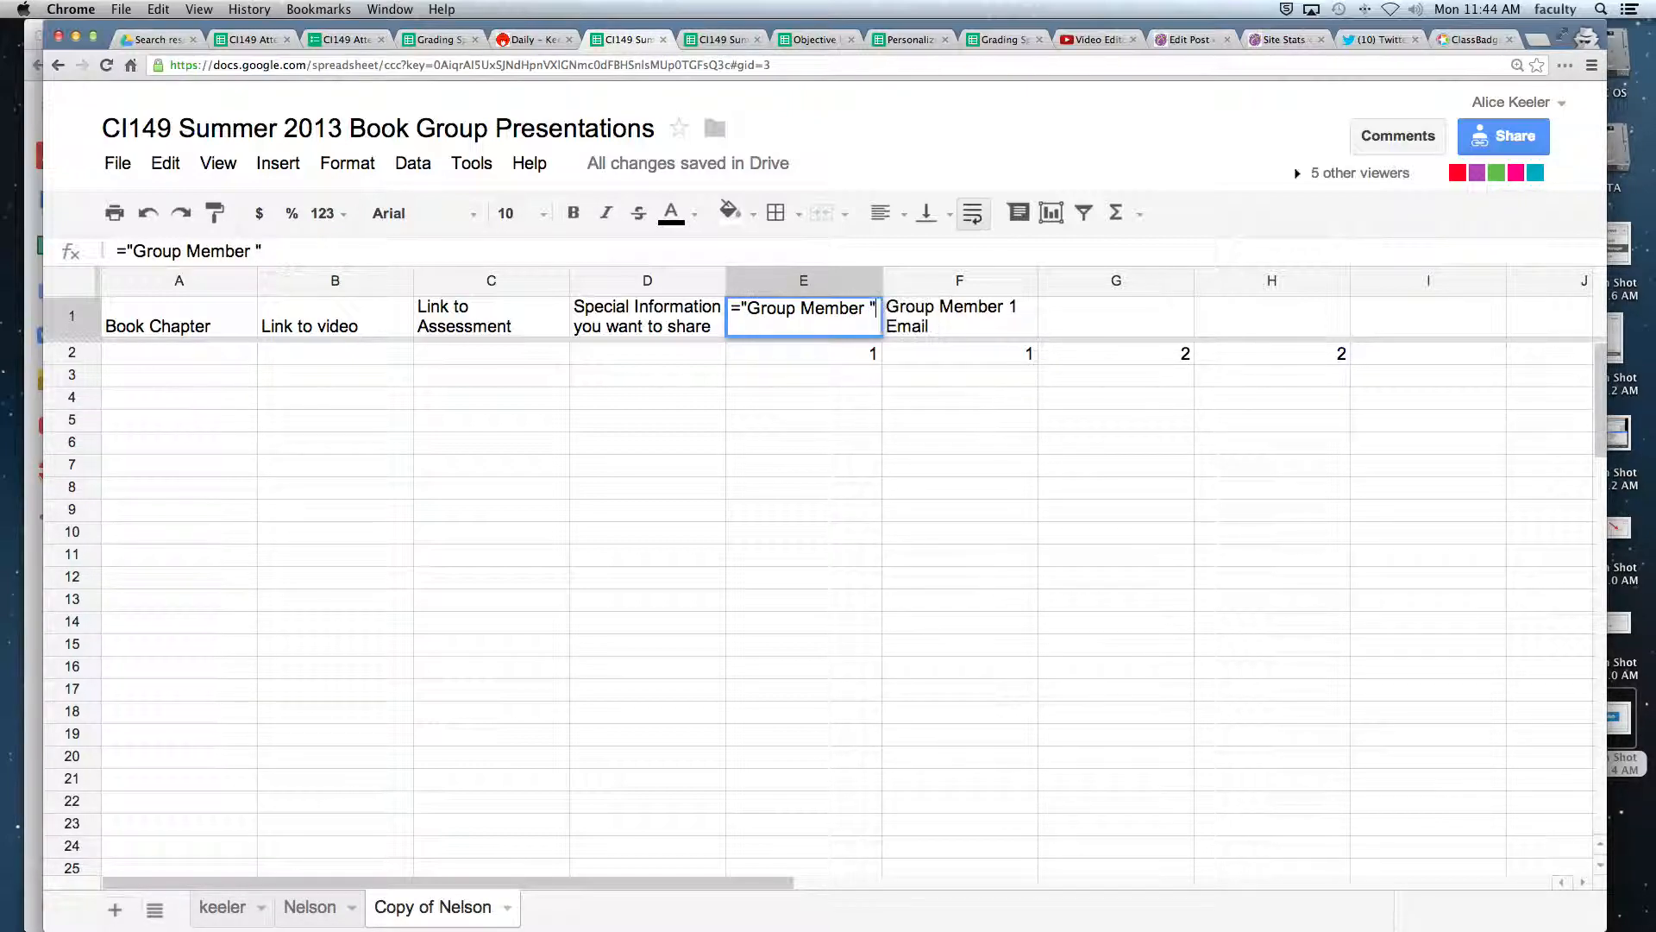
type("&")
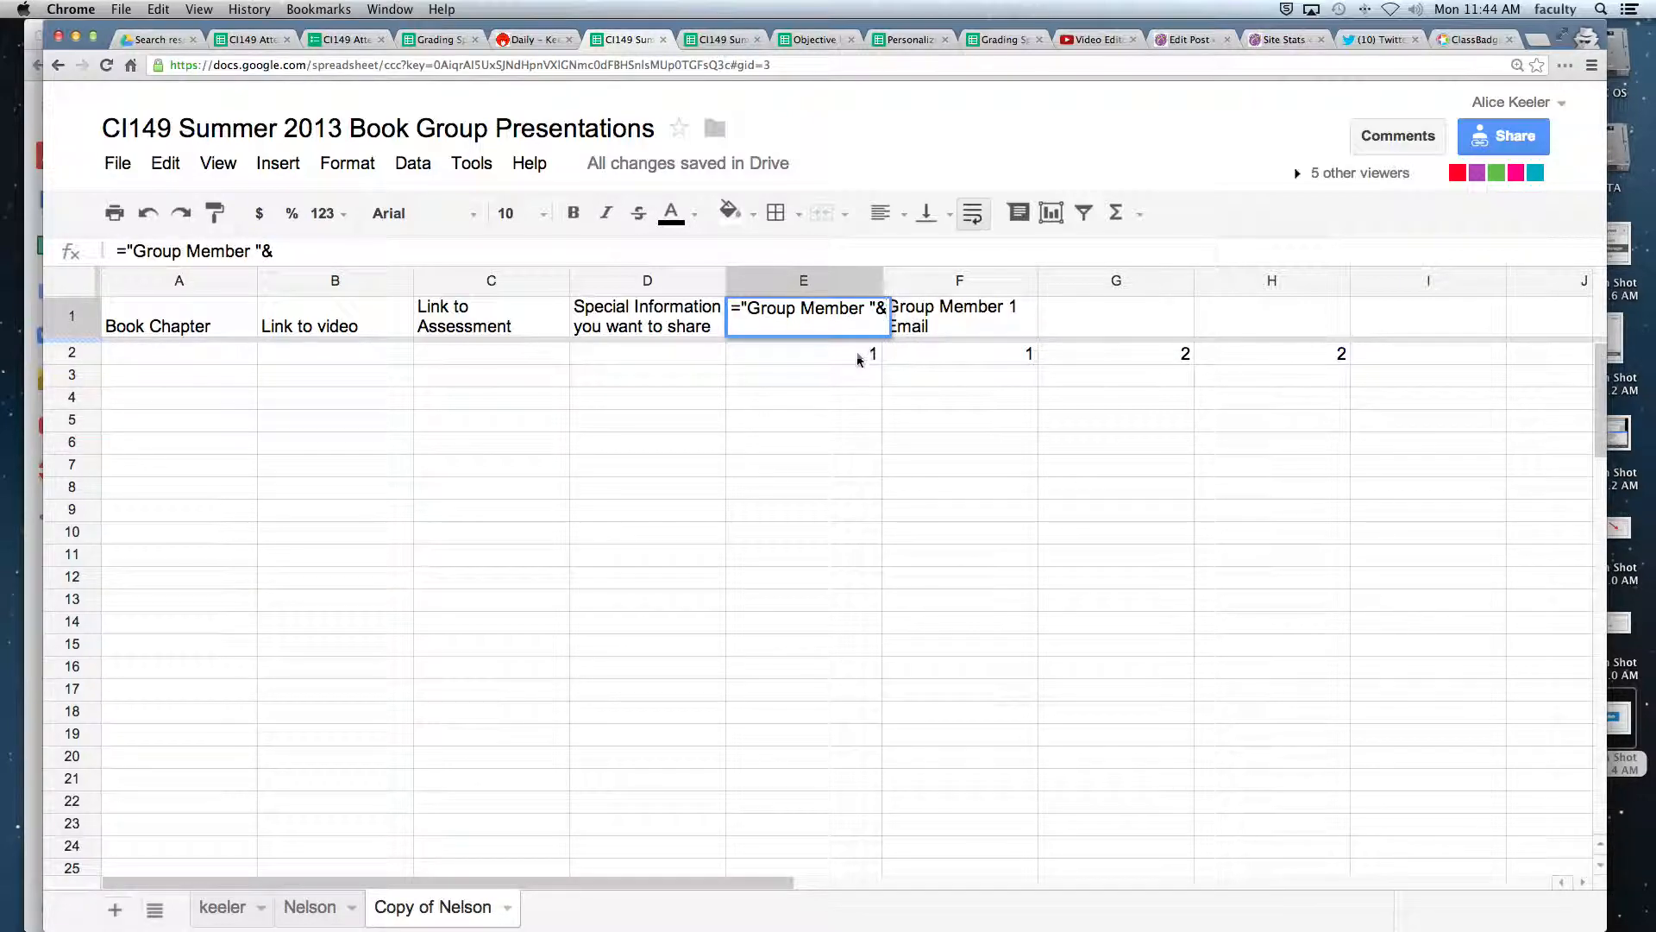
left_click(803, 353)
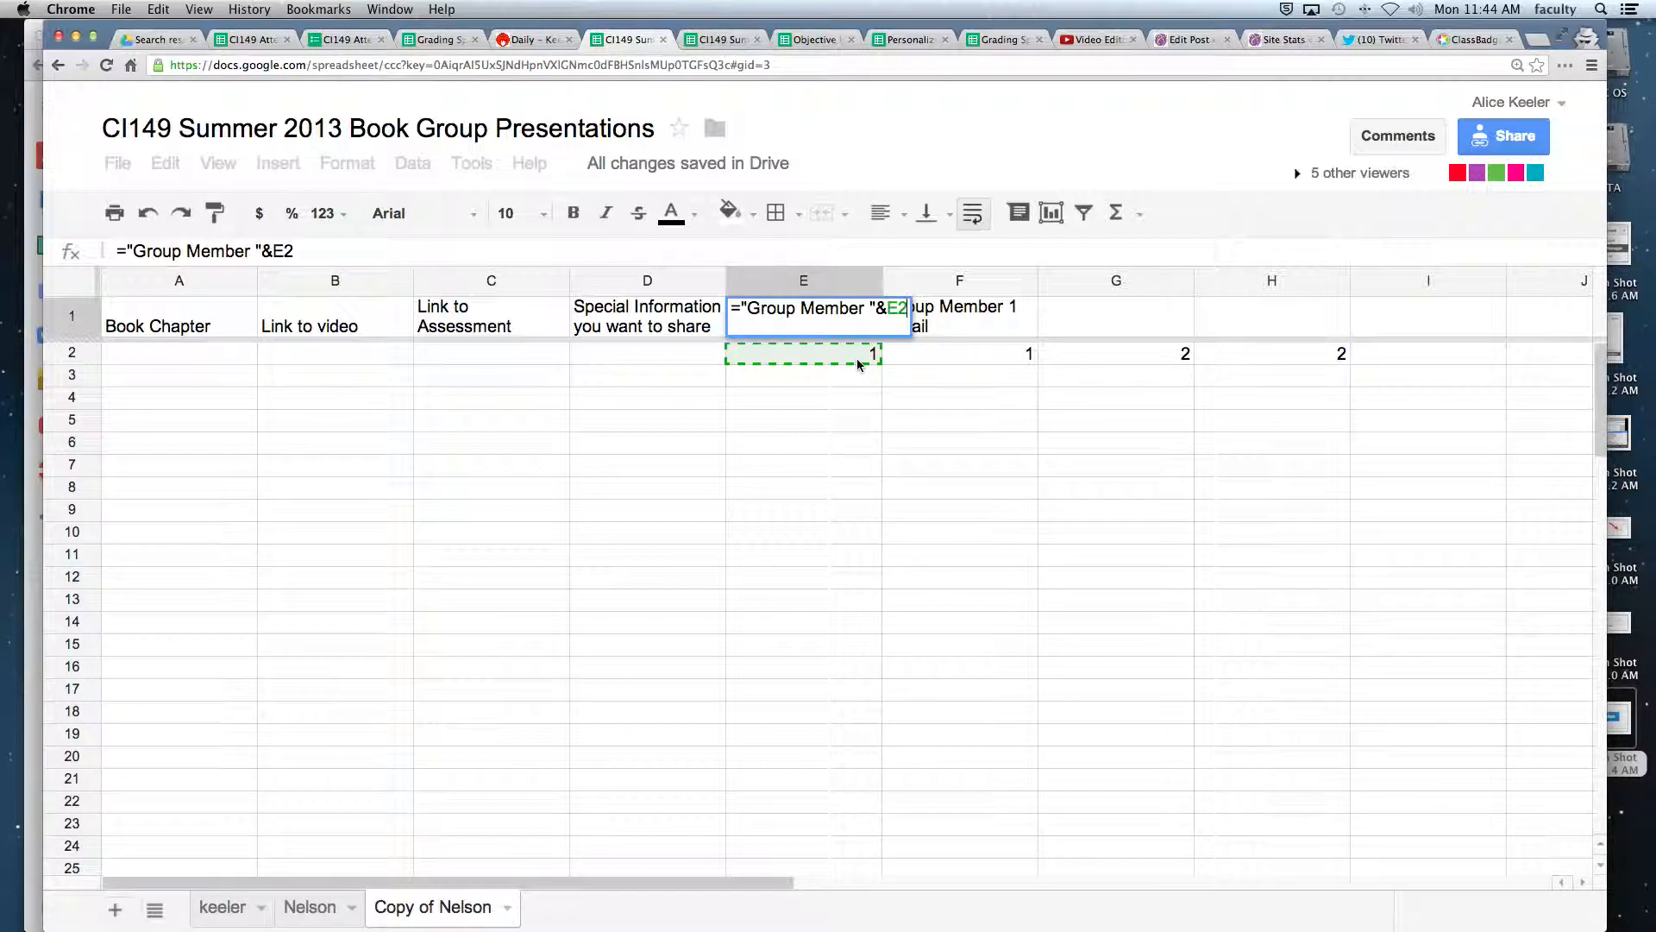
type("&\"")
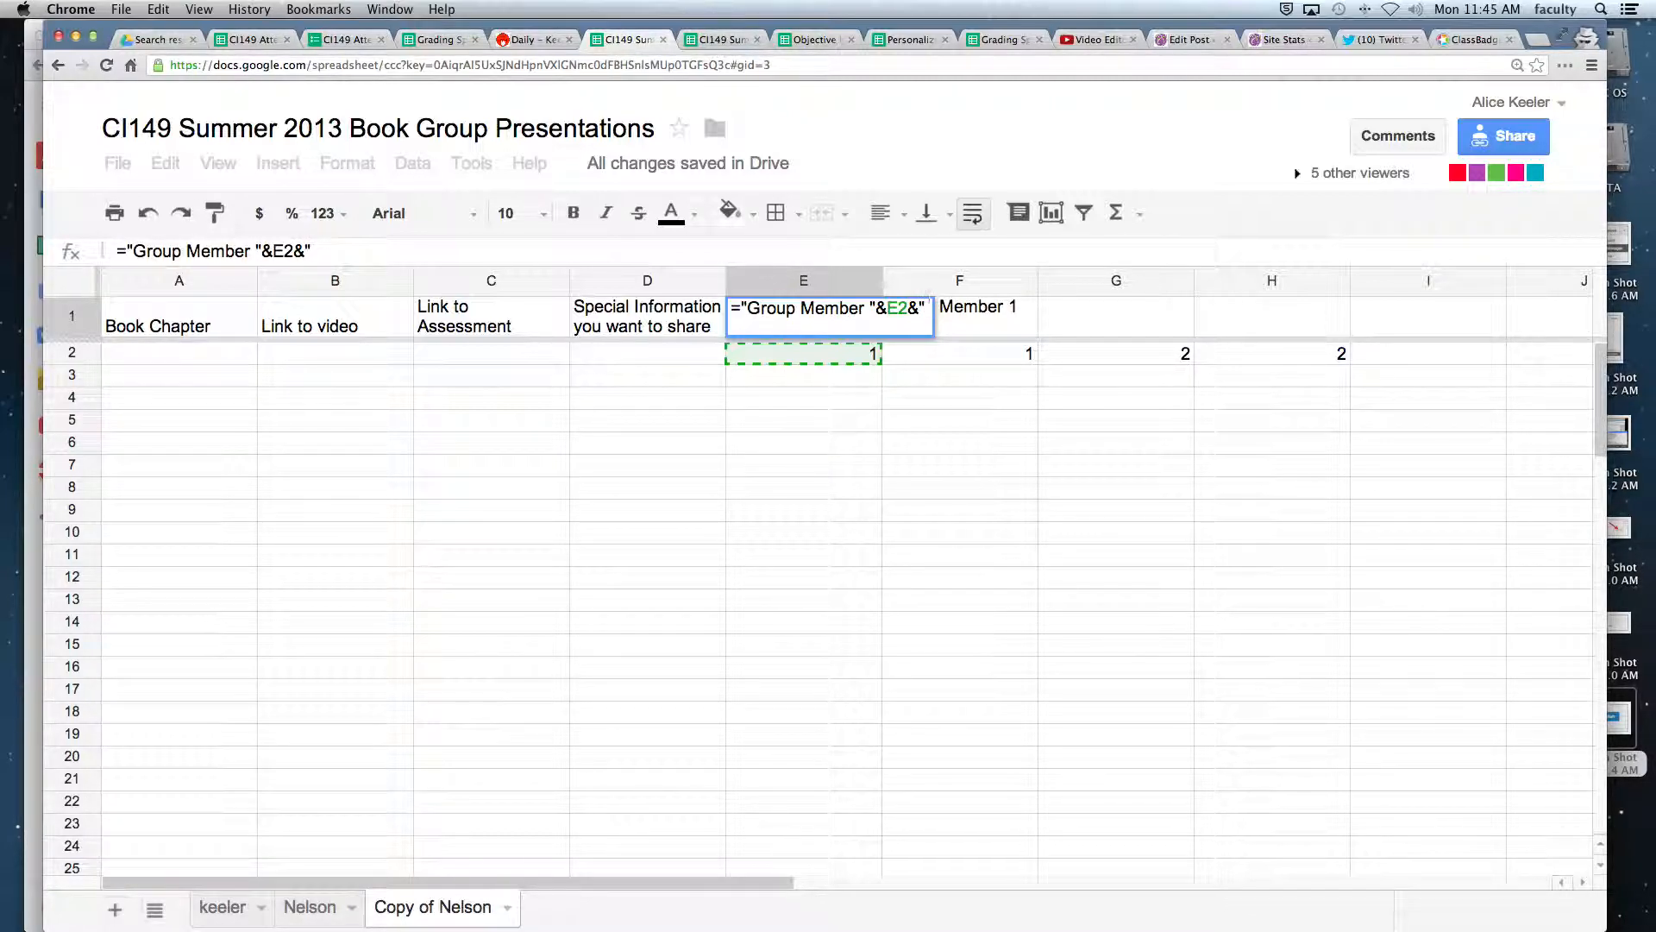
type("Name")
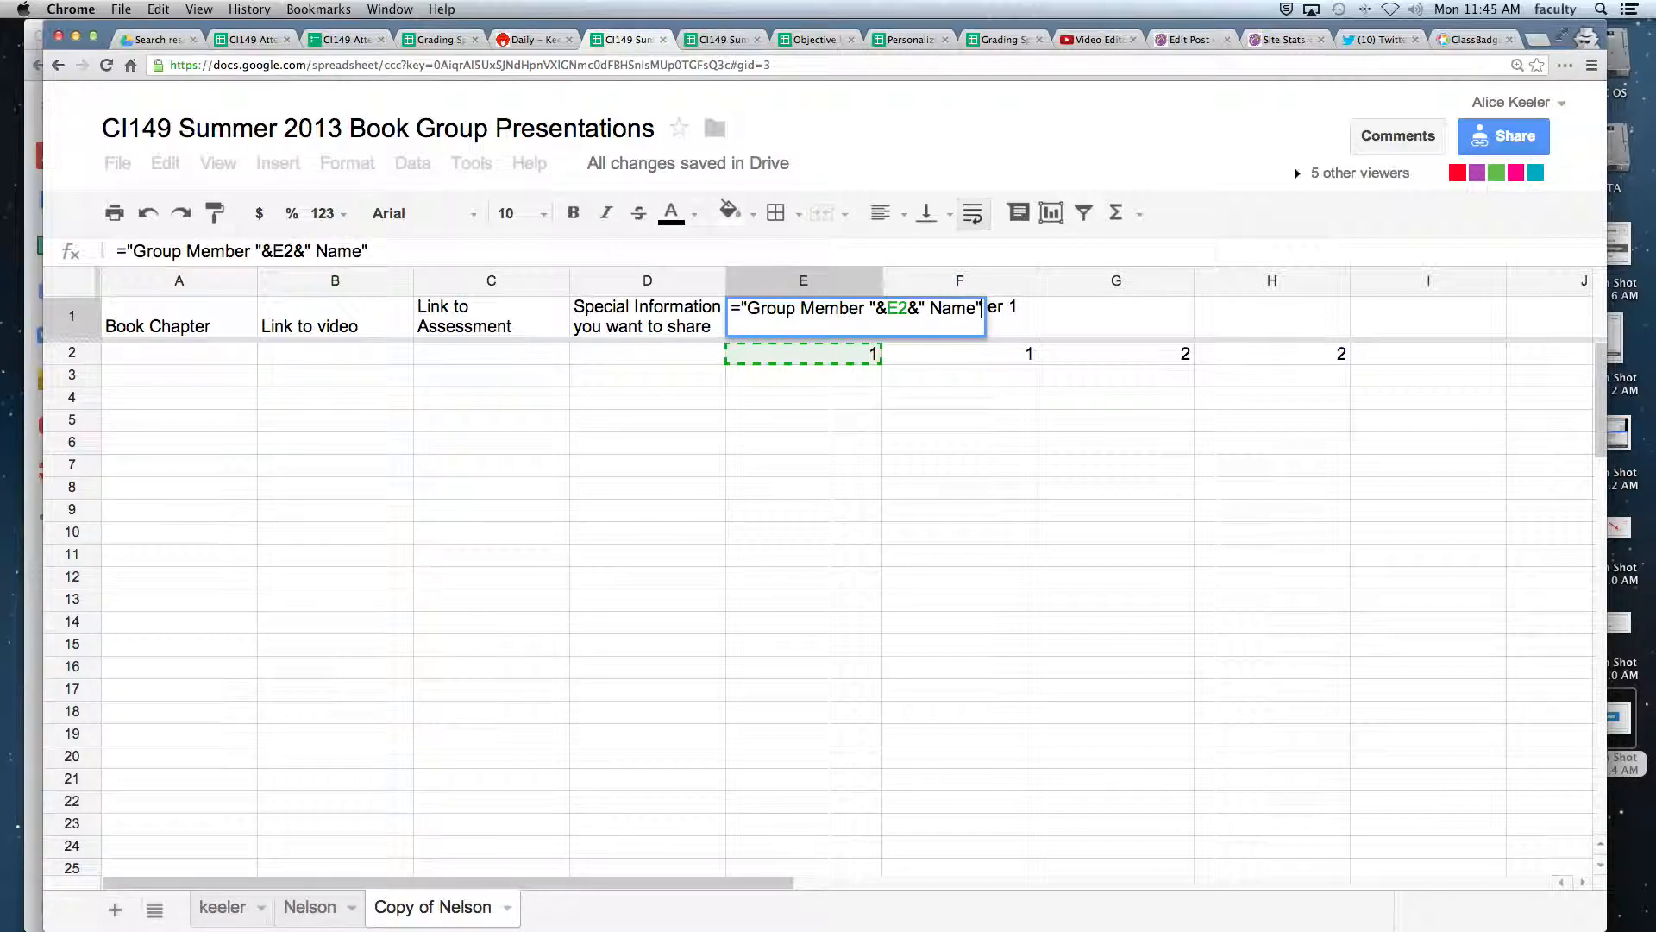
key("Return")
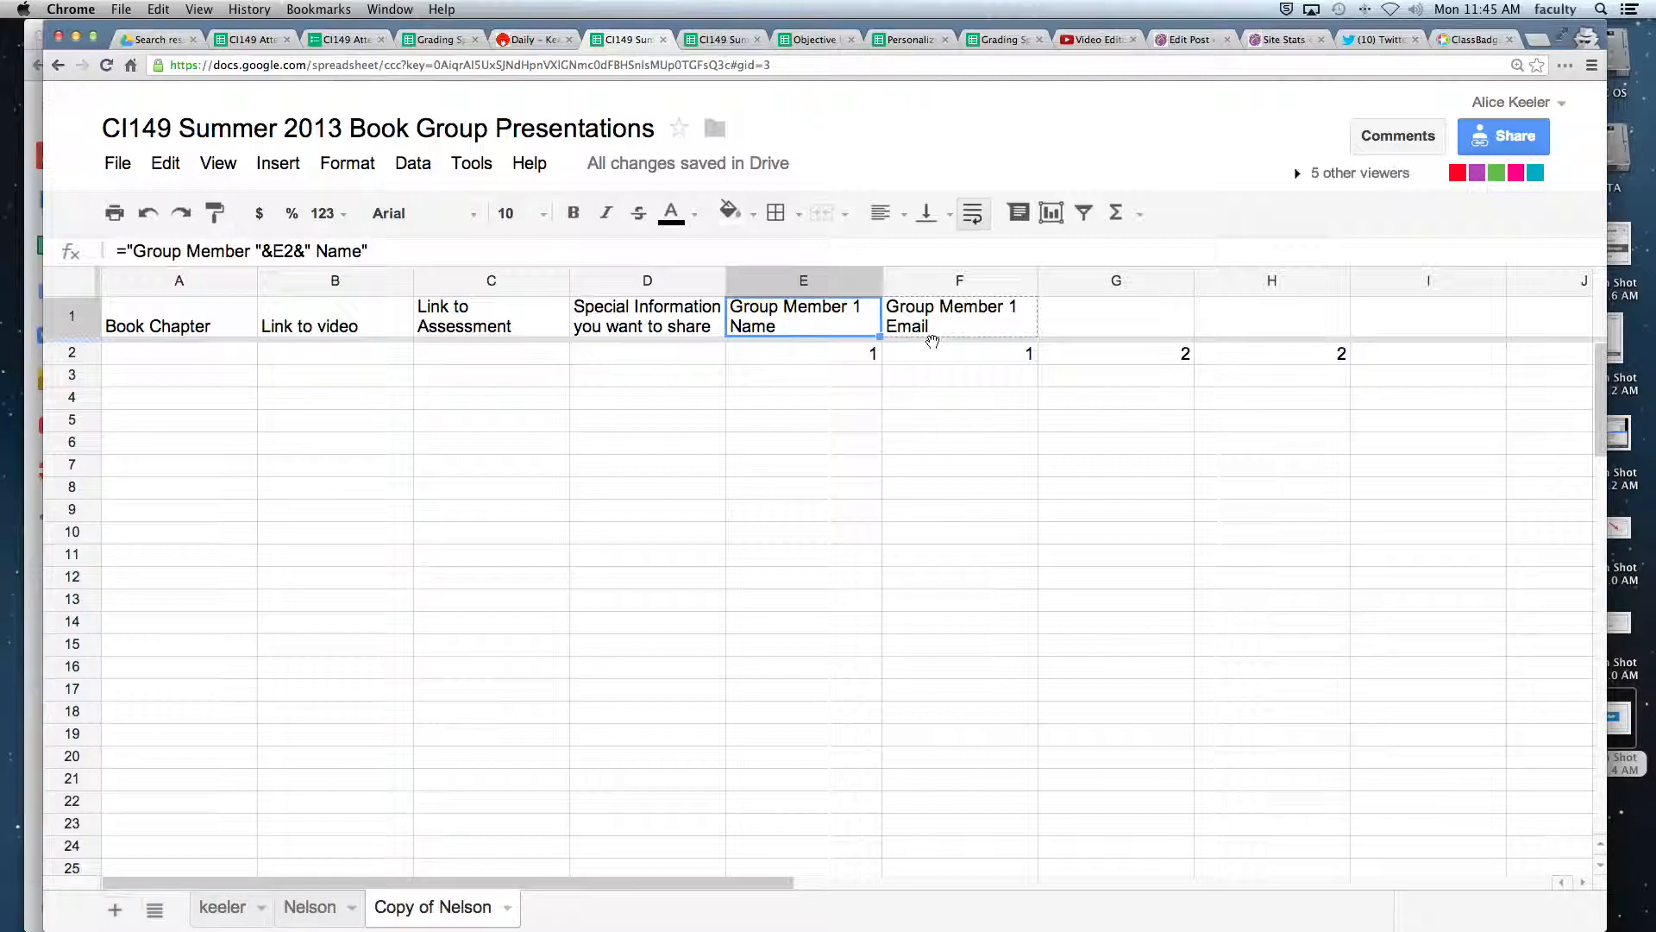
Copy the header formula into F1 and change Name to Email.
left_click(958, 316)
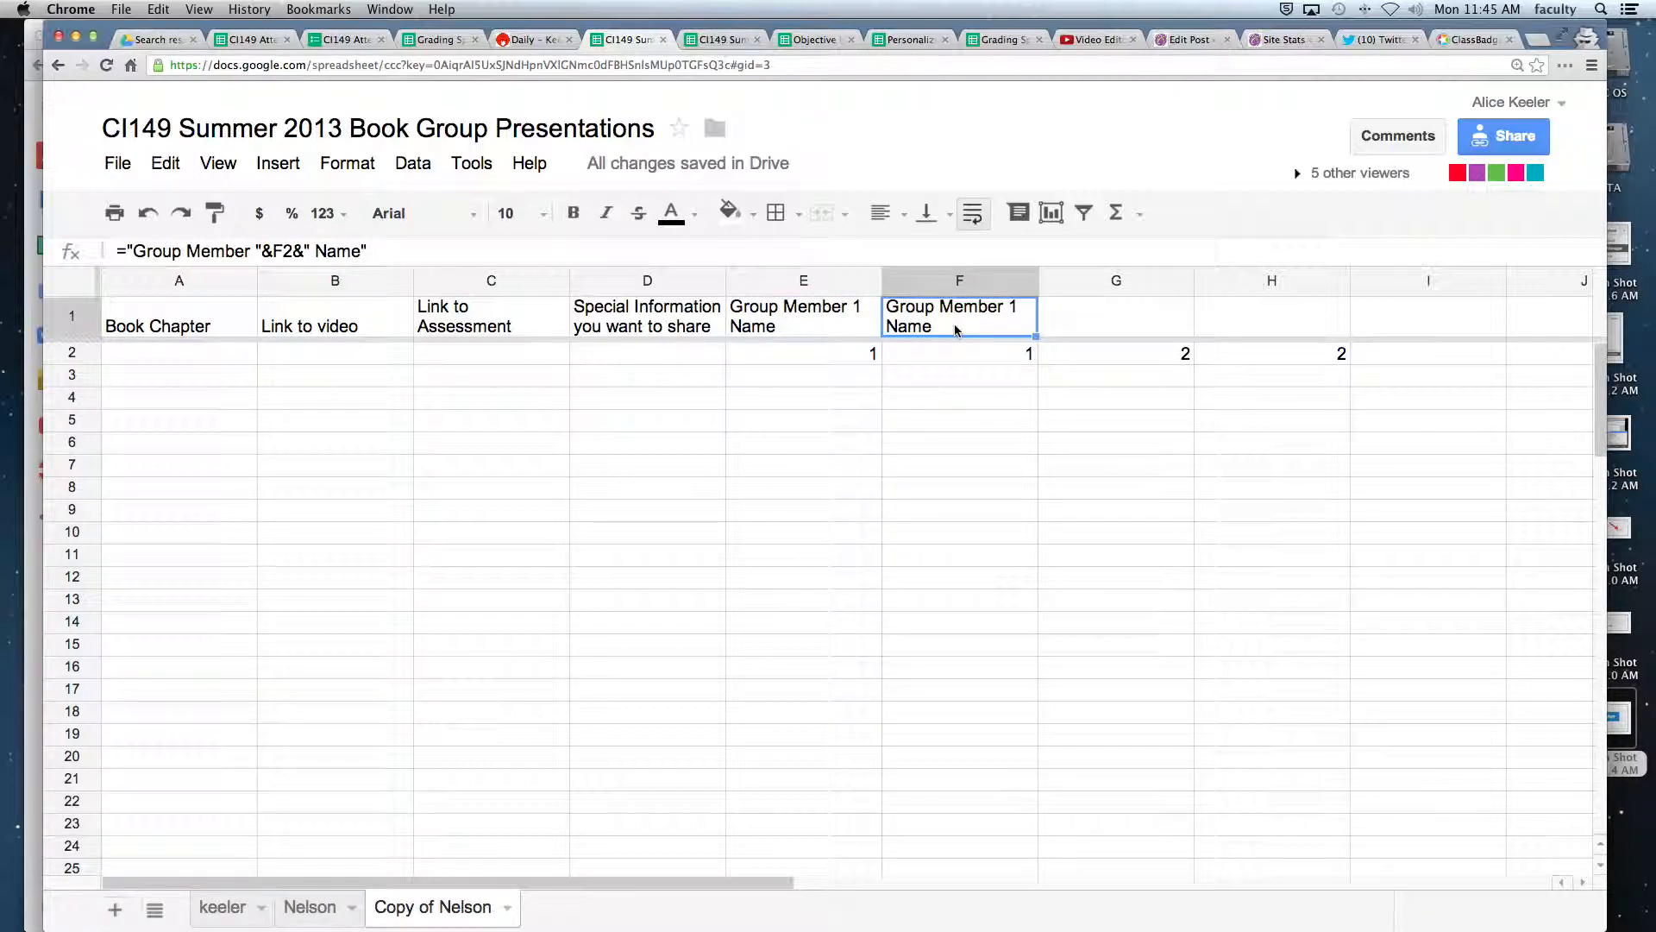
double_click(959, 316)
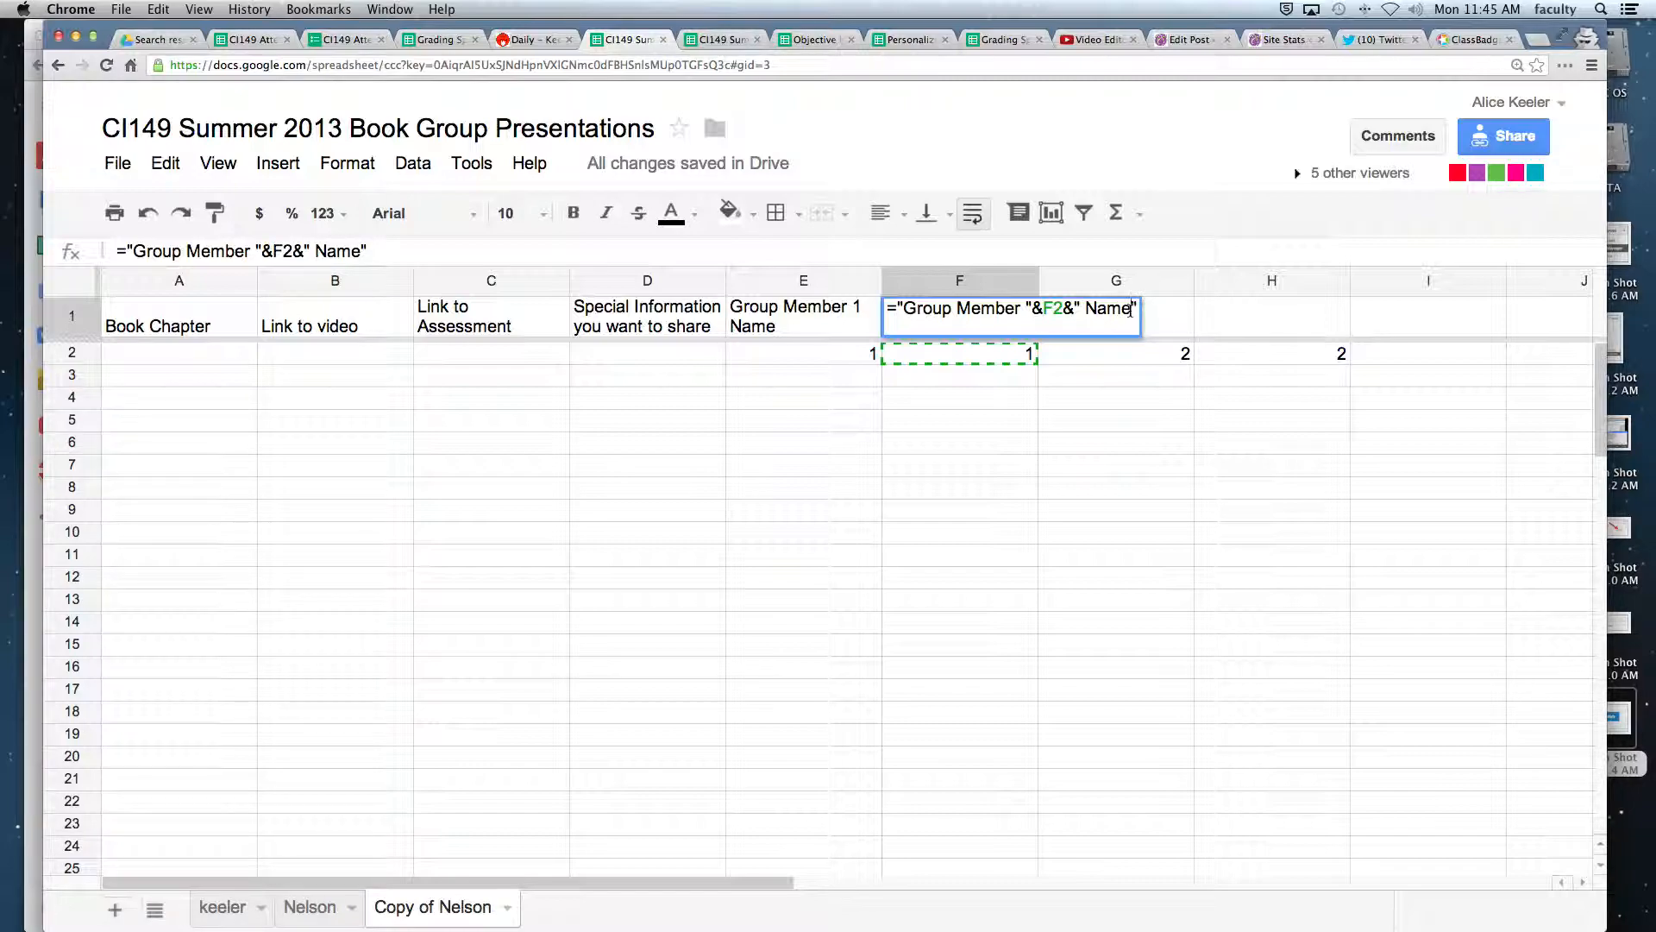
type("Email")
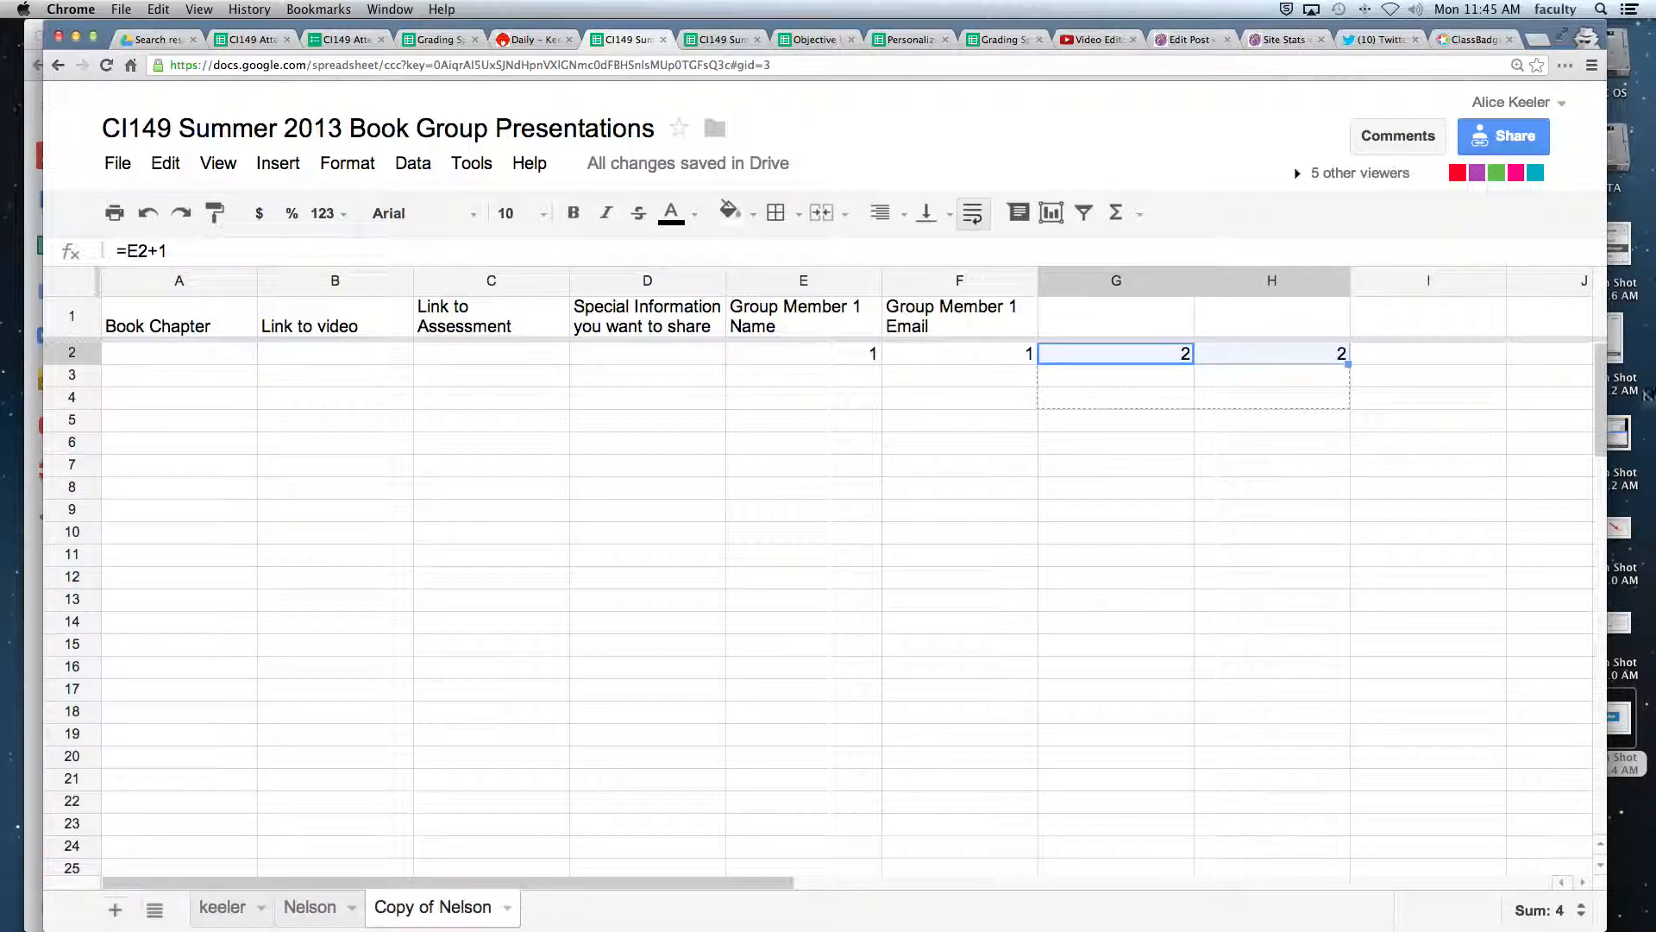
Extend row 2 numbers and Name/Email header formulas through column T, checking P1.
scroll("right", 3)
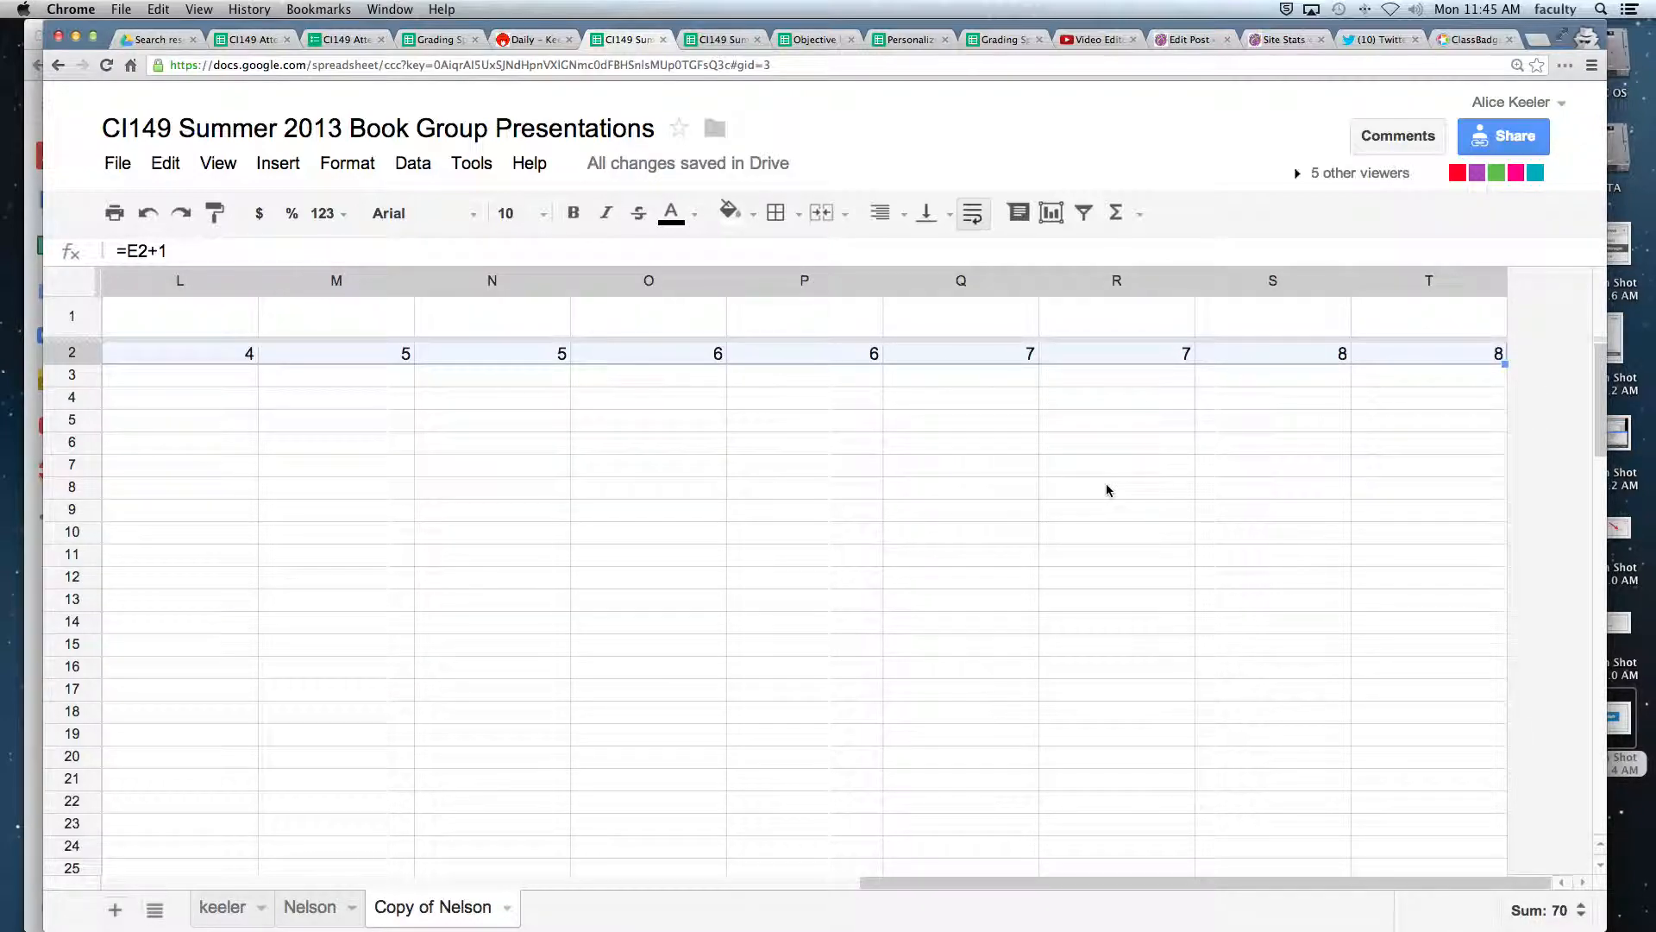
left_click(803, 509)
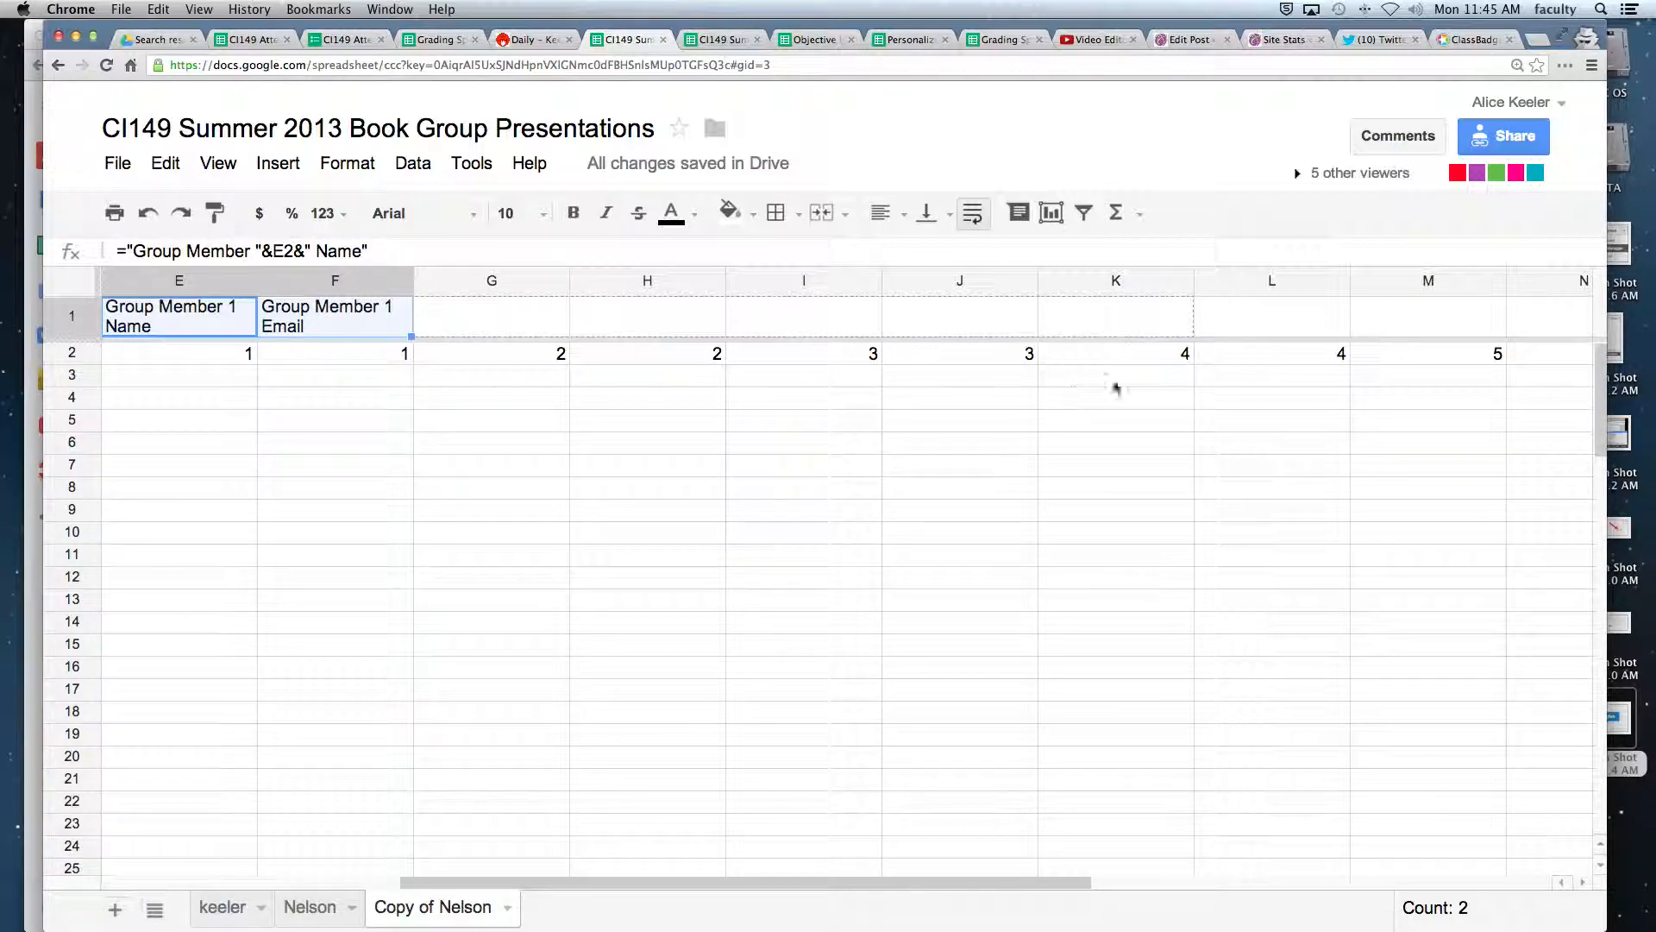
scroll("right", 3)
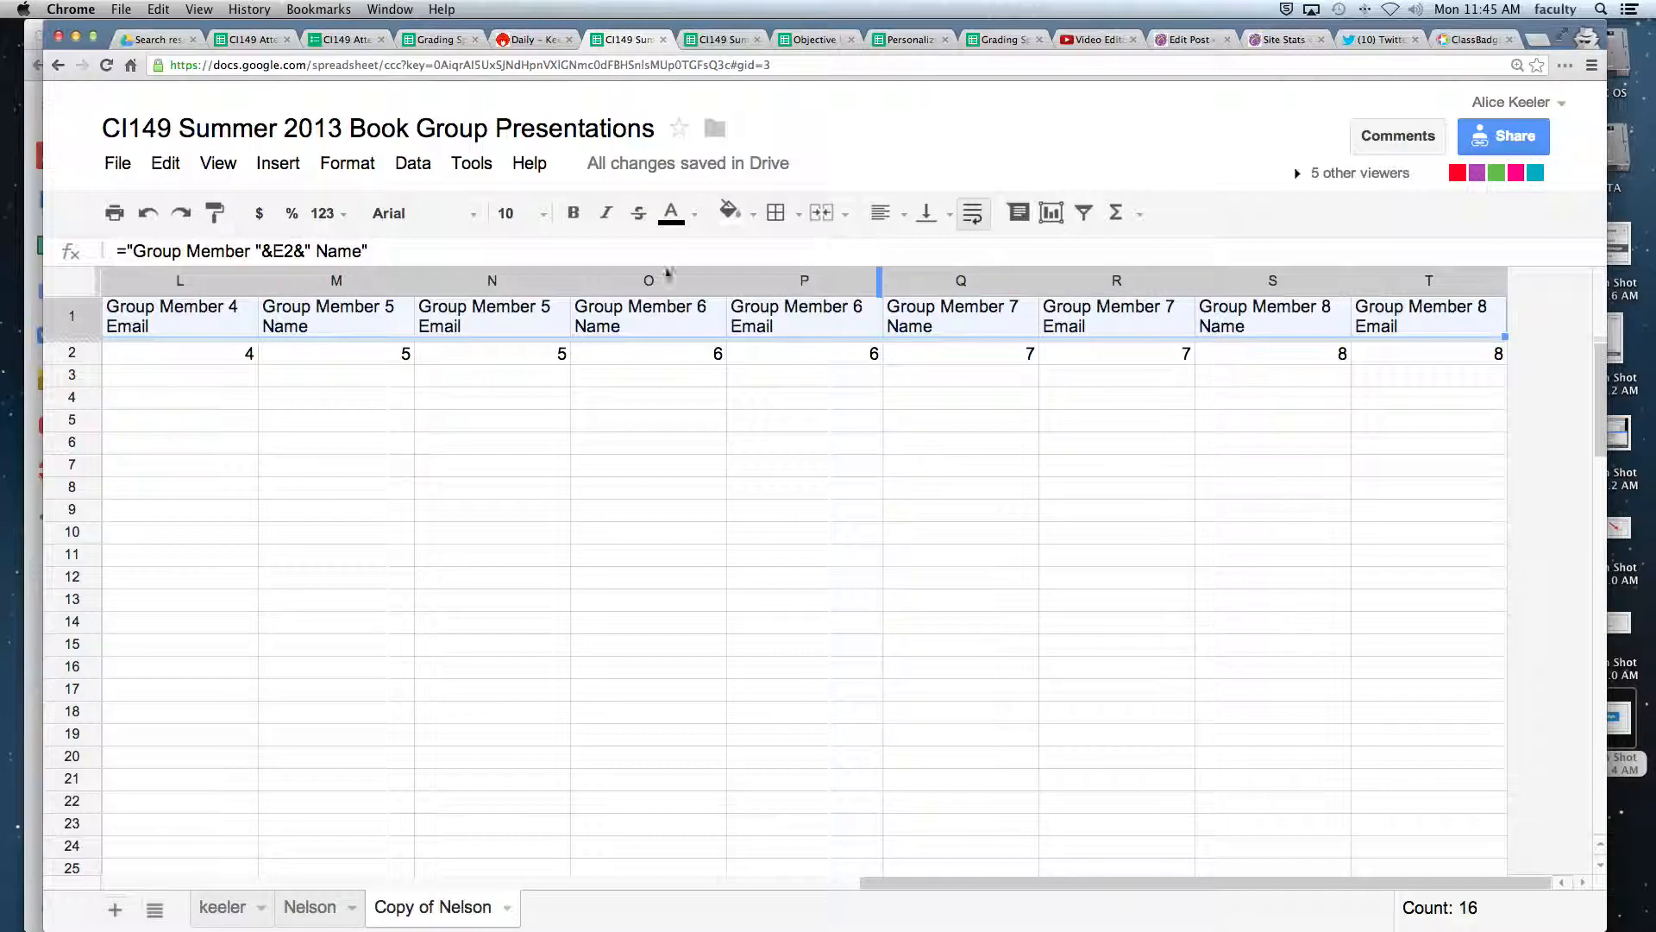
left_click(804, 316)
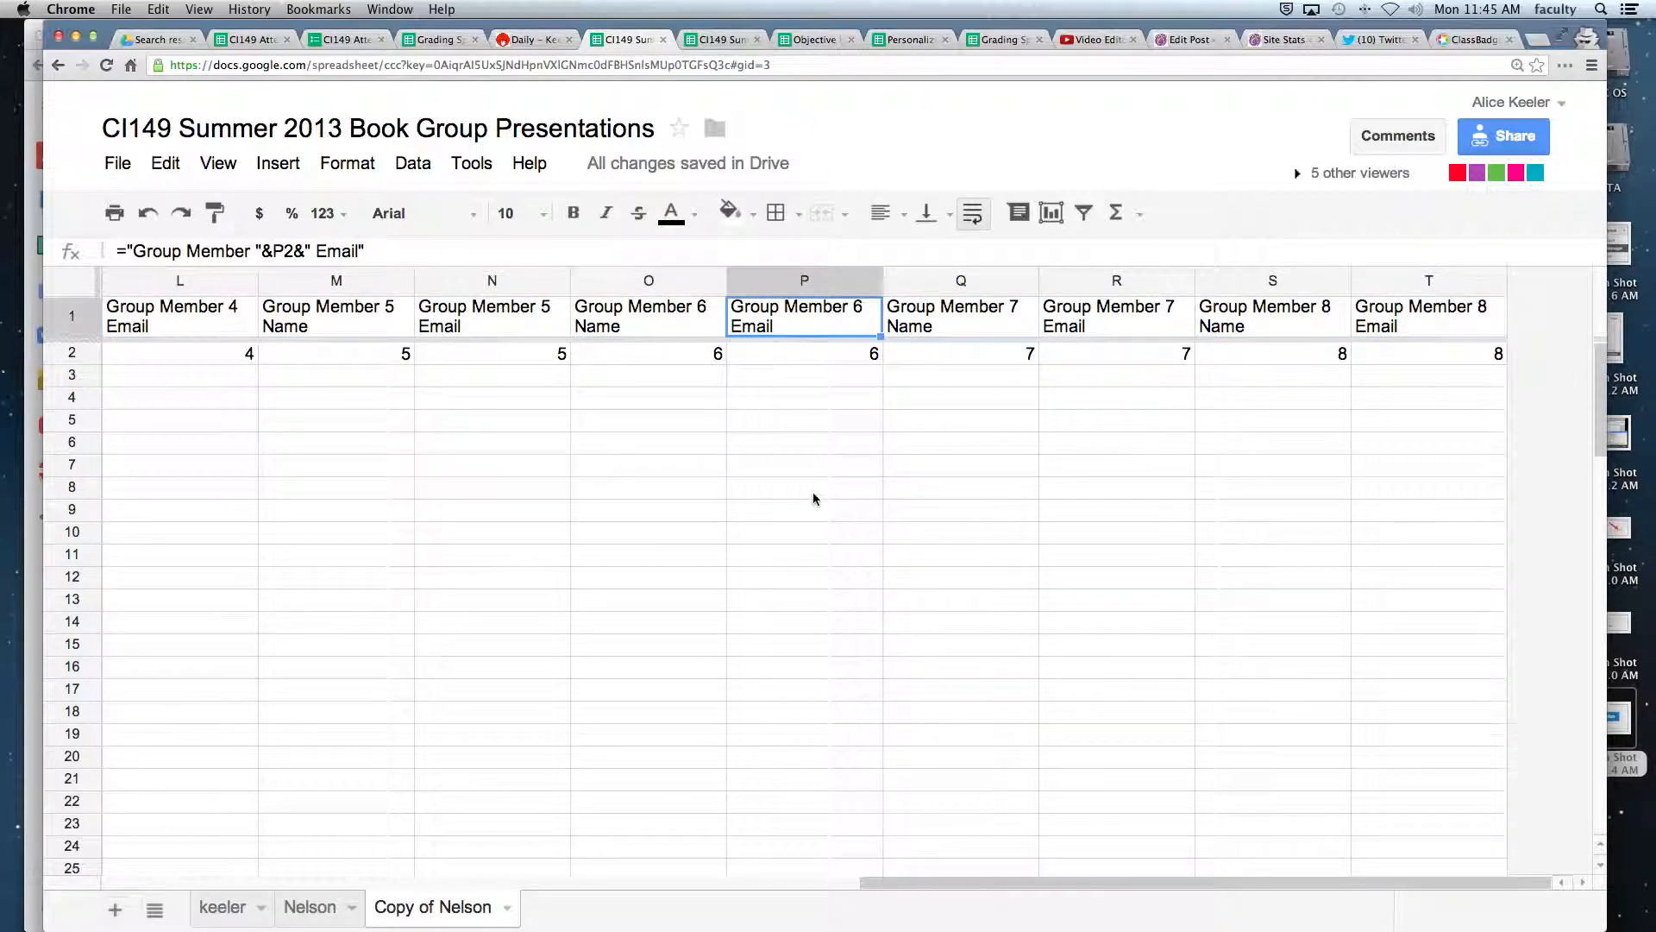
scroll("left", 3)
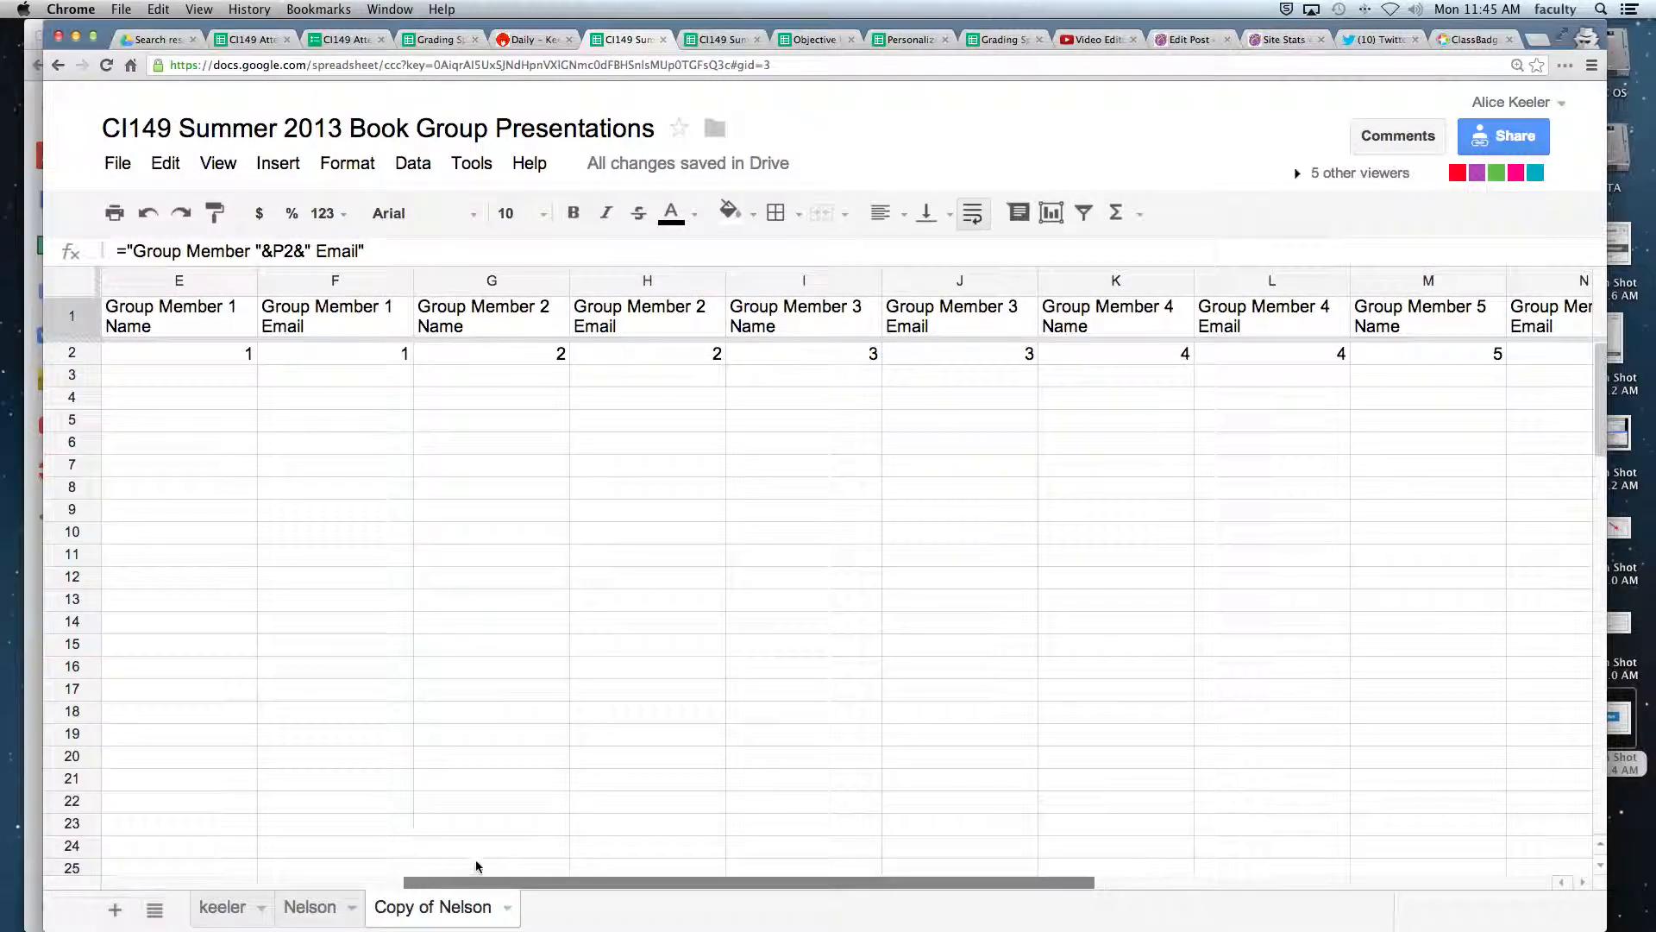
scroll("left", 3)
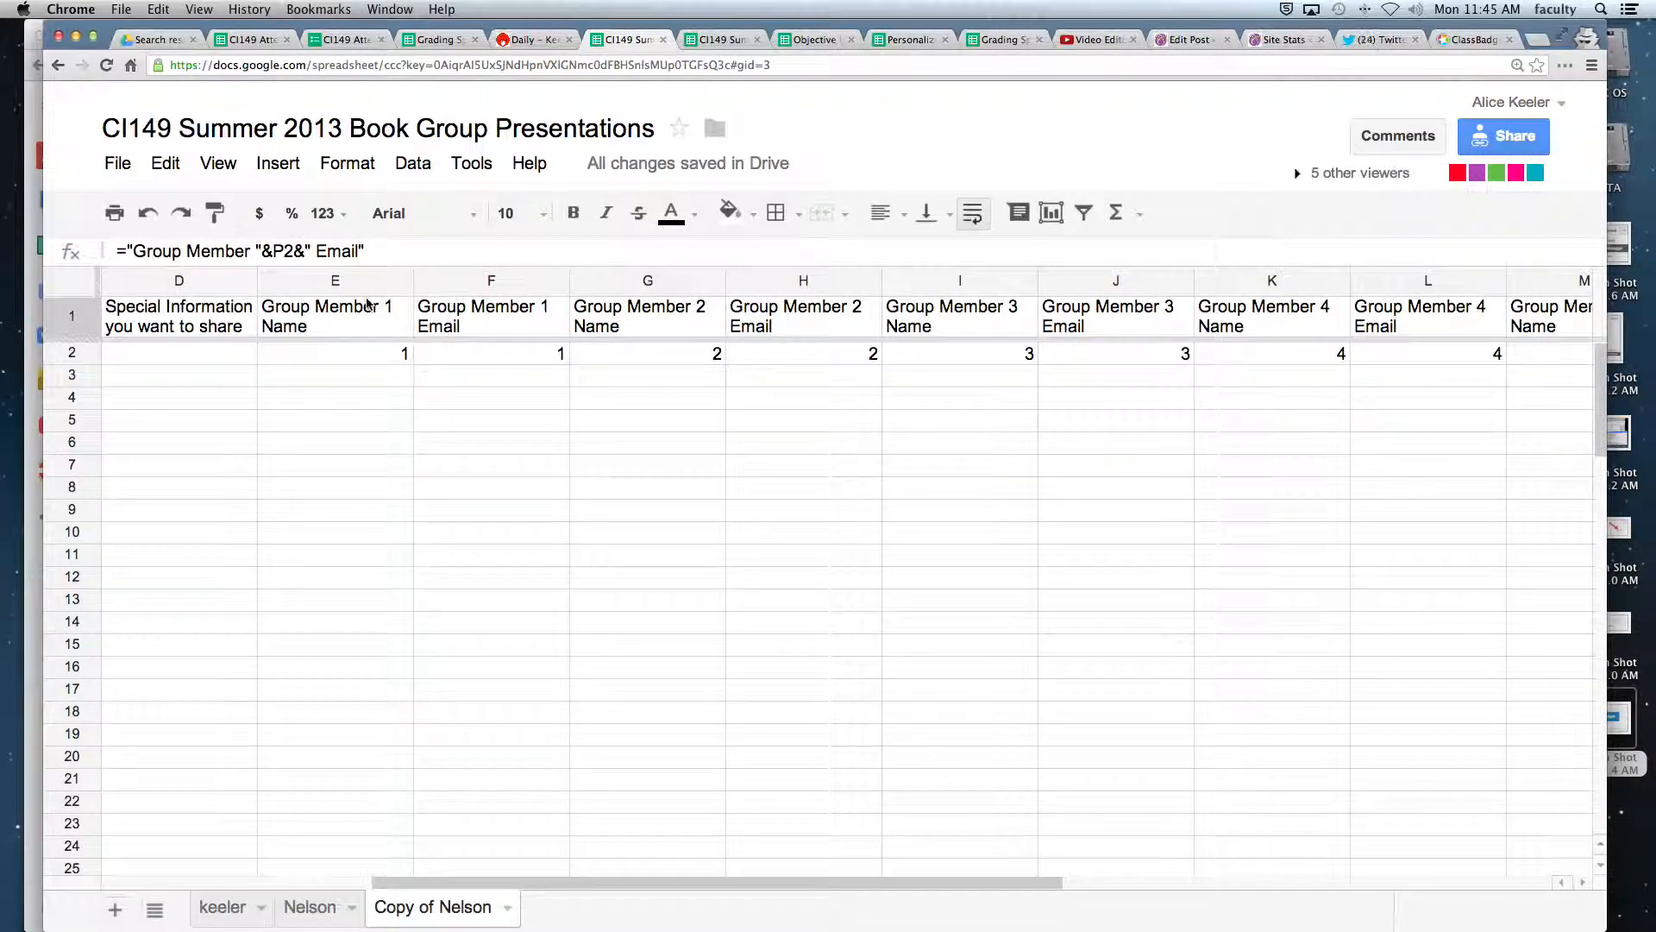
left_click(335, 315)
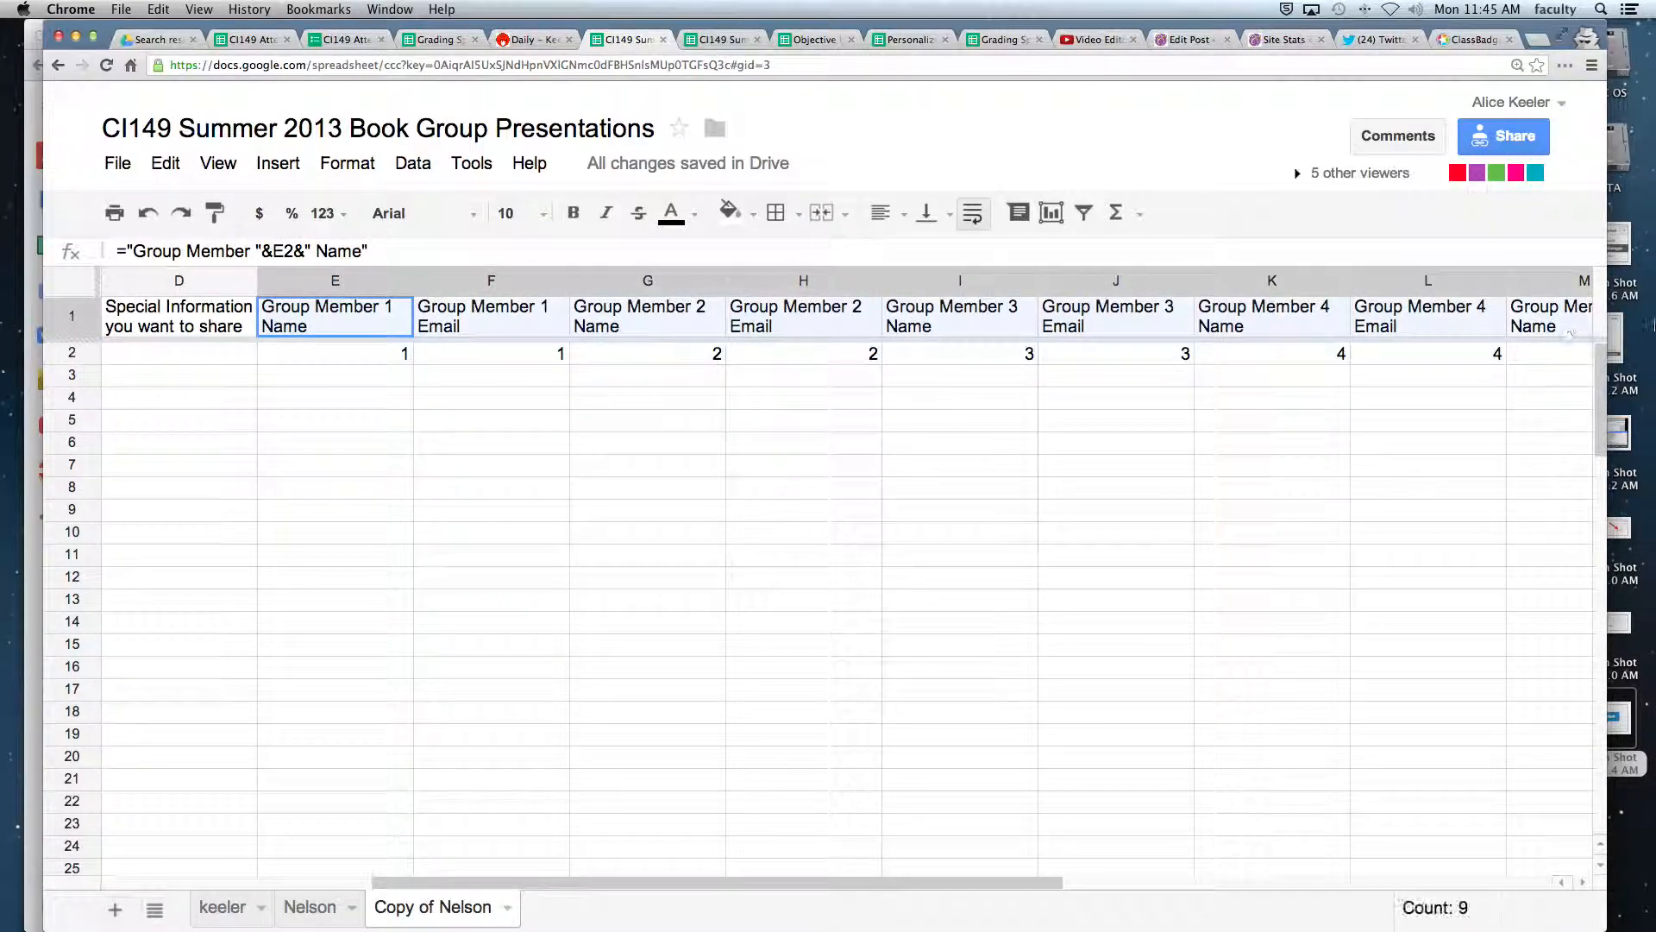
Paste values only over header range E1:T1, then verify F1 and H1 hold text.
scroll("right", 3)
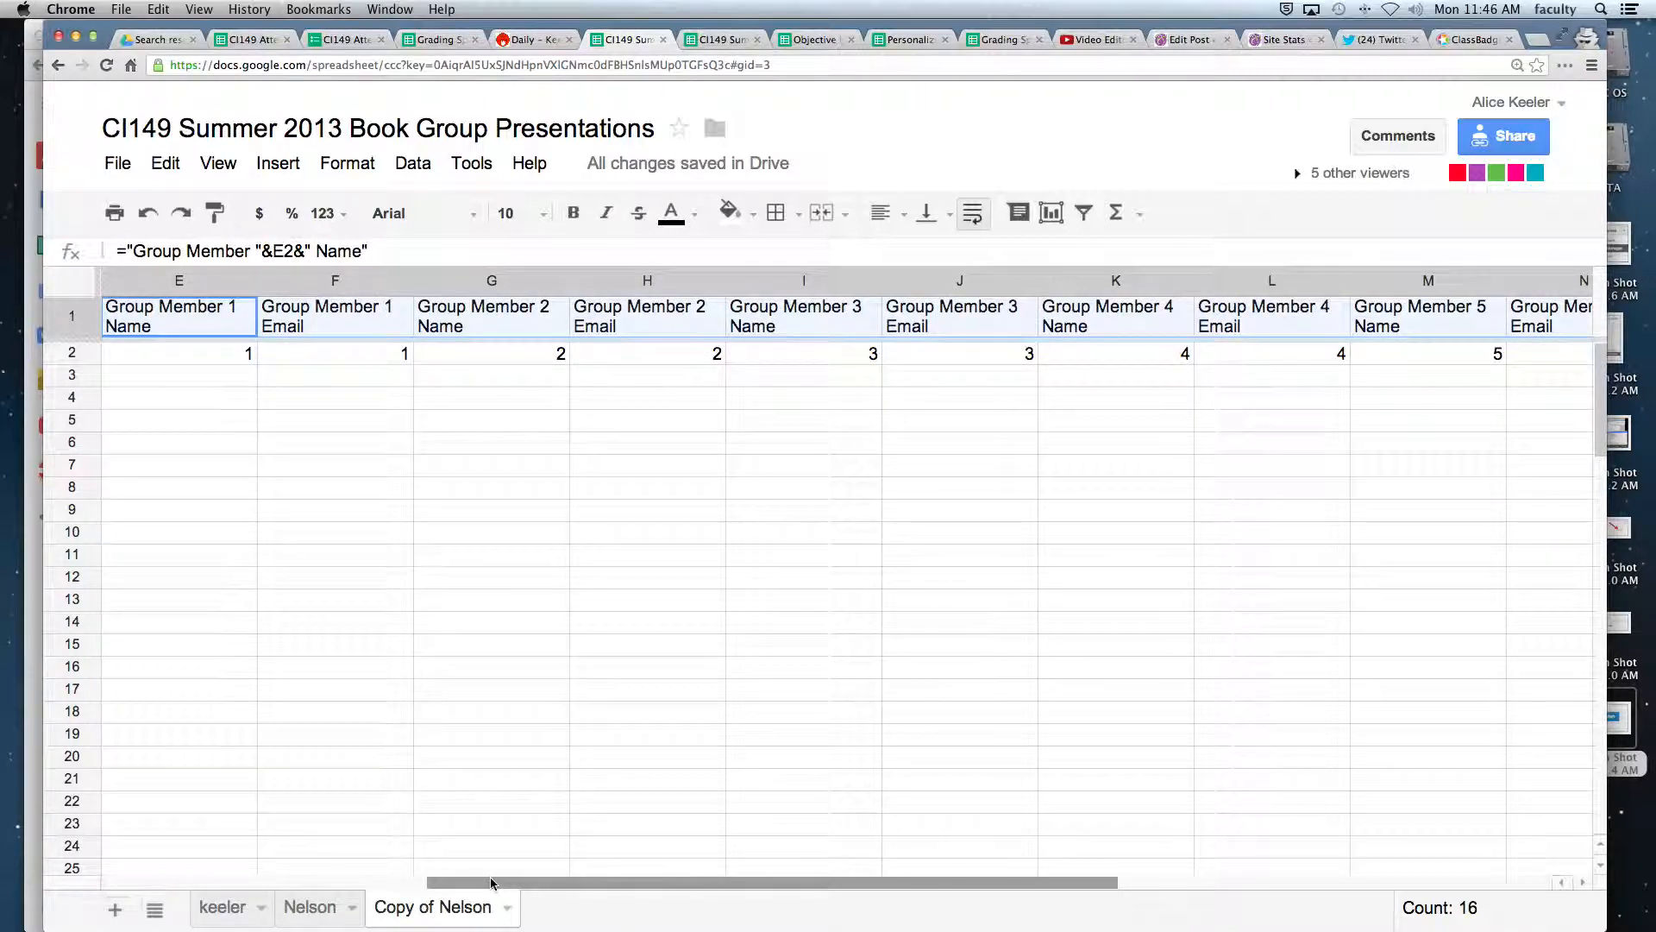
mouse_move(207, 594)
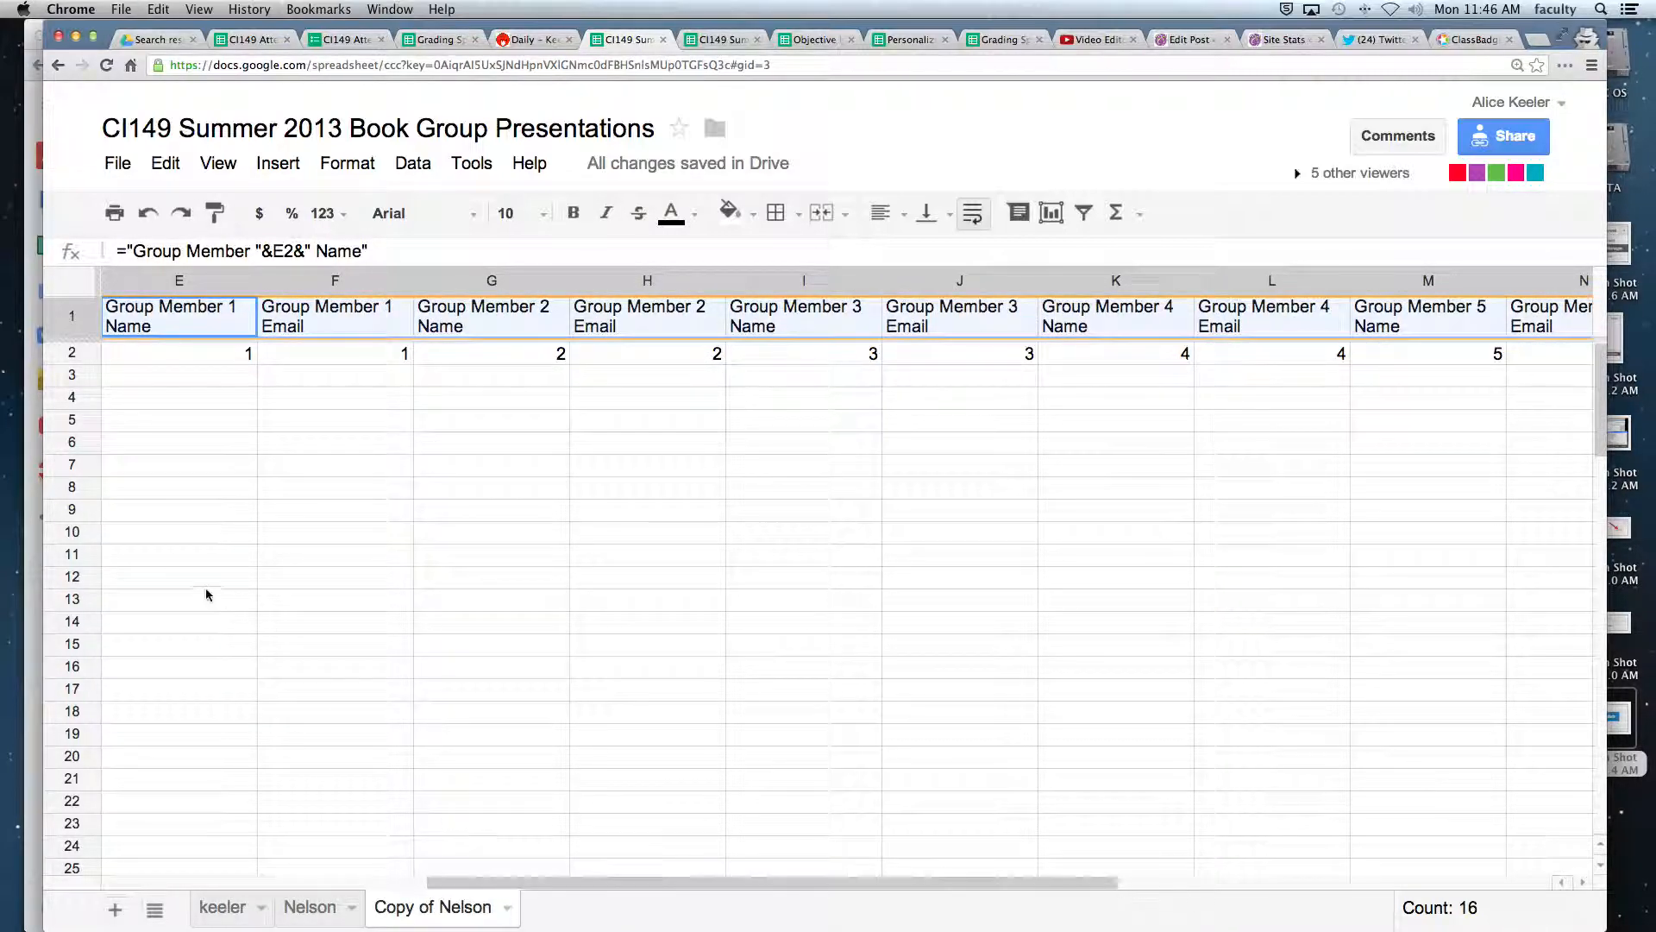
right_click(178, 316)
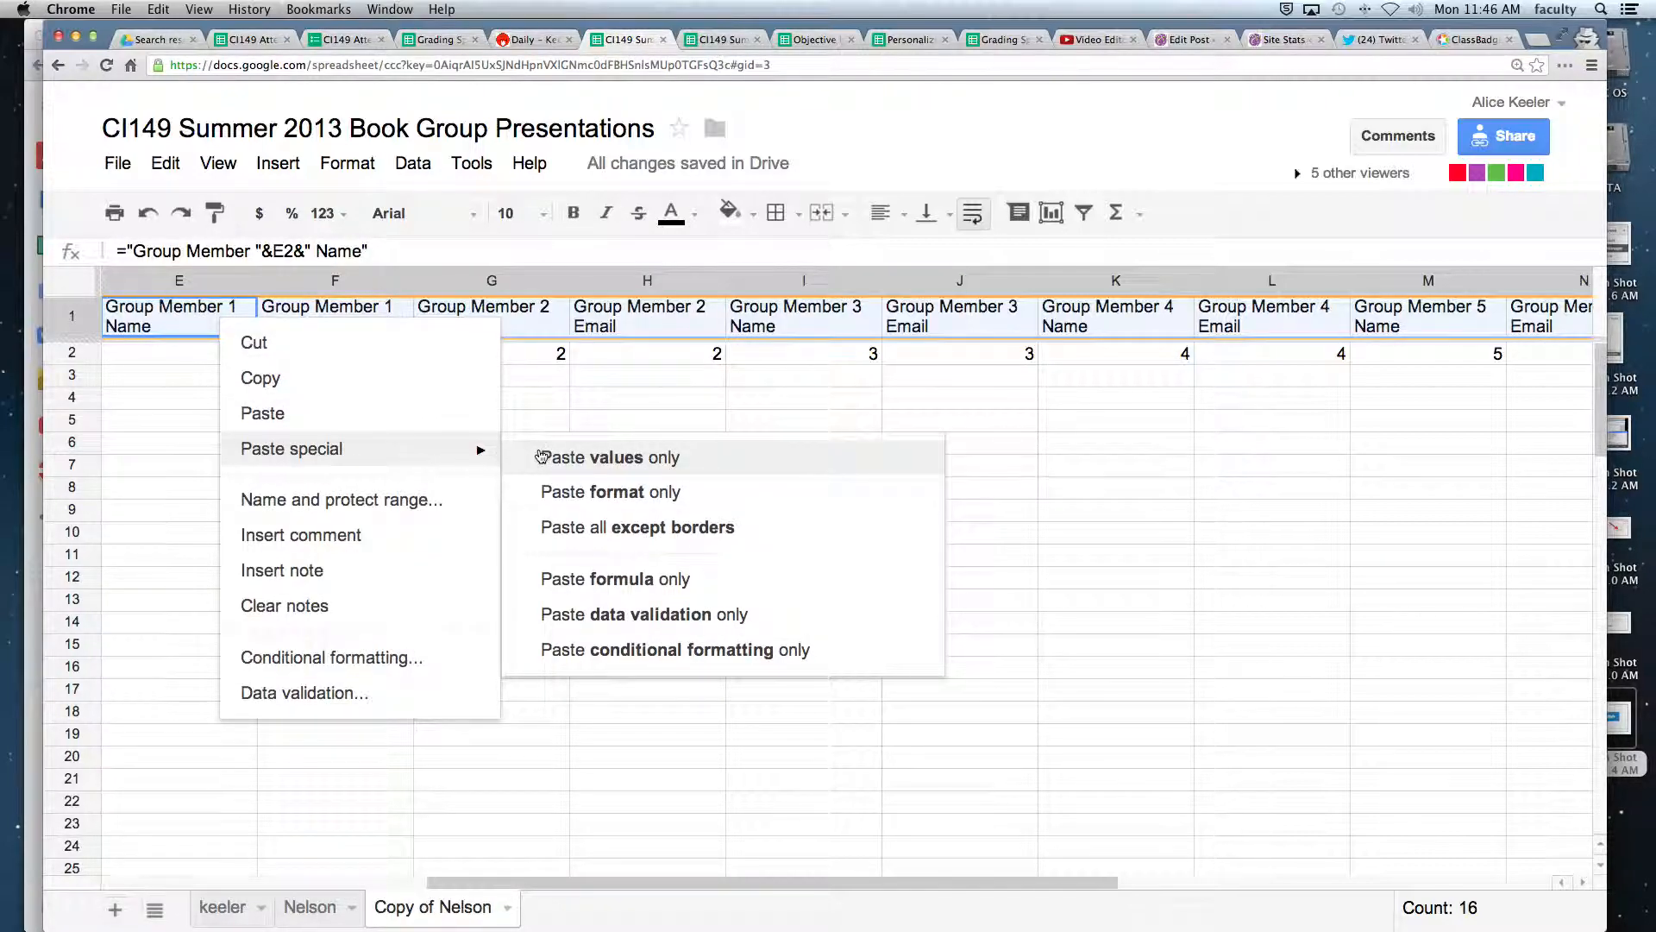
left_click(607, 458)
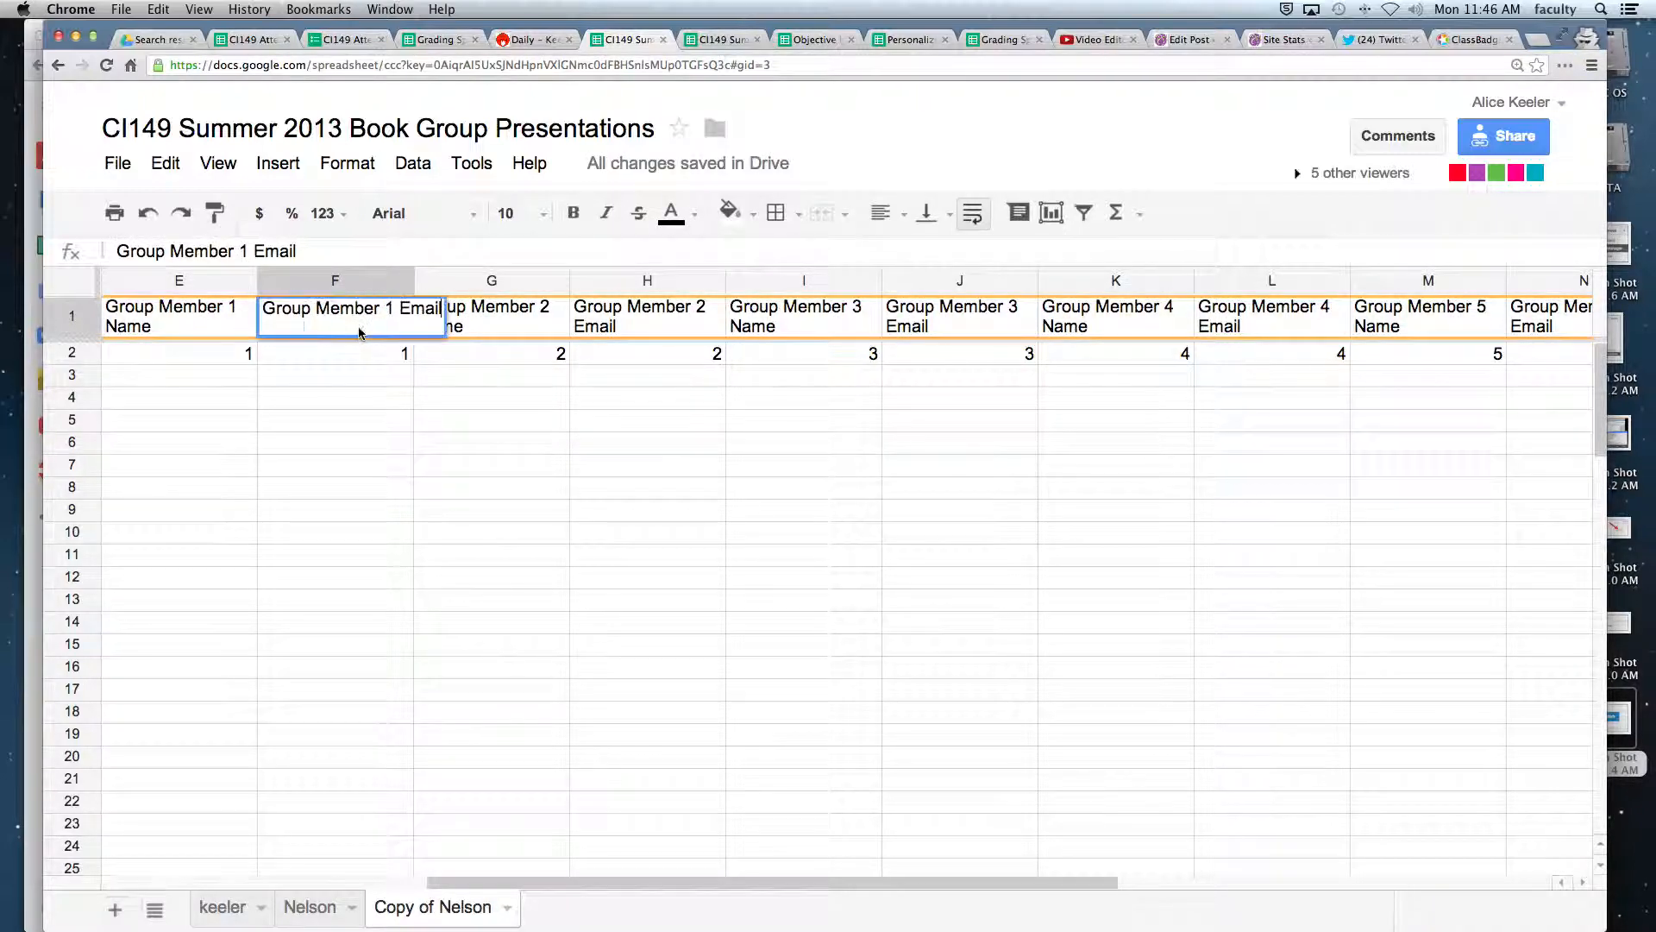
left_click(646, 316)
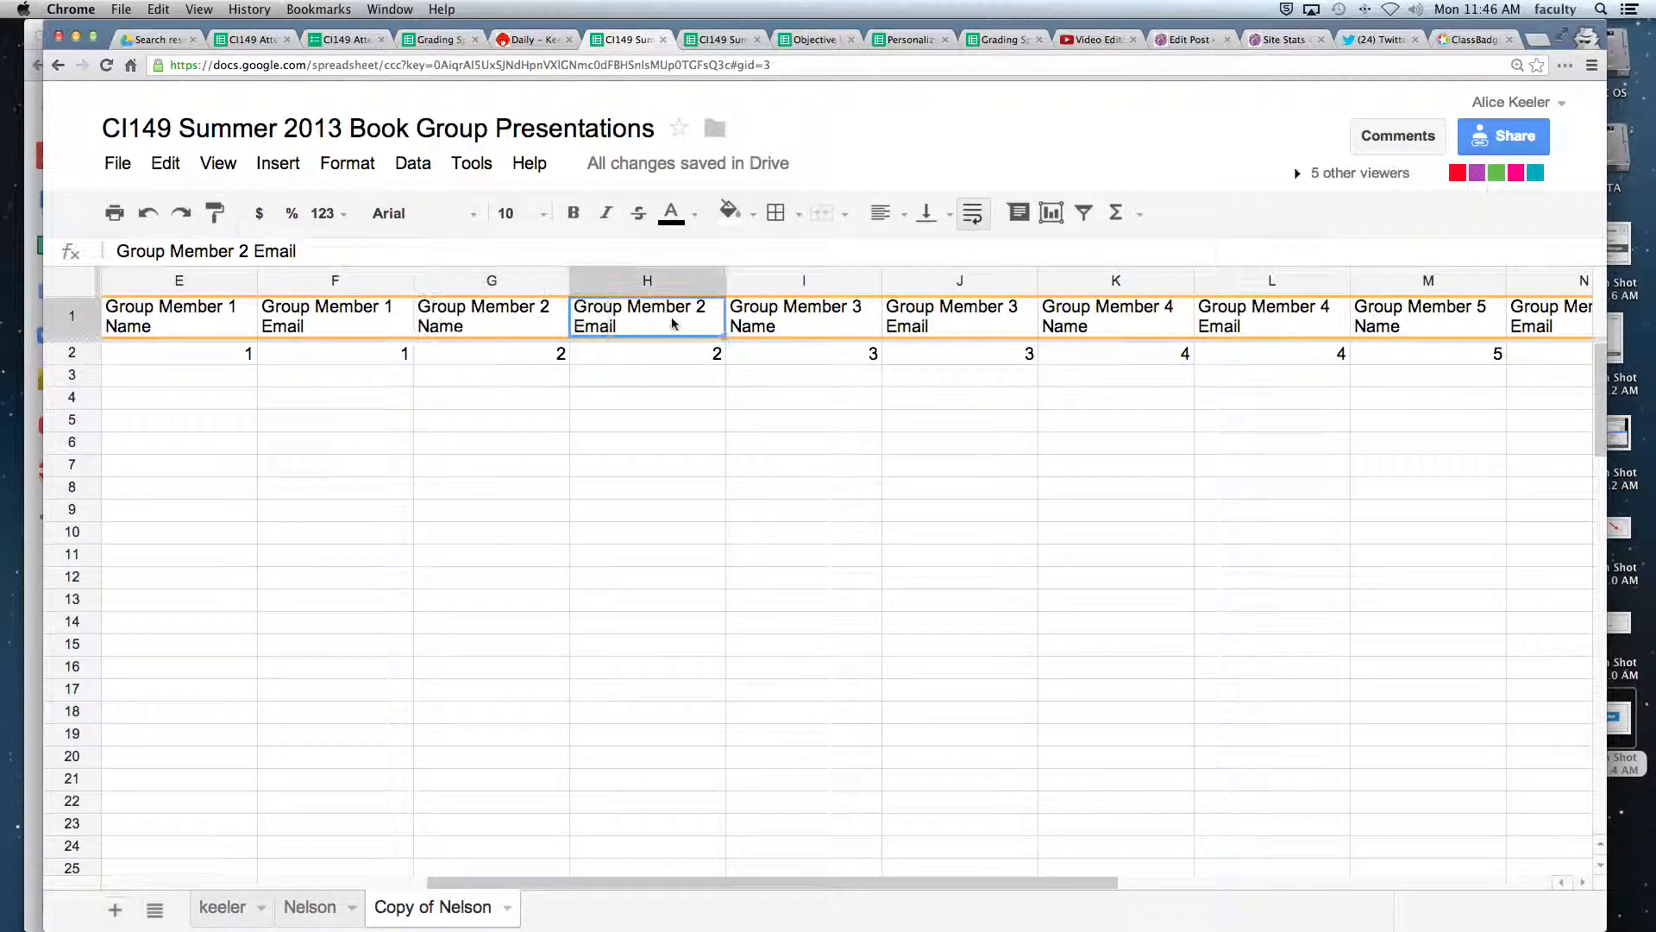
left_click(803, 397)
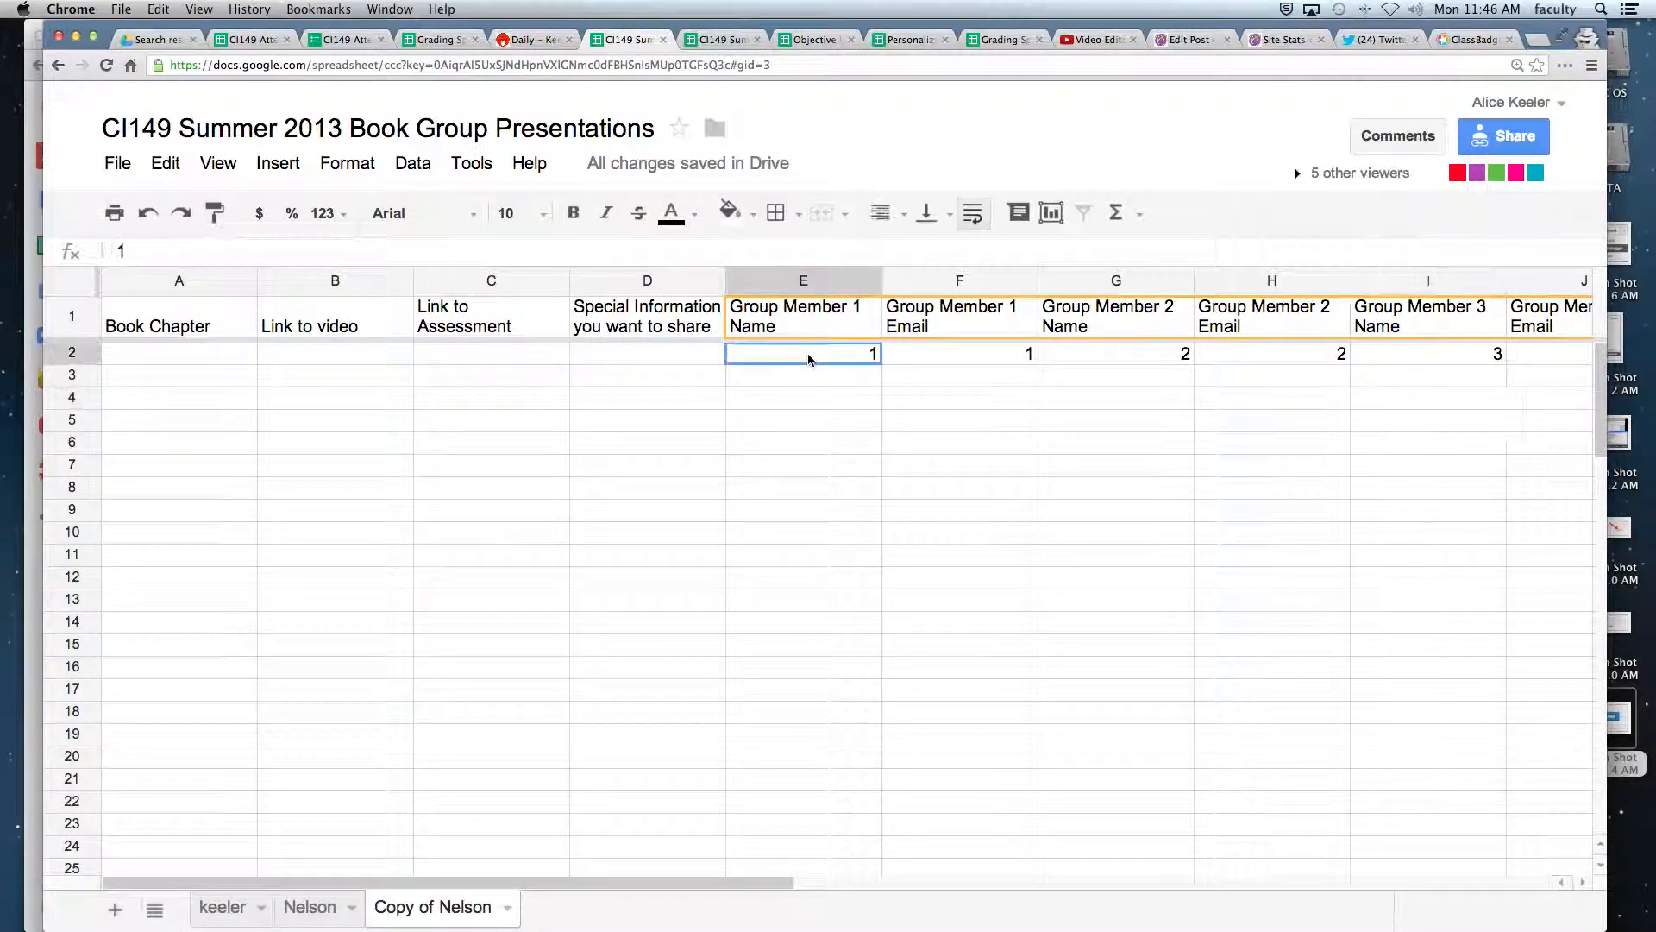
Clear helper numbers from E2:T2 and confirm O1 and P1 remain plain-text headers.
scroll("right", 3)
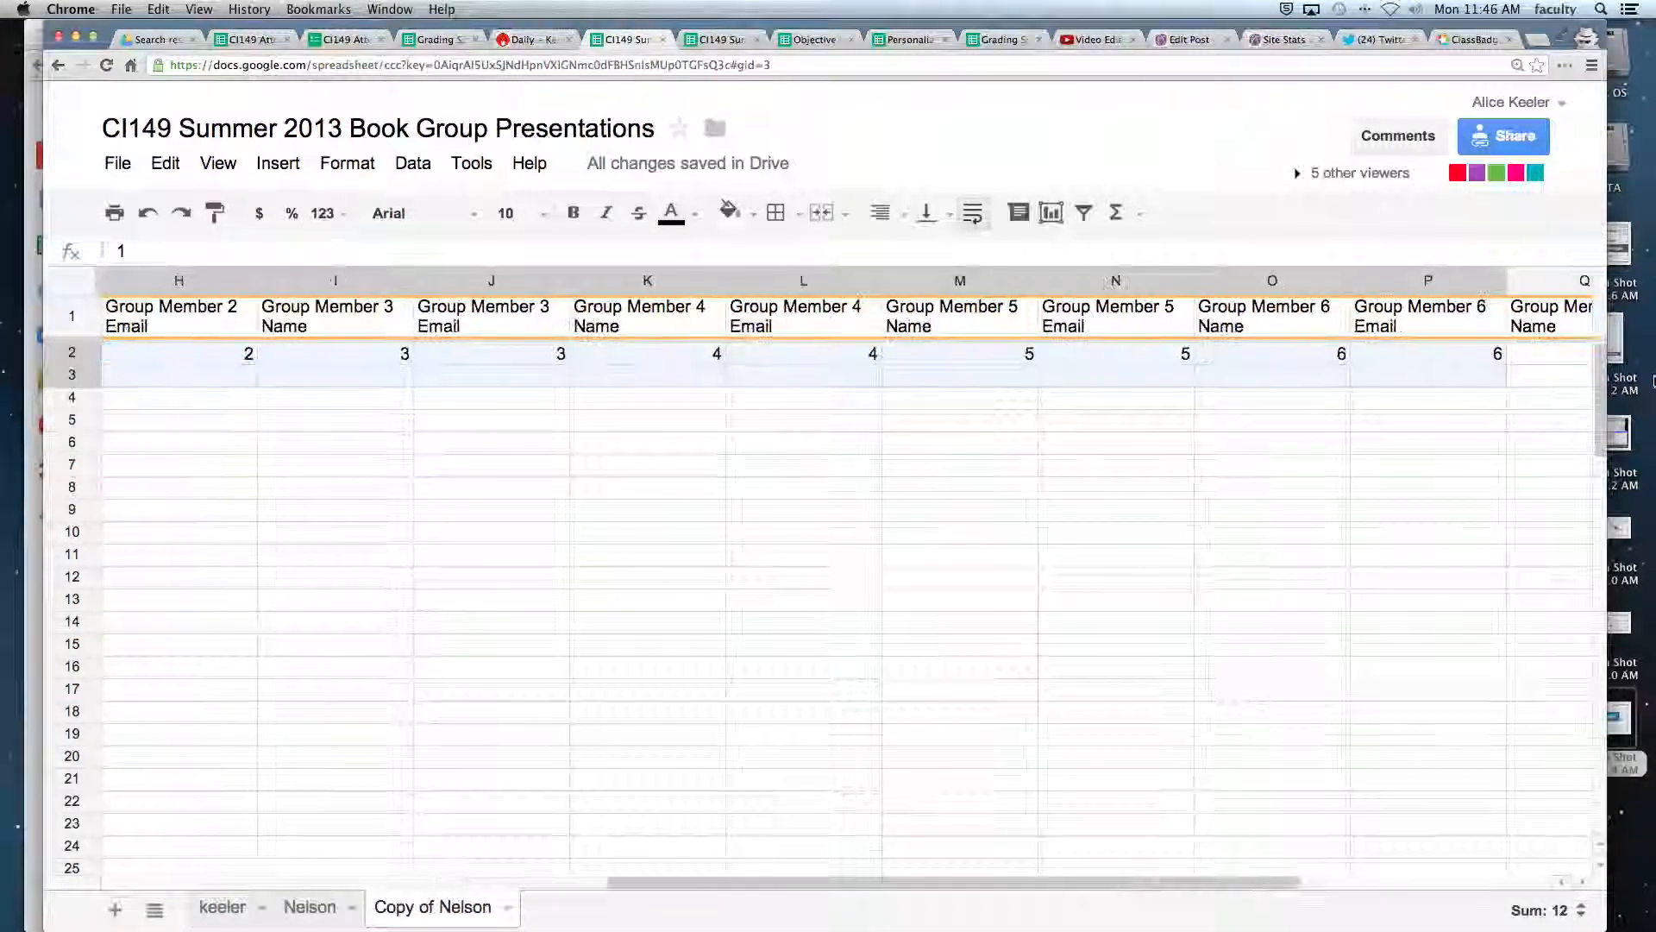
scroll("right", 3)
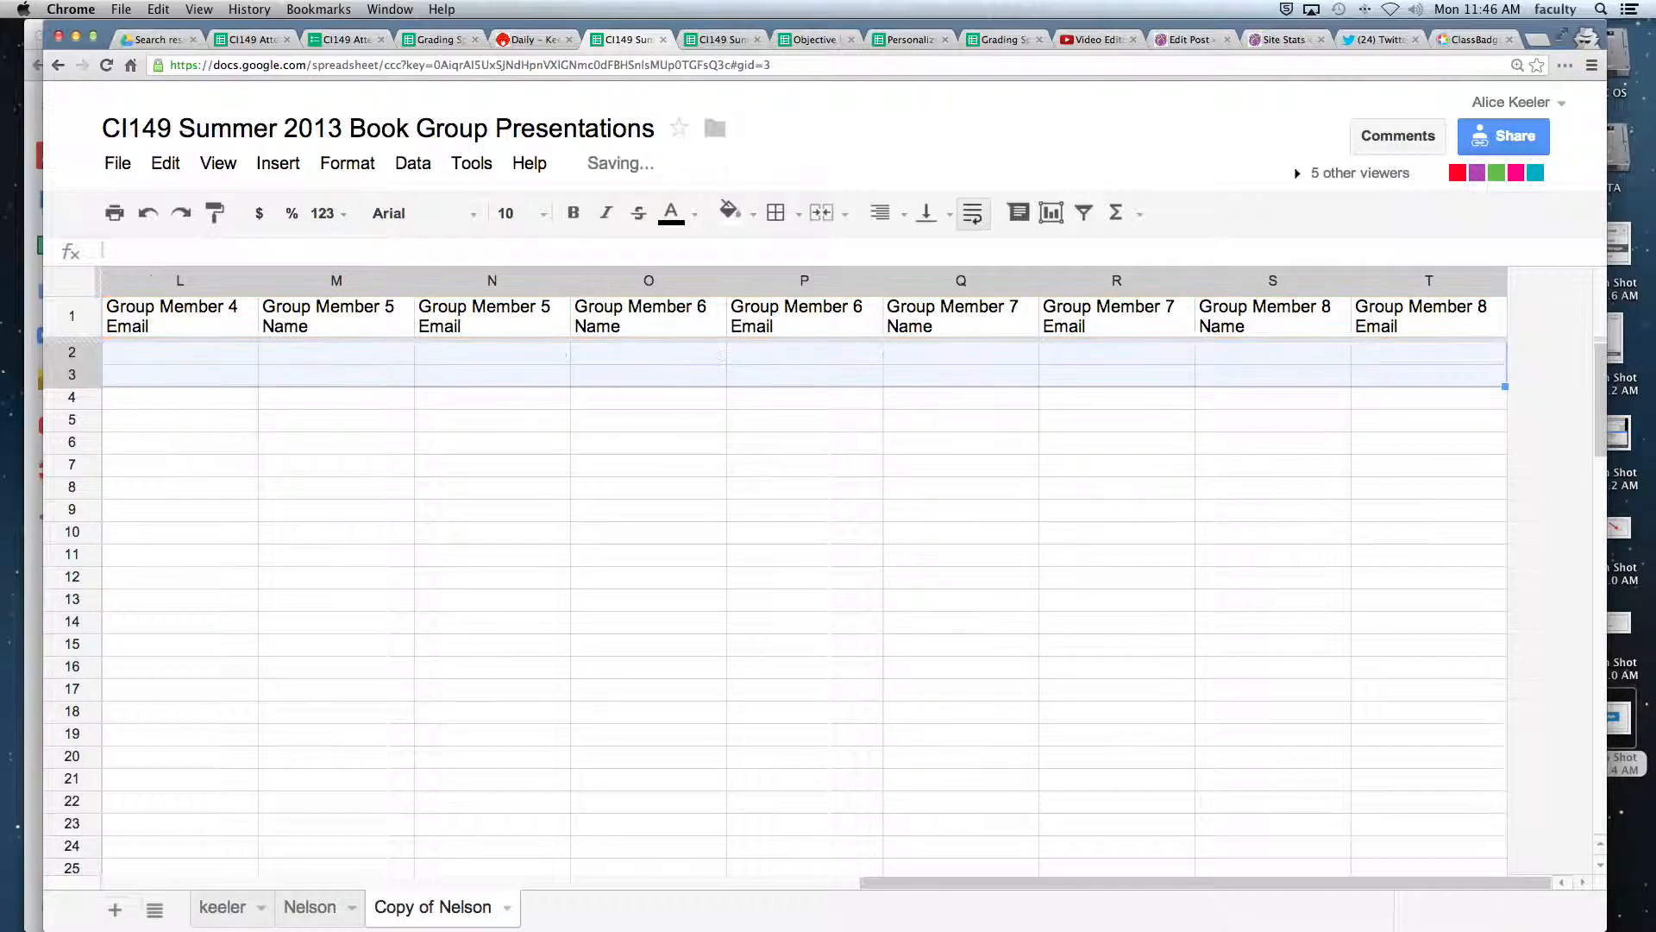
left_click(1428, 399)
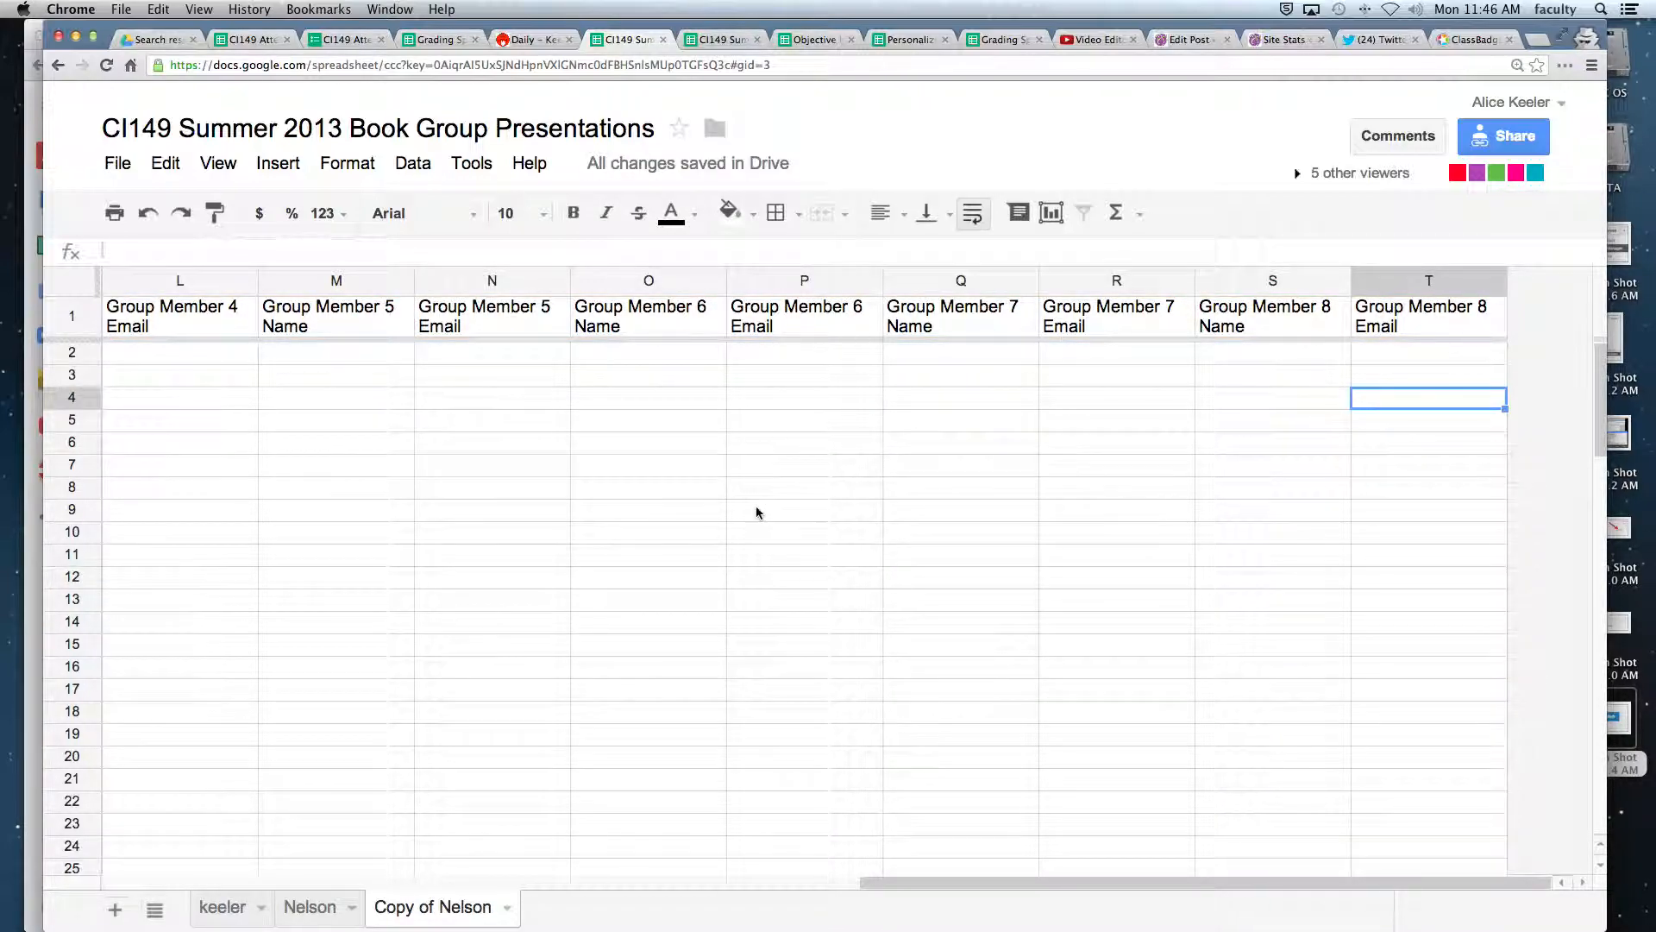
left_click(648, 316)
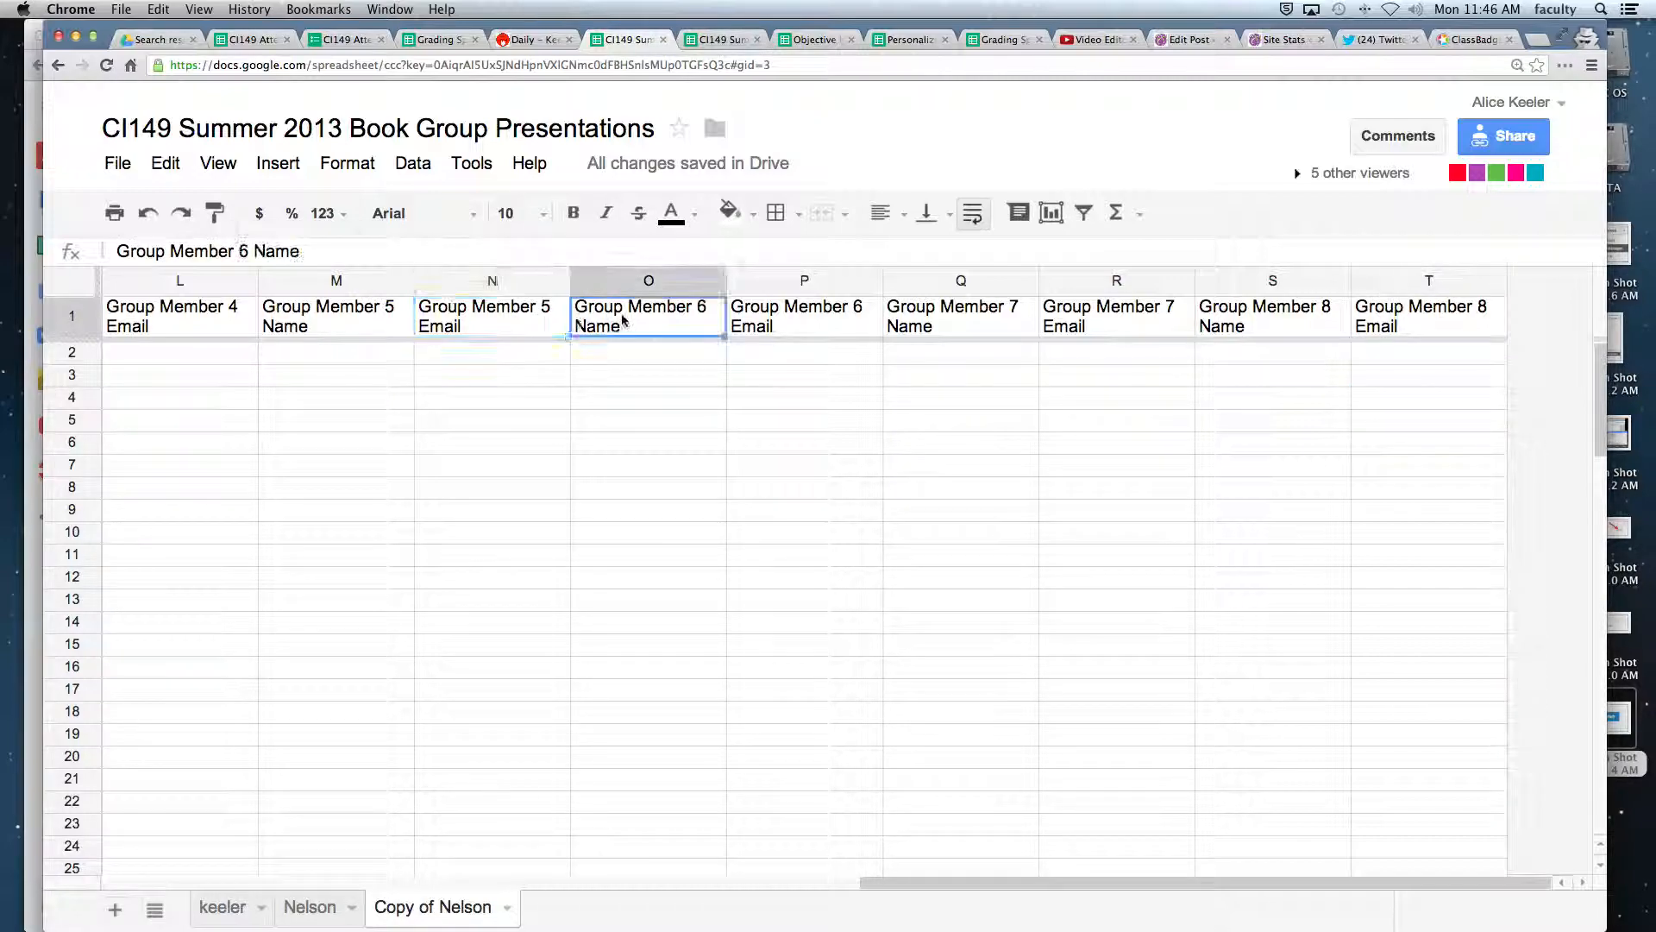
left_click(804, 315)
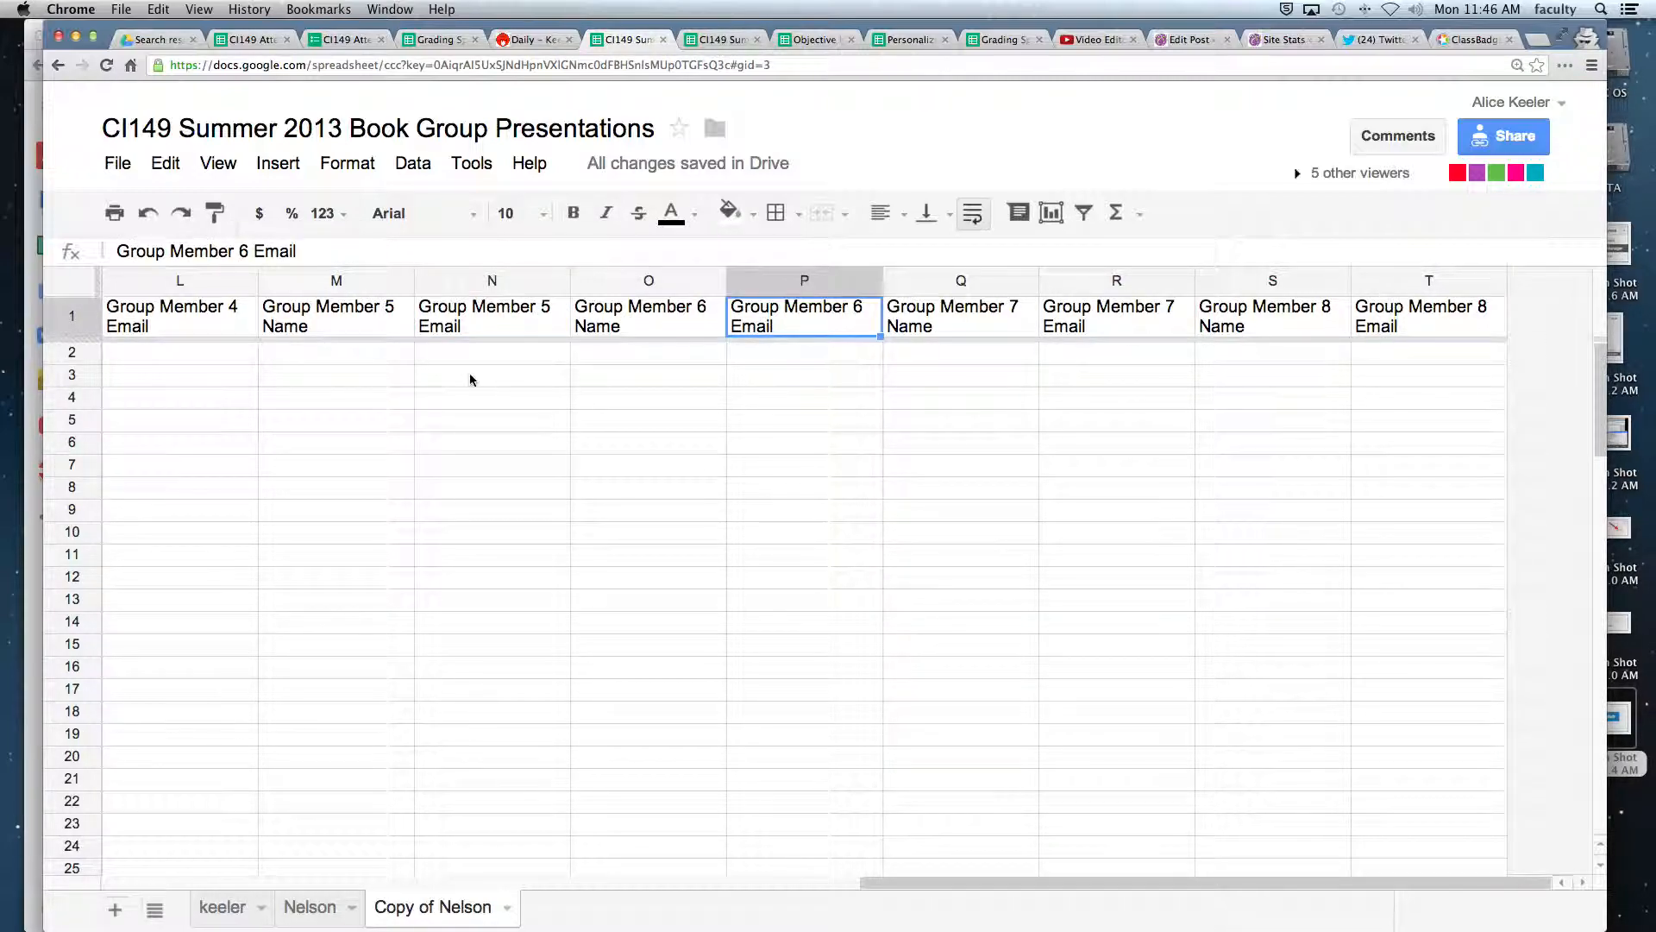